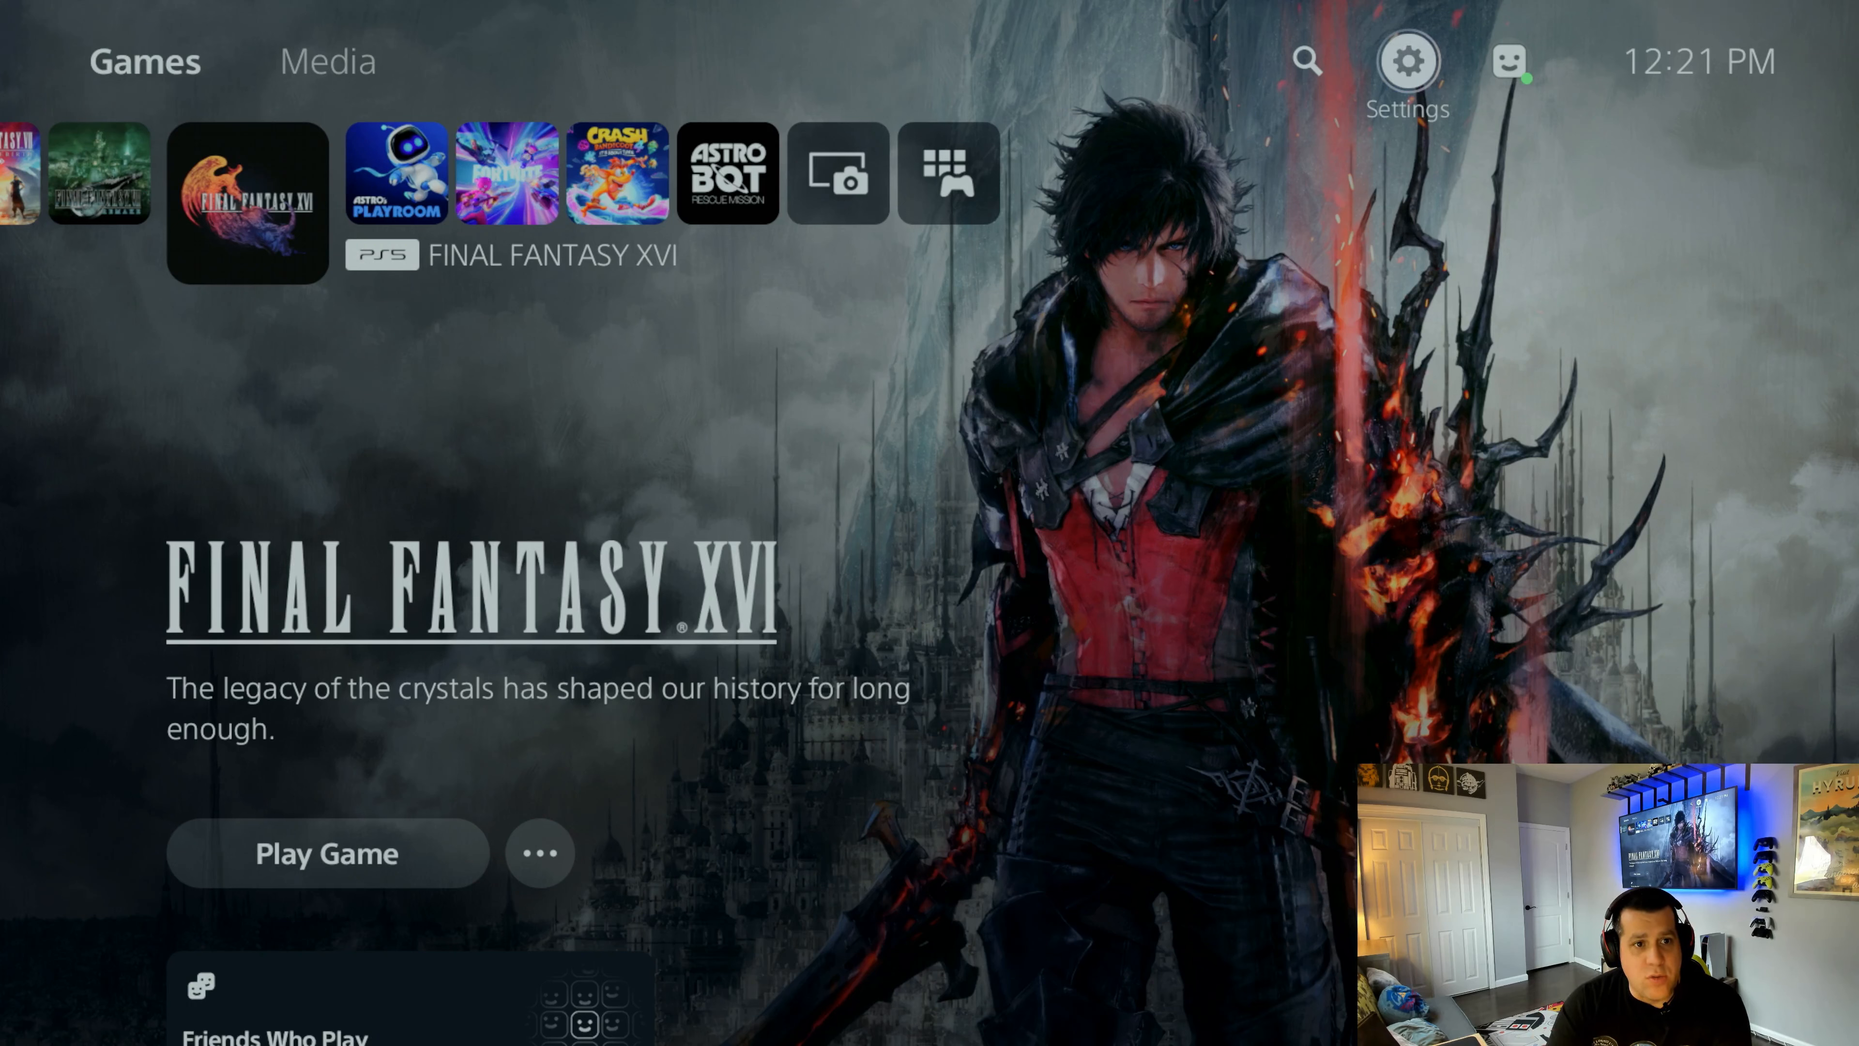
Step: Open the console Settings from the PS5 home screen
click(1409, 59)
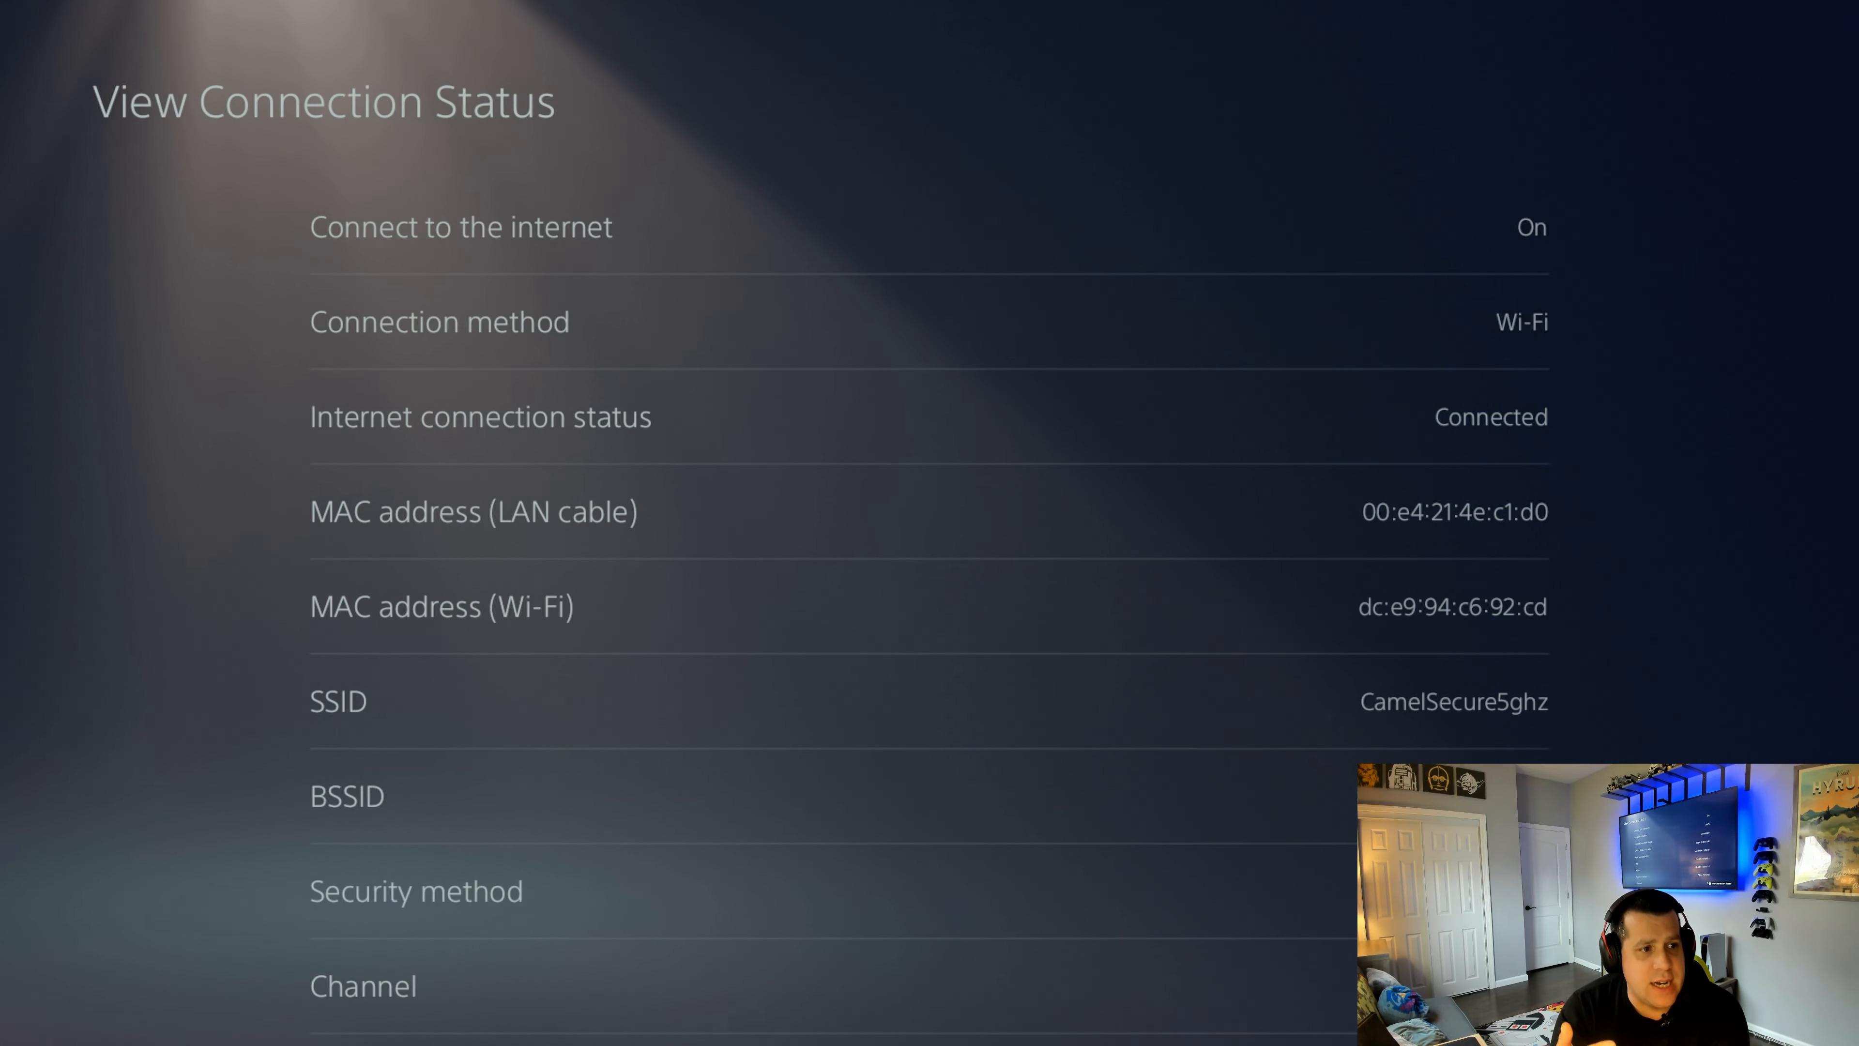
scroll(down, 3)
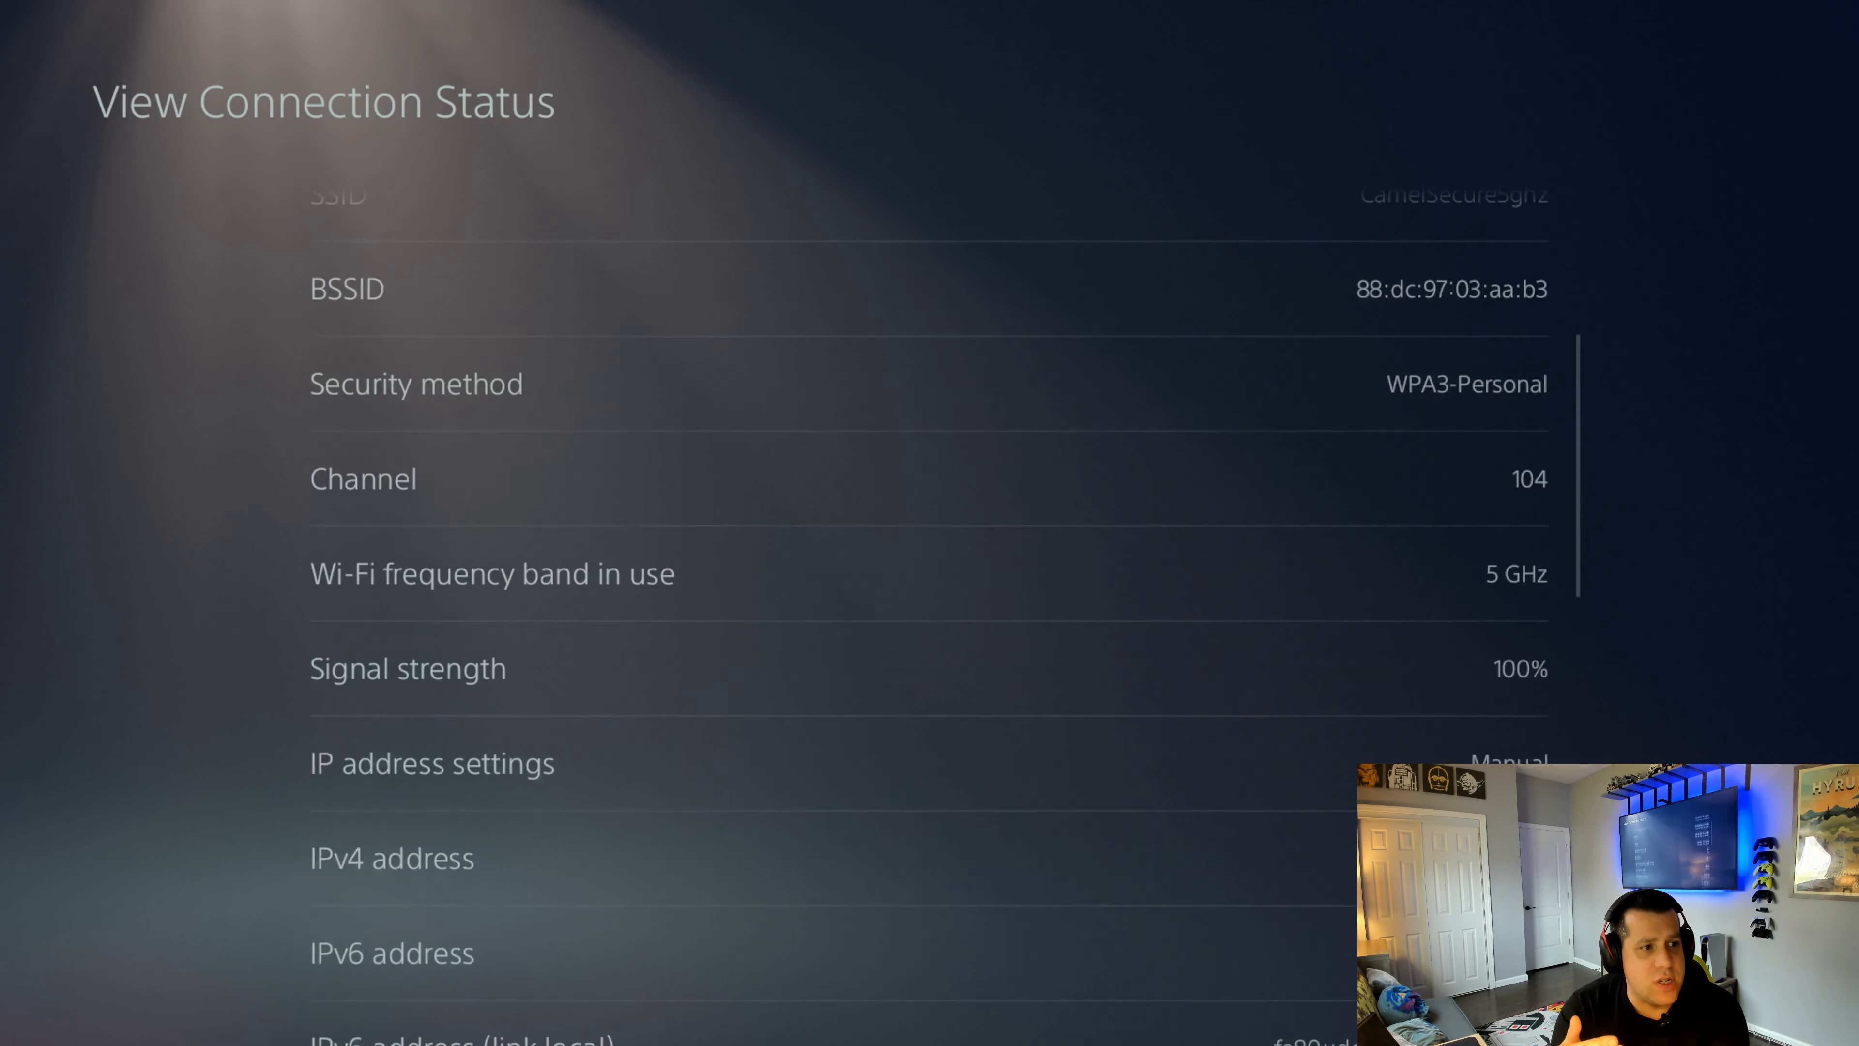
scroll(down, 3)
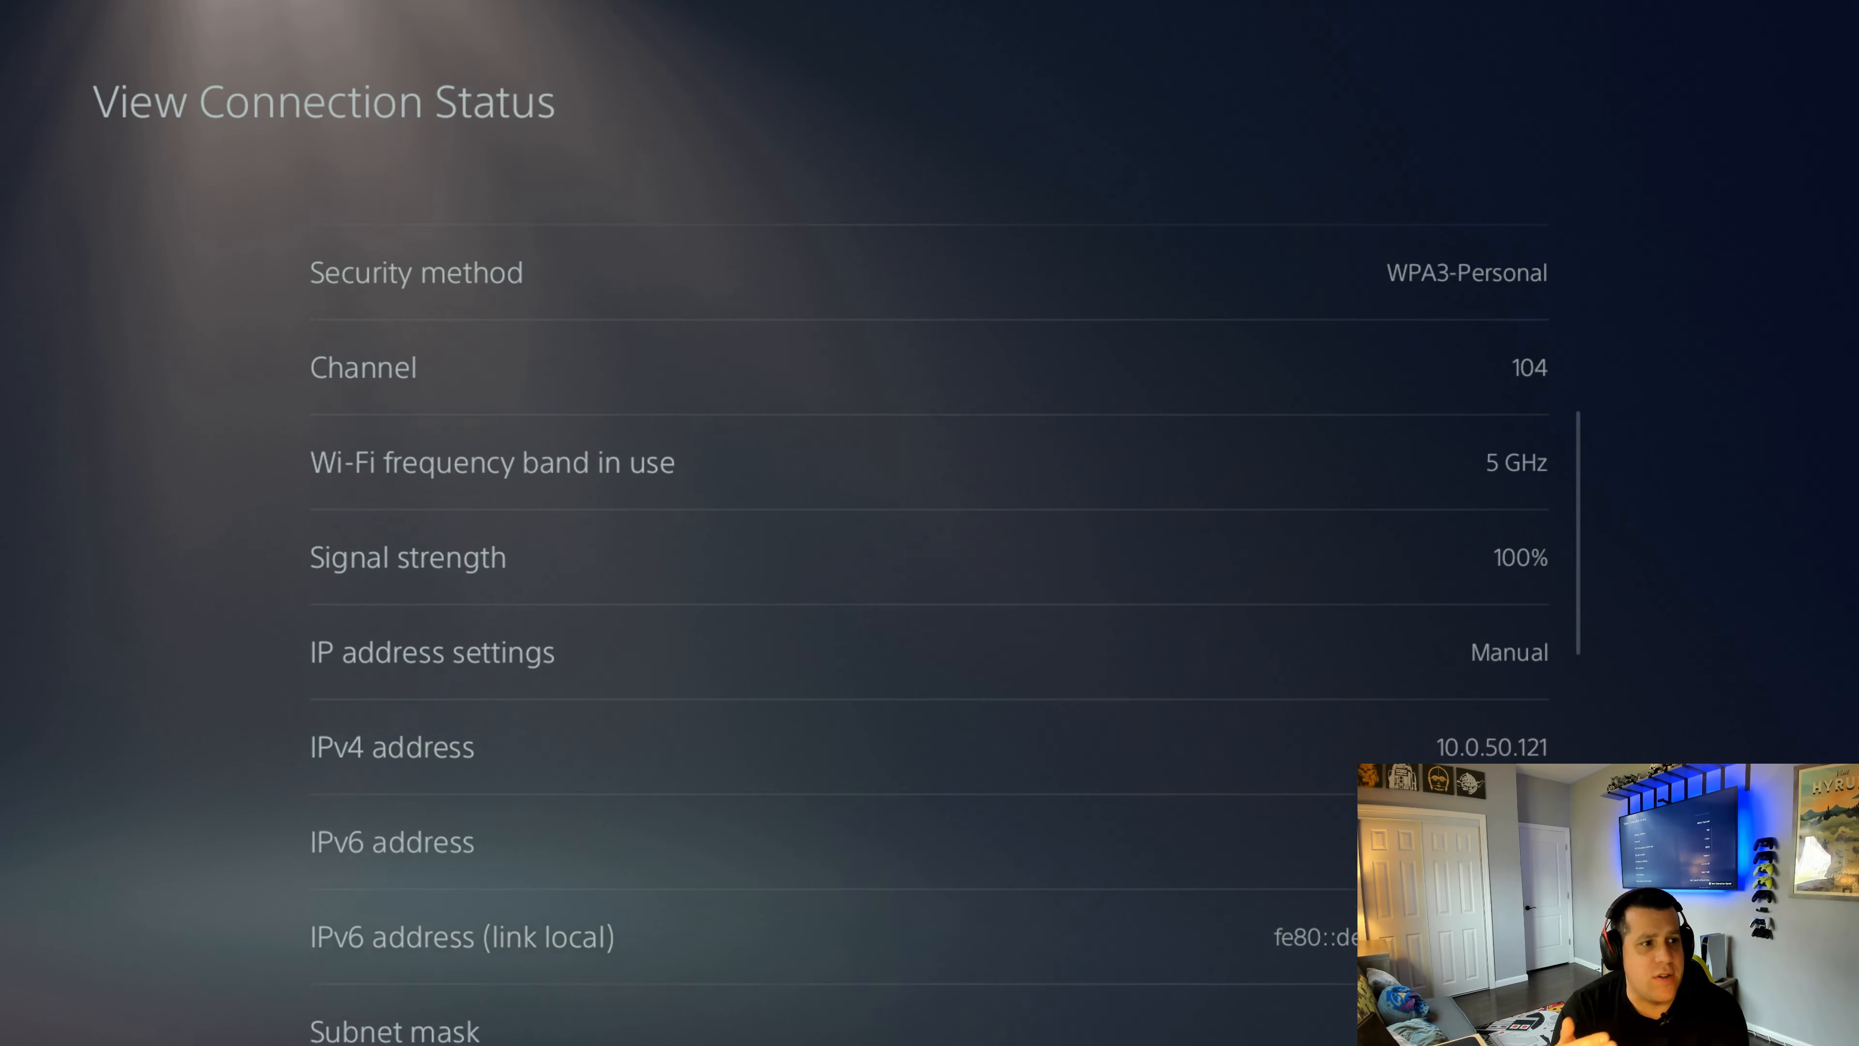
scroll(down, 3)
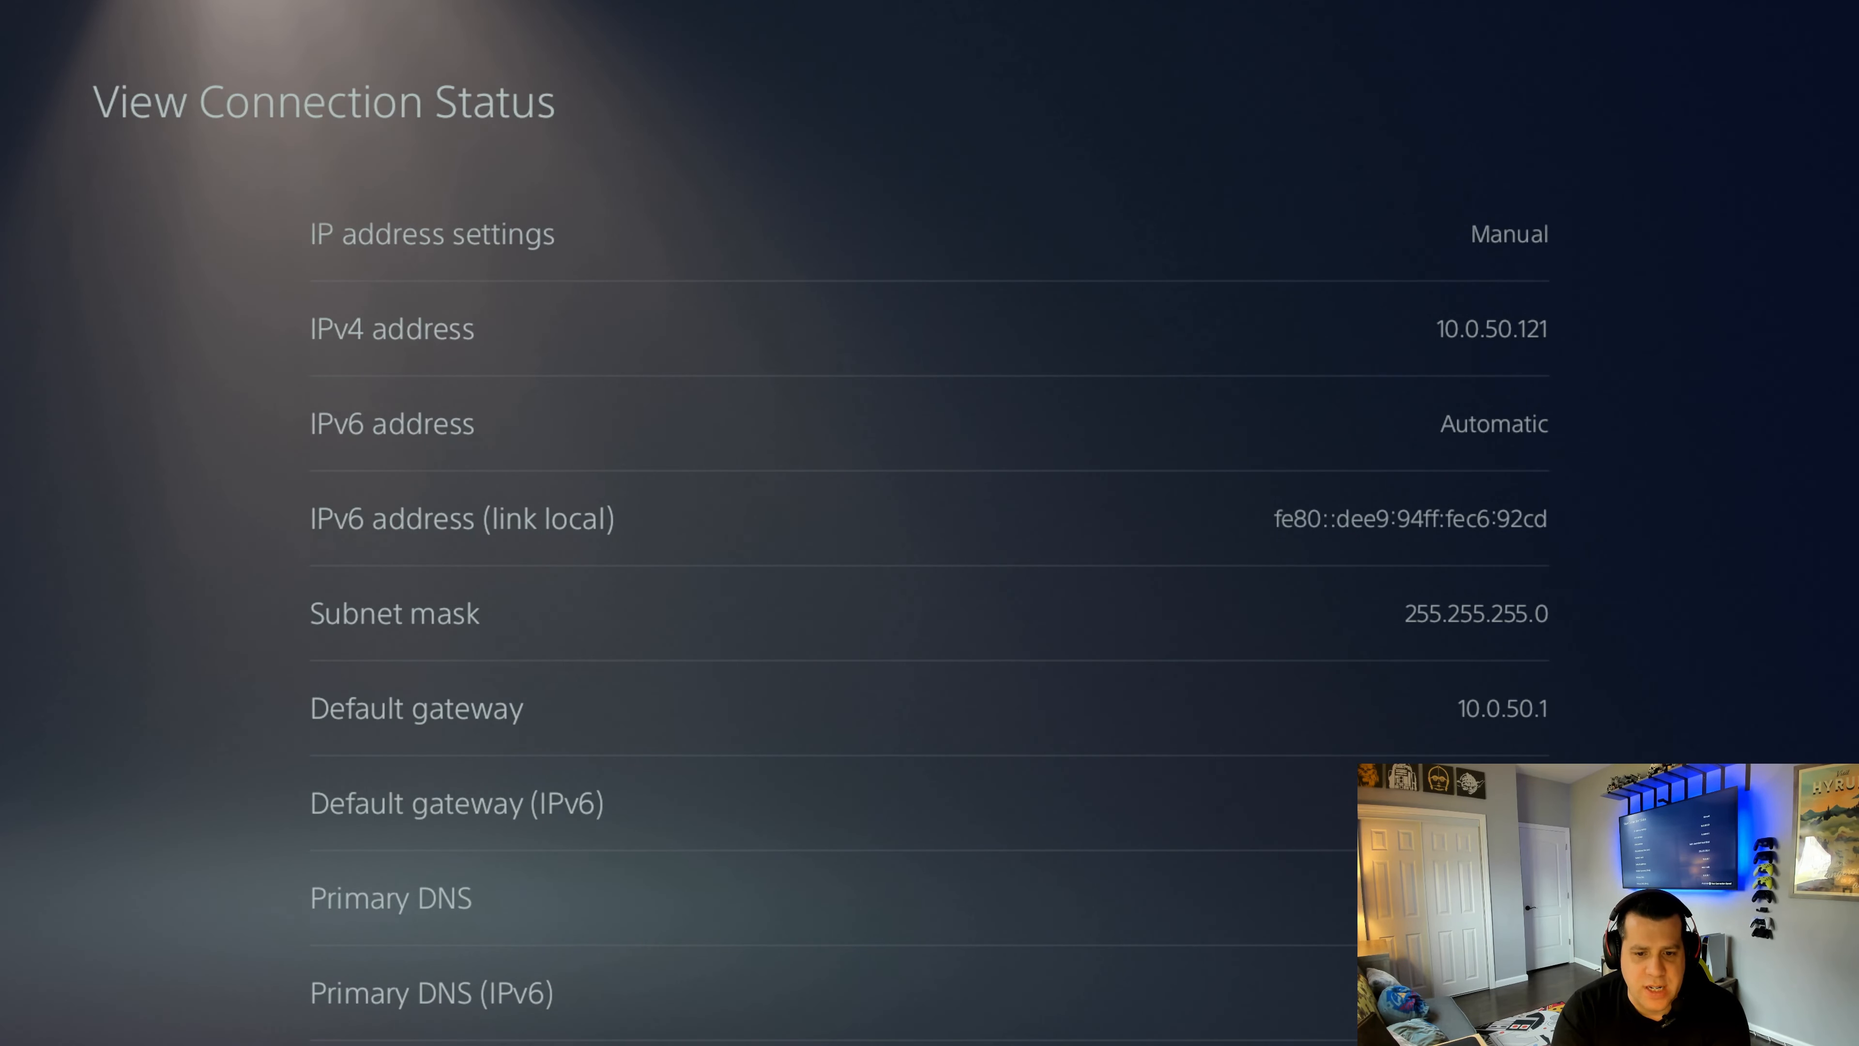
scroll(down, 3)
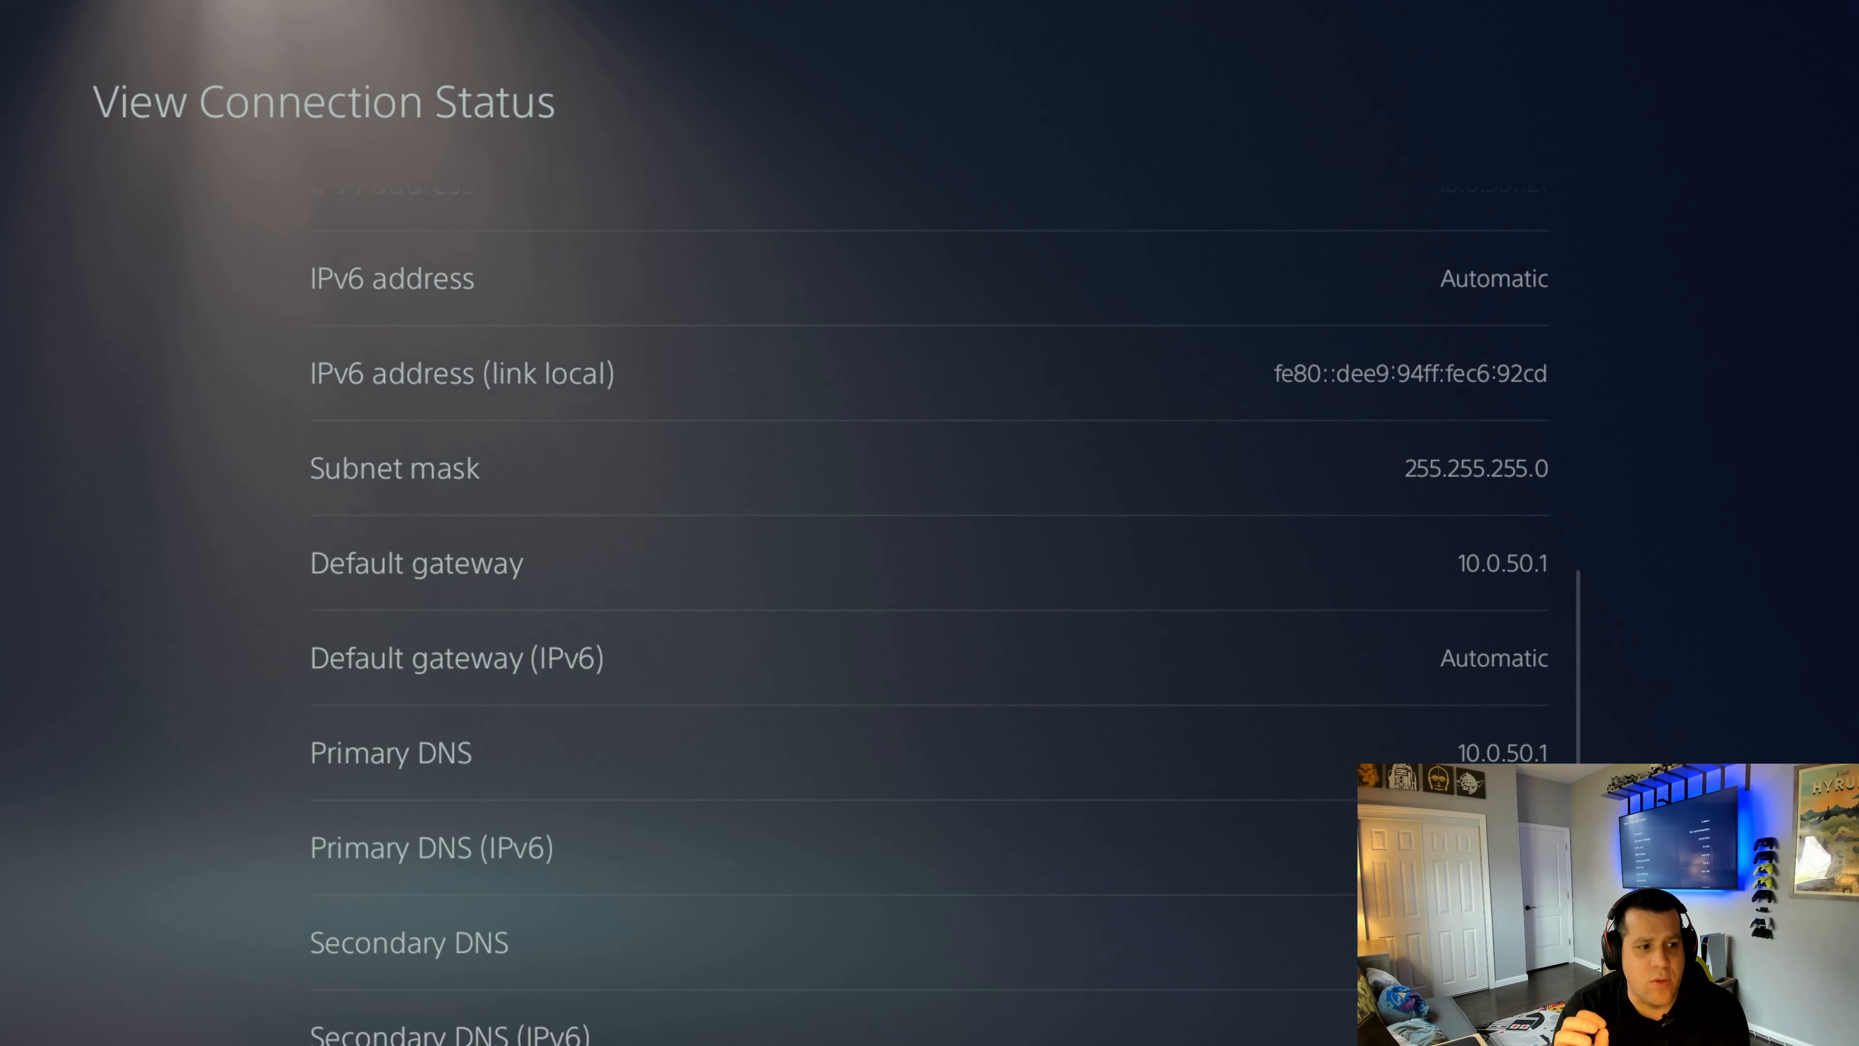
scroll(down, 3)
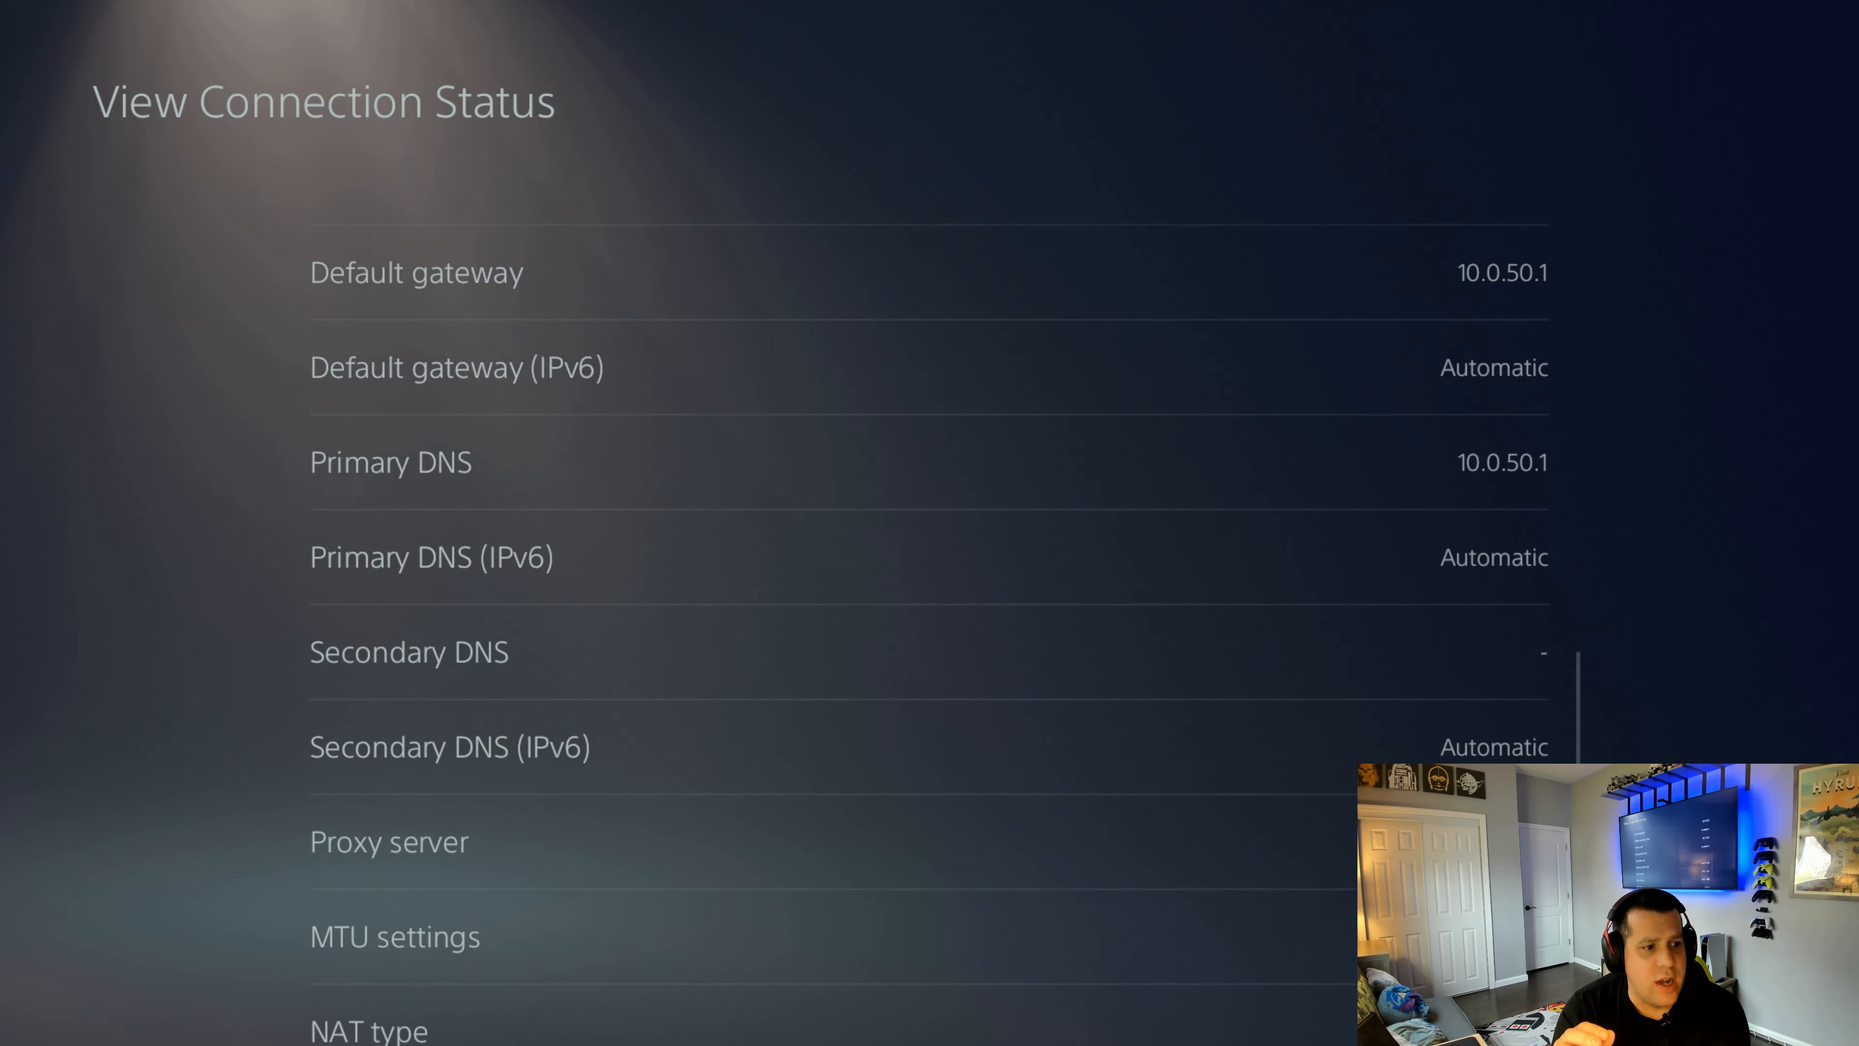
scroll(down, 3)
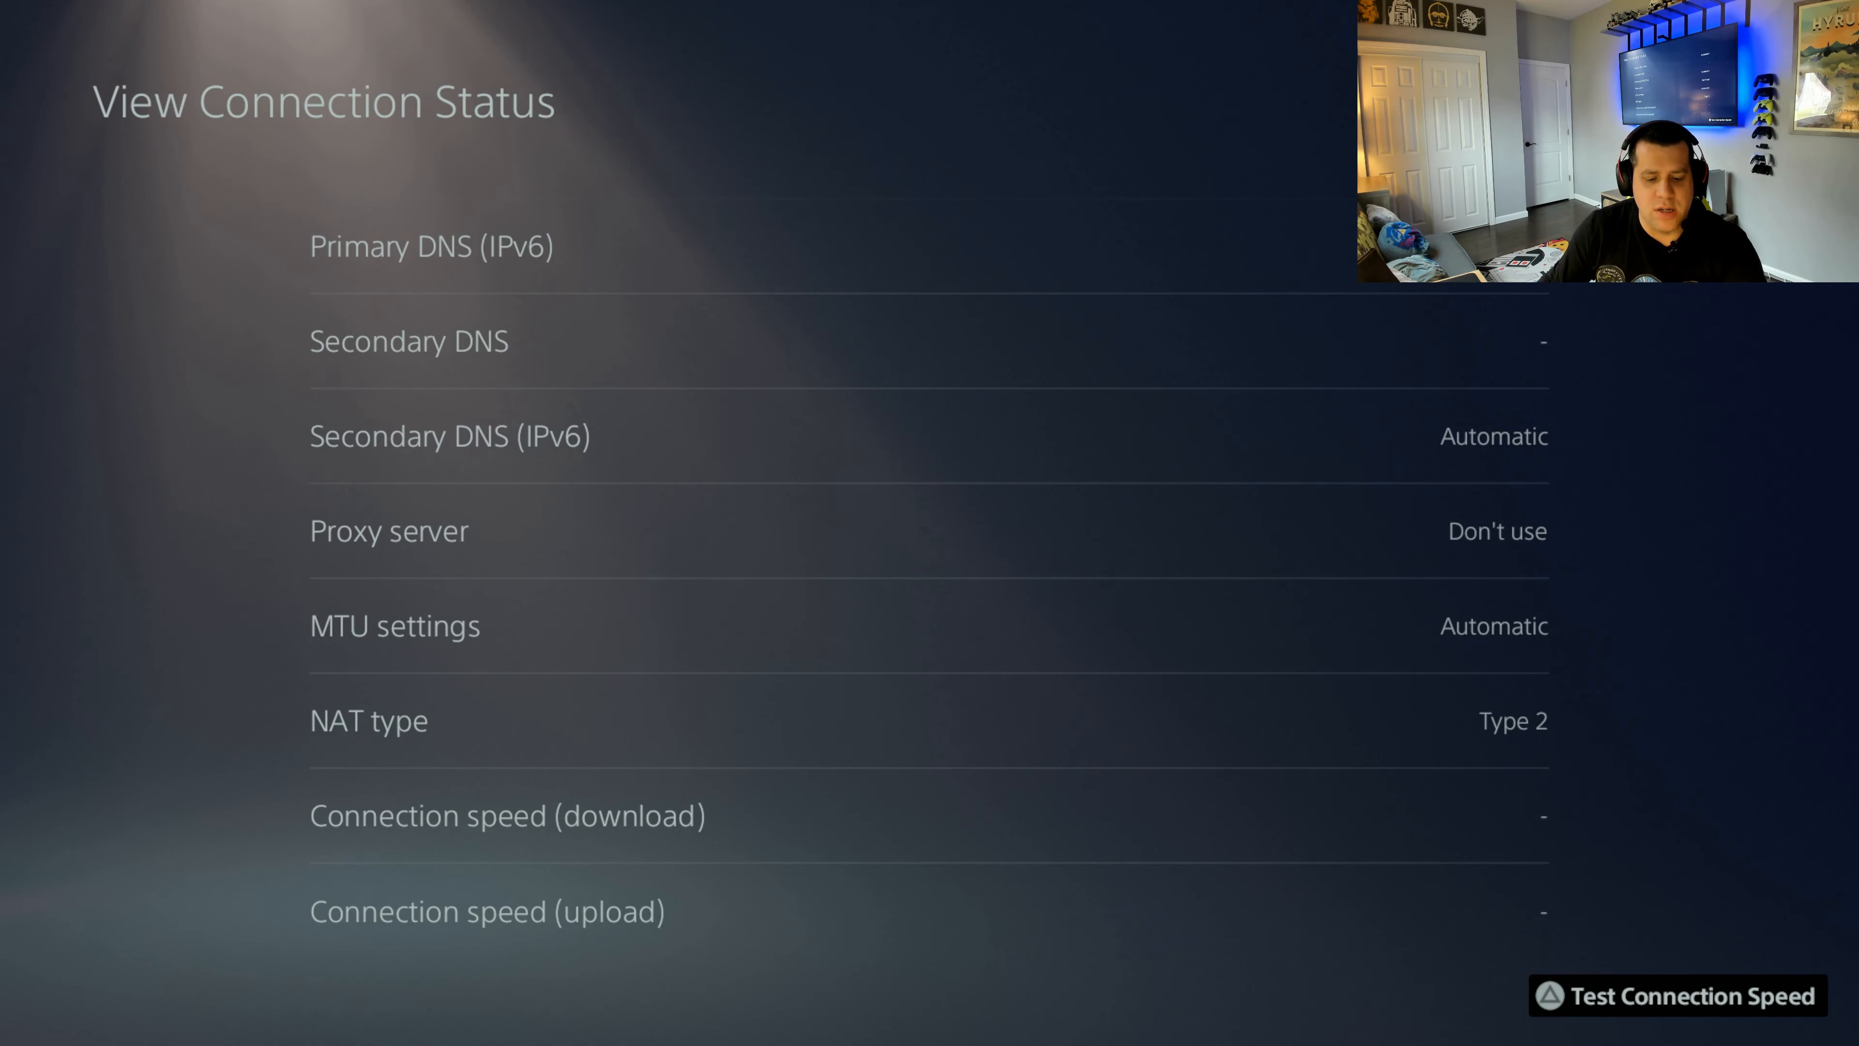
Step: Run the connection speed test, logging 419.5 Mbps download and 17.3 Mbps upload, then dismiss the results
click(1674, 994)
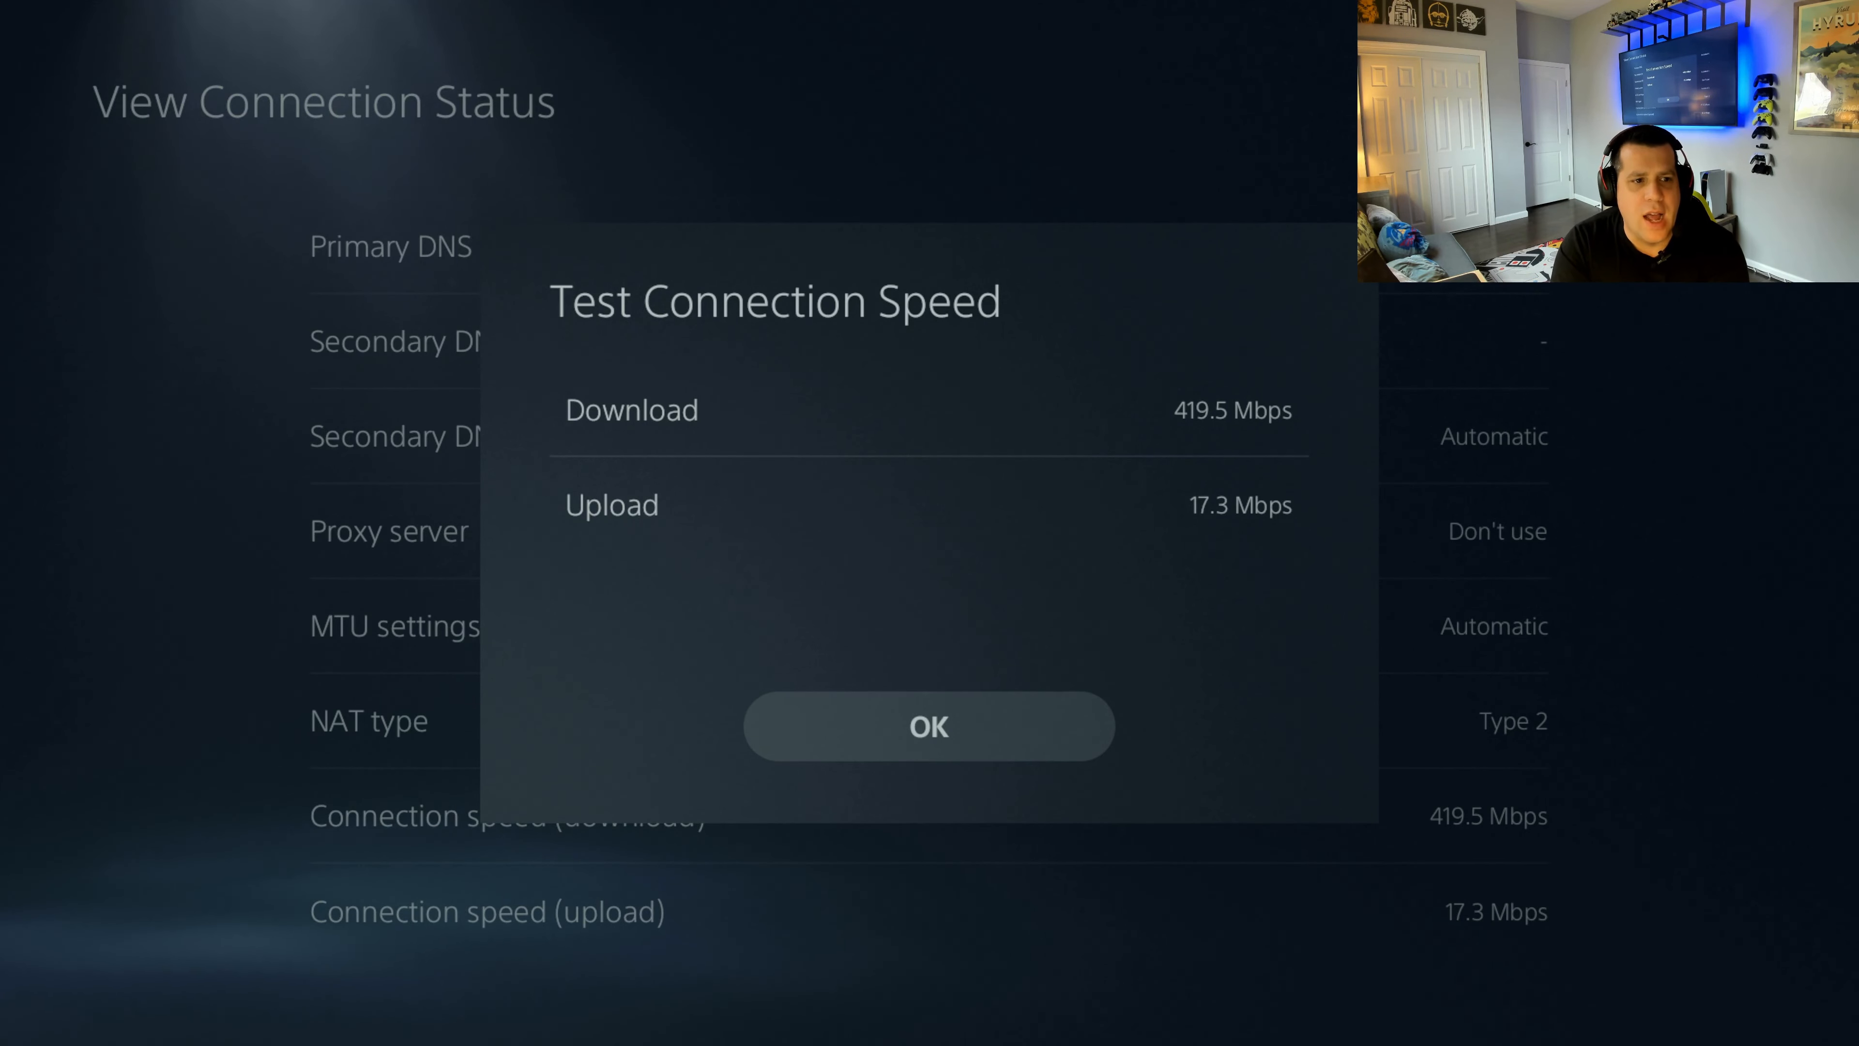
click(928, 725)
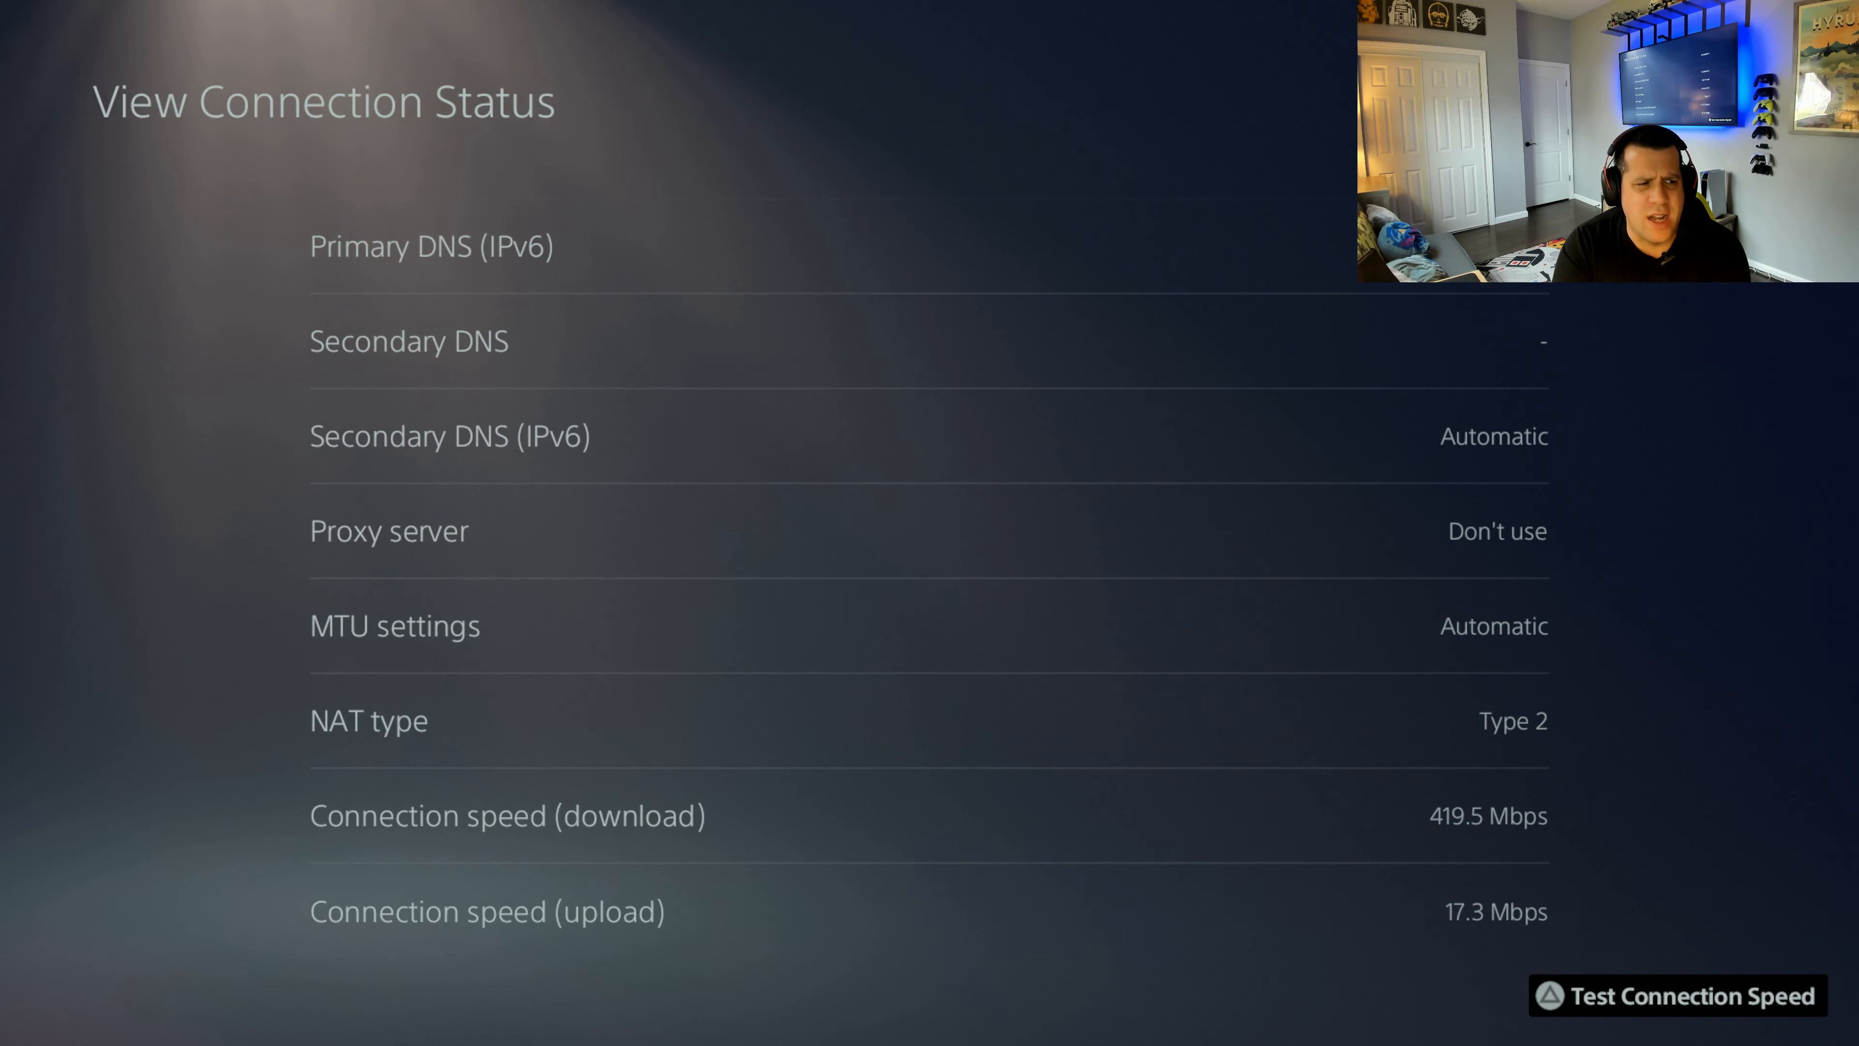
Step: Scroll back to the top of the View Connection Status details
scroll(up, 3)
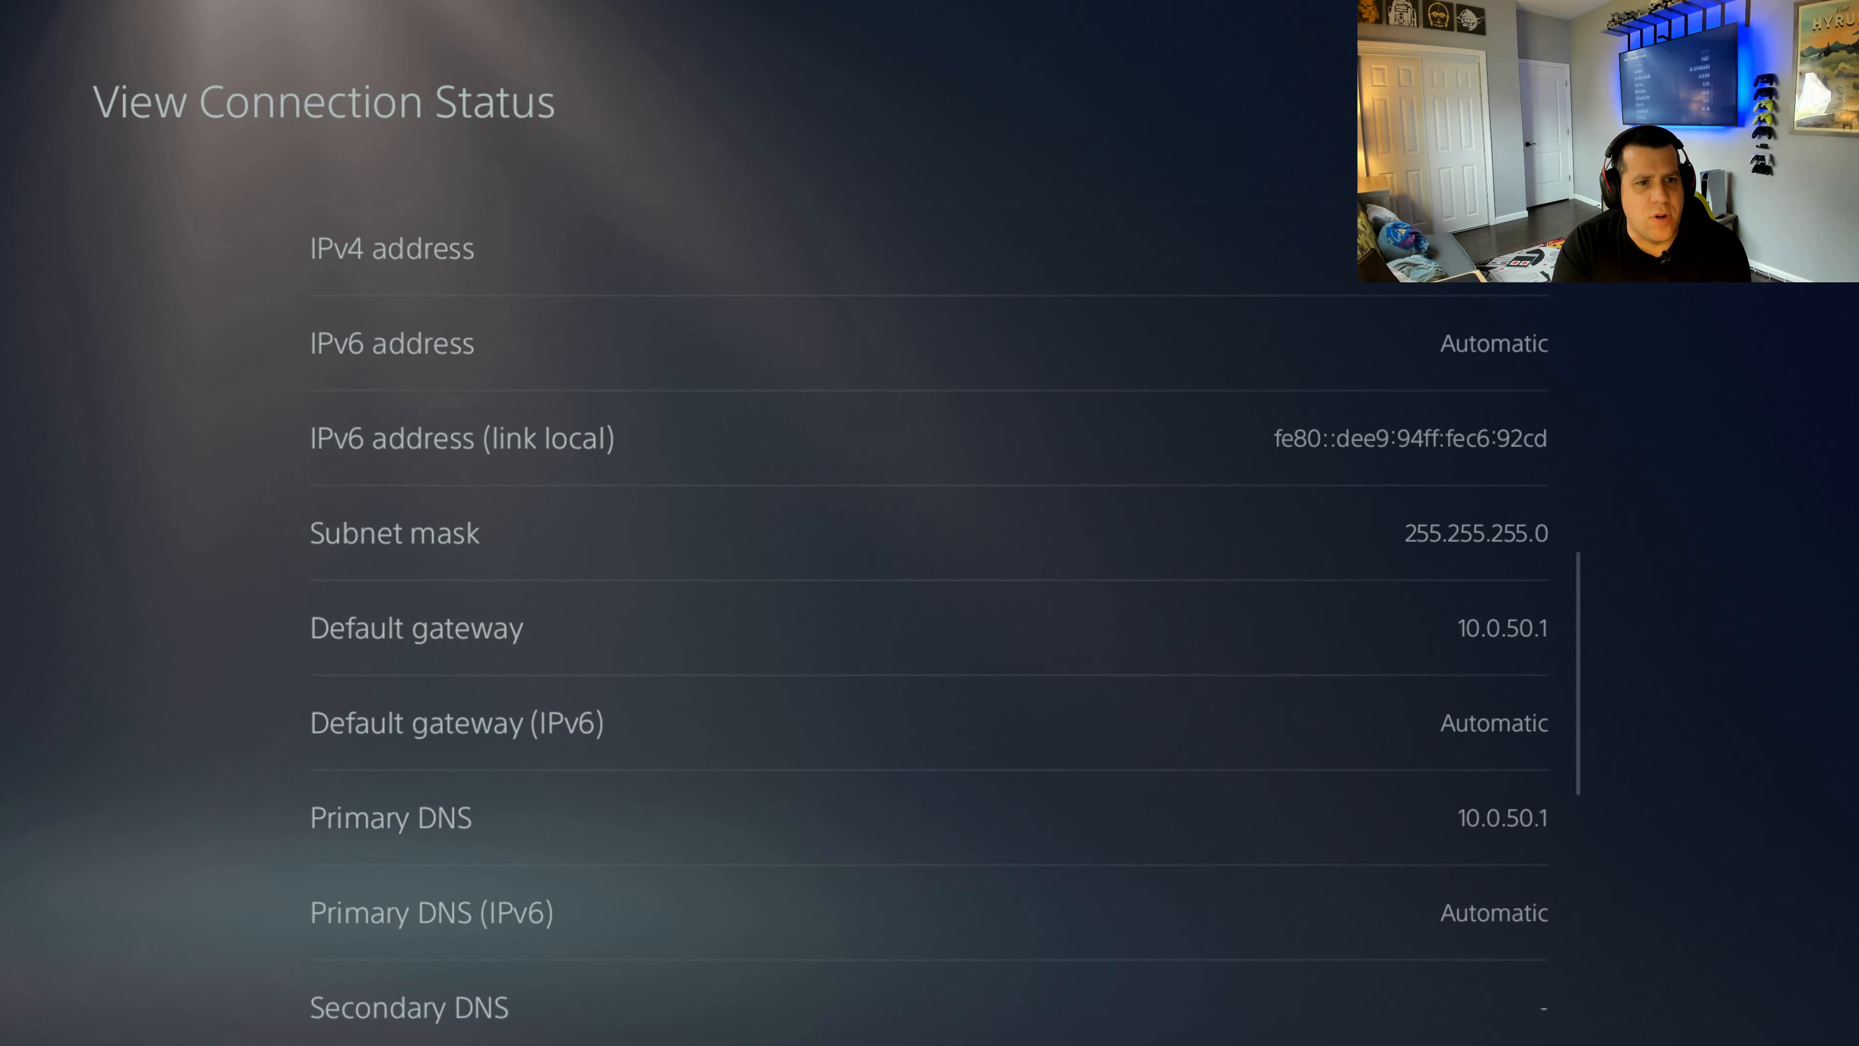
scroll(up, 3)
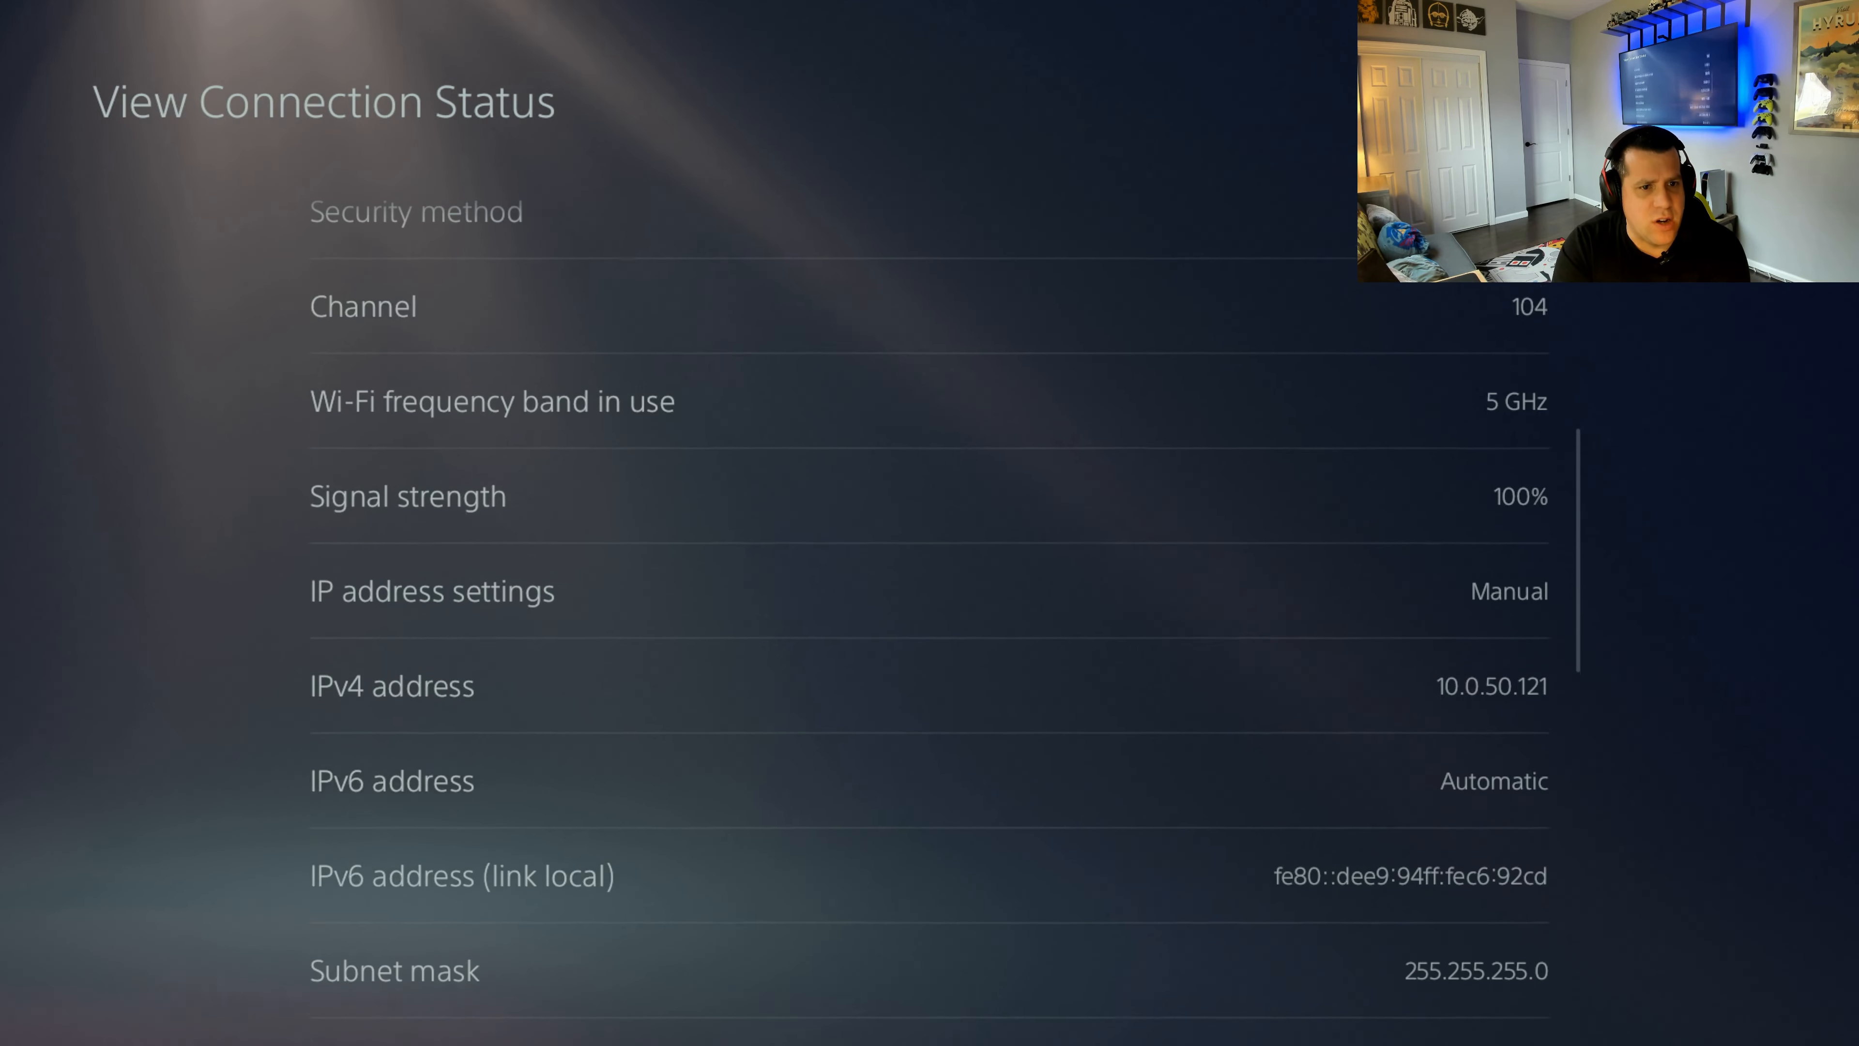
scroll(up, 3)
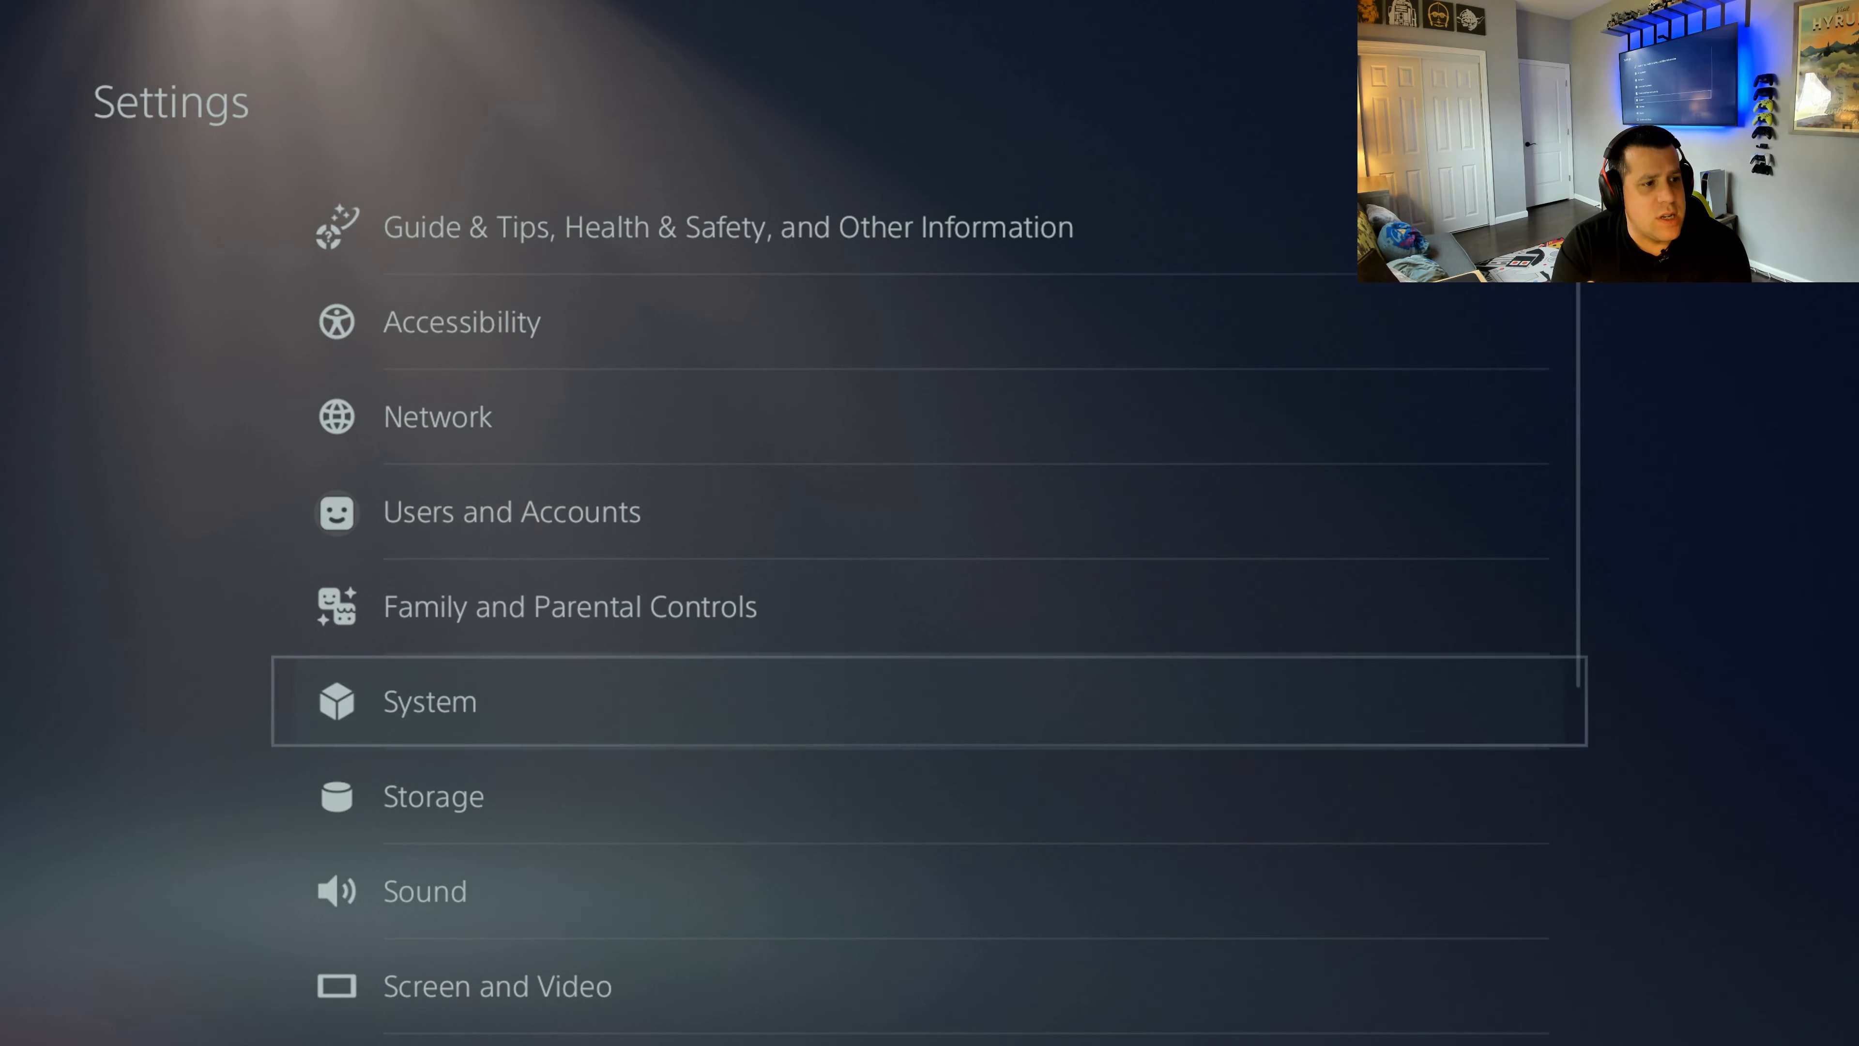
Step: Go into System settings and select Remote Play in the left-hand list
click(429, 701)
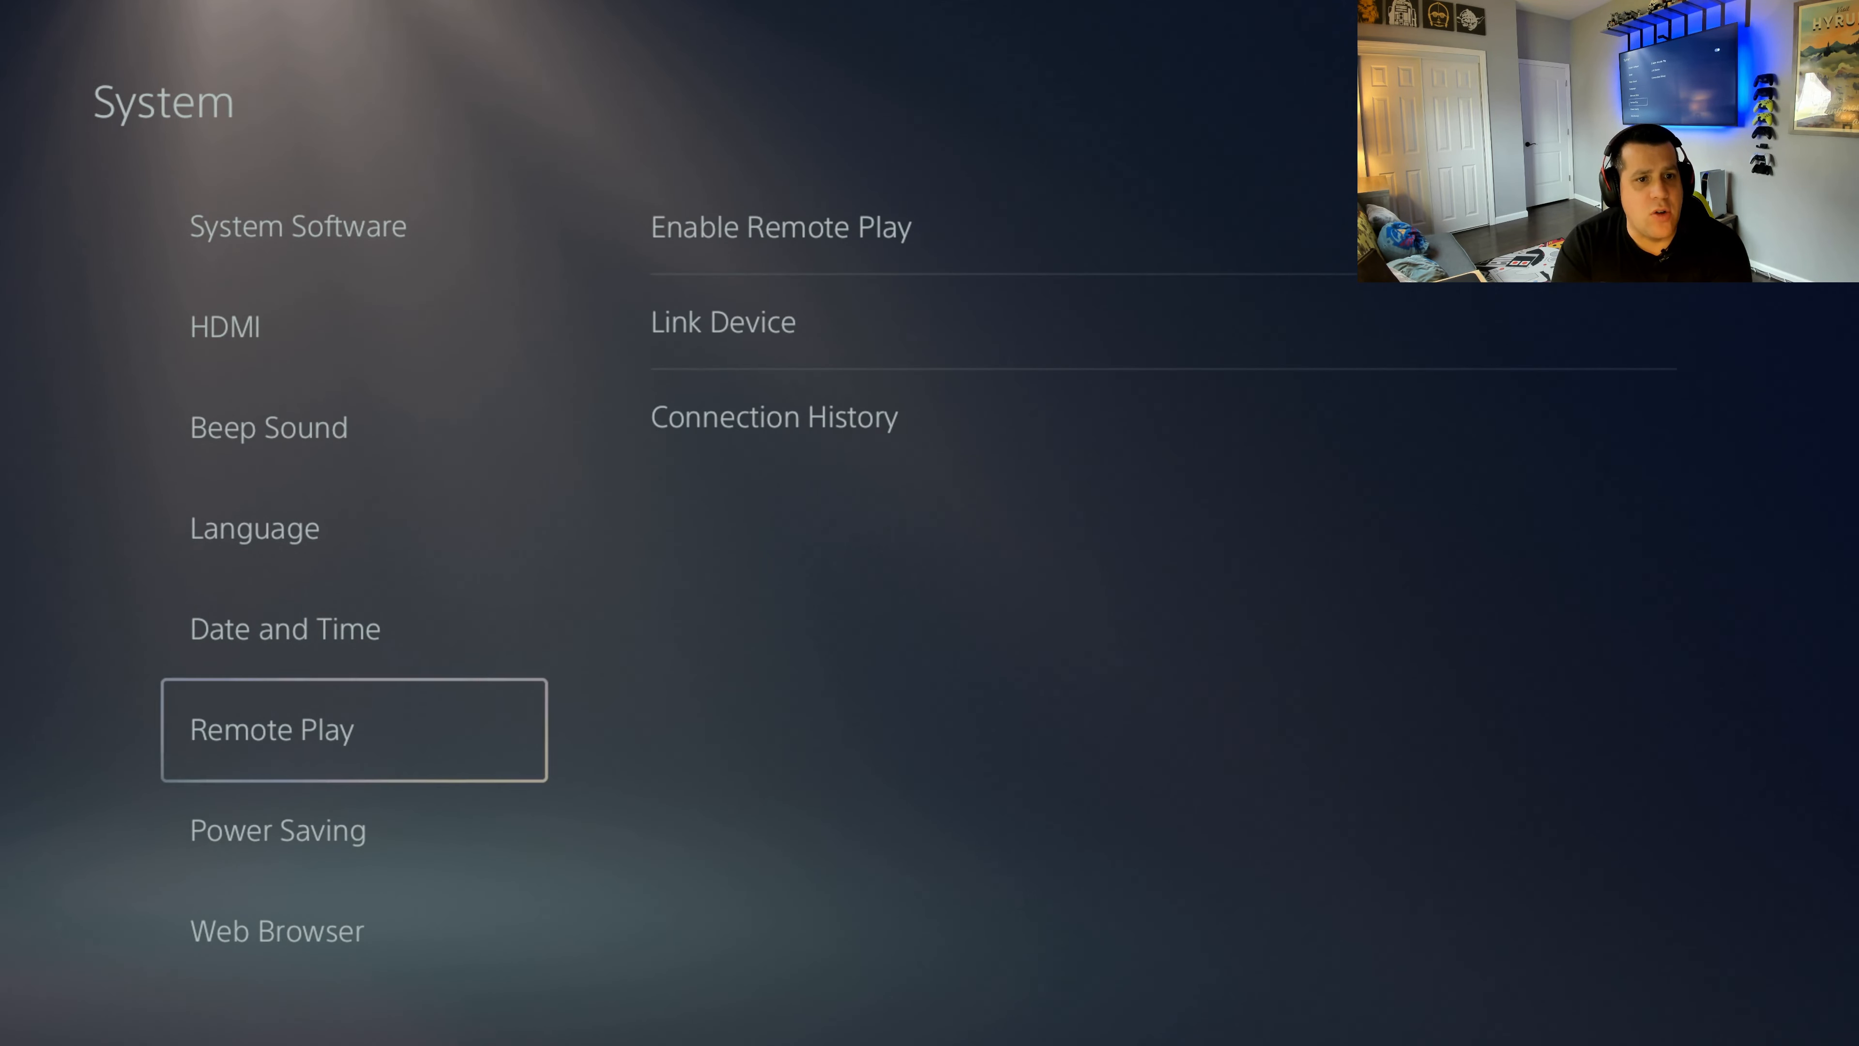
click(780, 226)
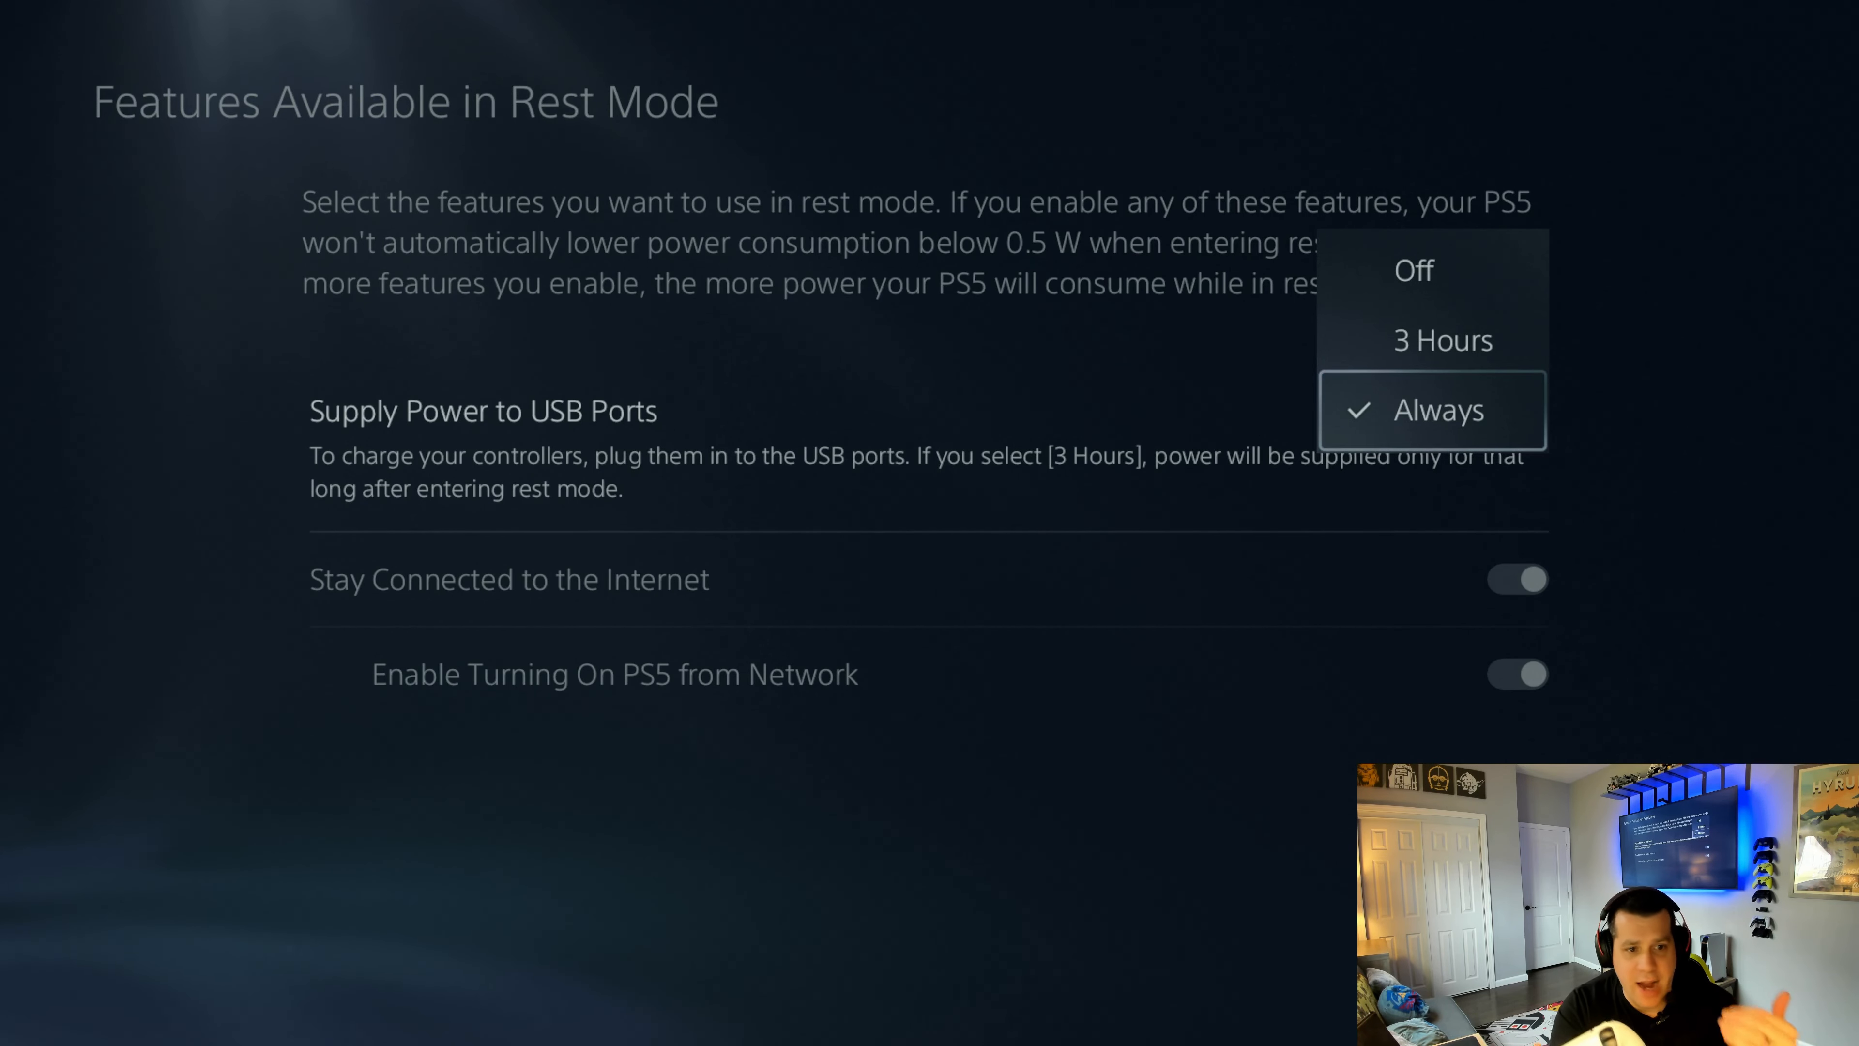
Step: Set Supply Power to USB Ports to Always for rest mode
click(1437, 408)
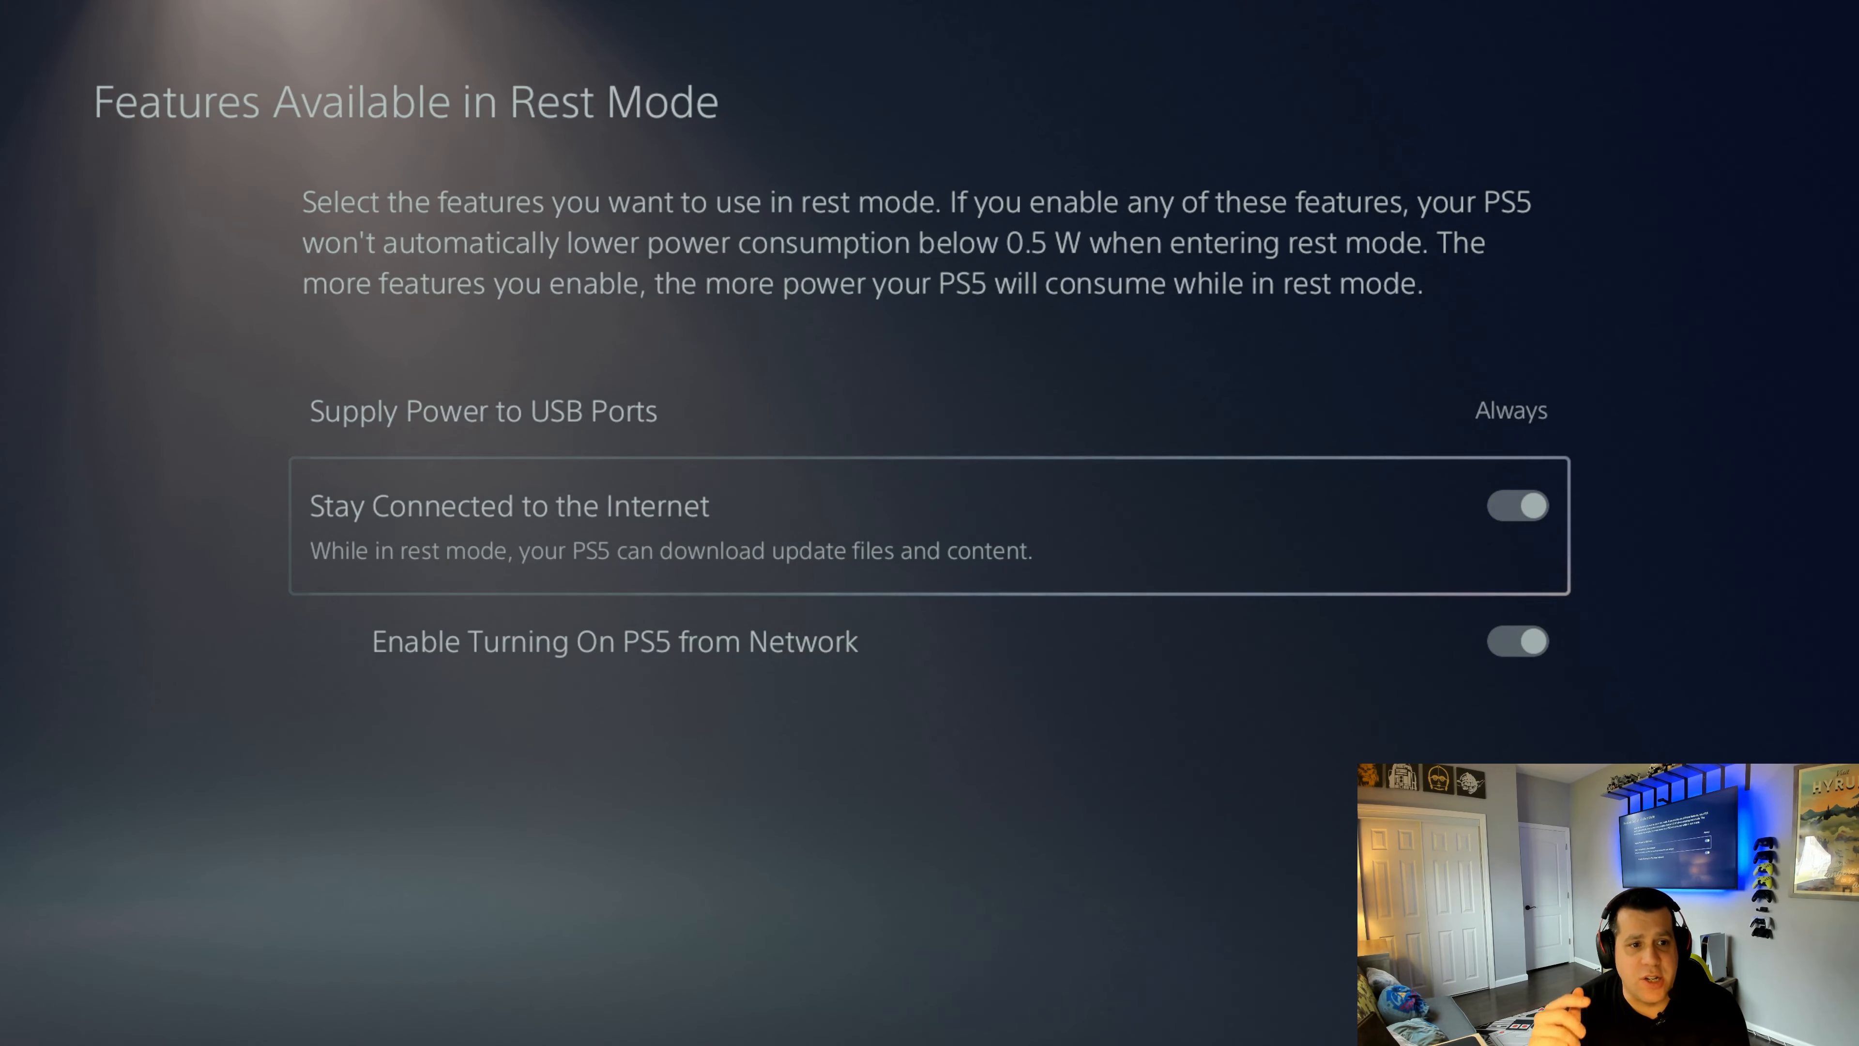
Step: Verify internet connection and network power-on stay enabled, then return to Power Saving
scroll(down, 3)
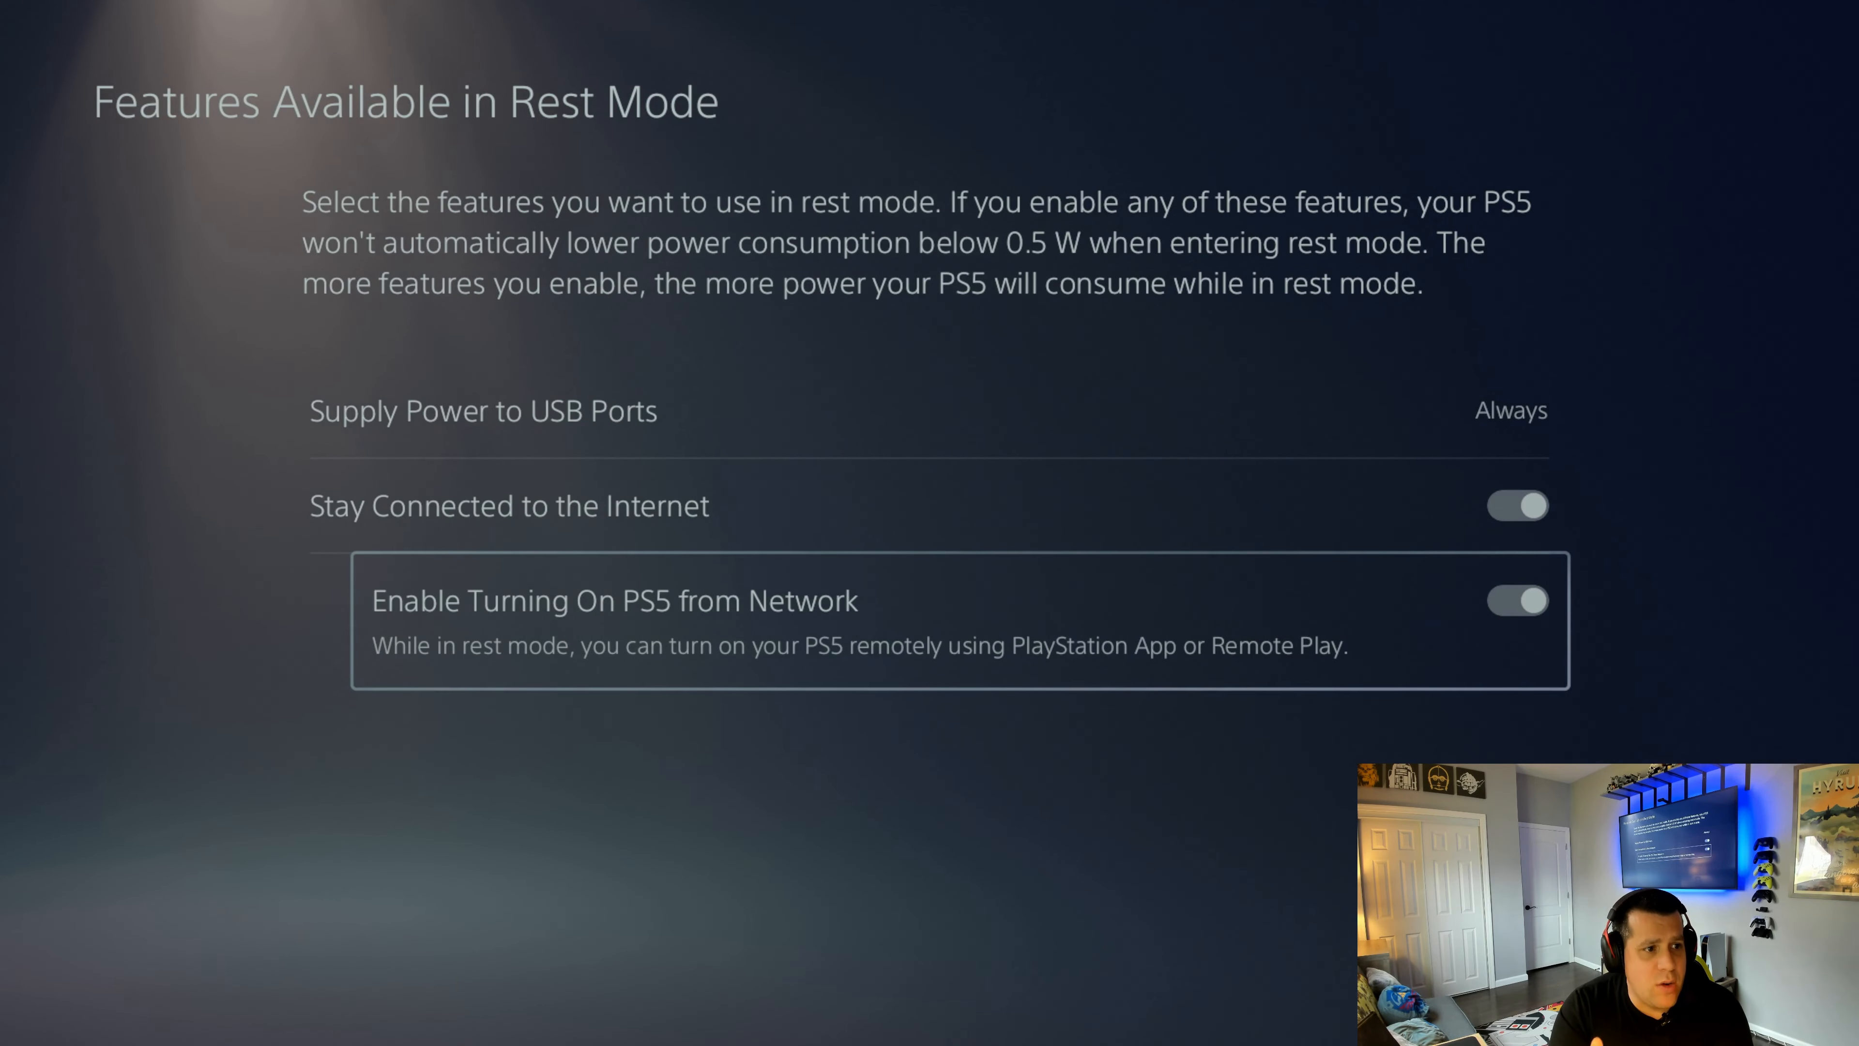
key(Escape)
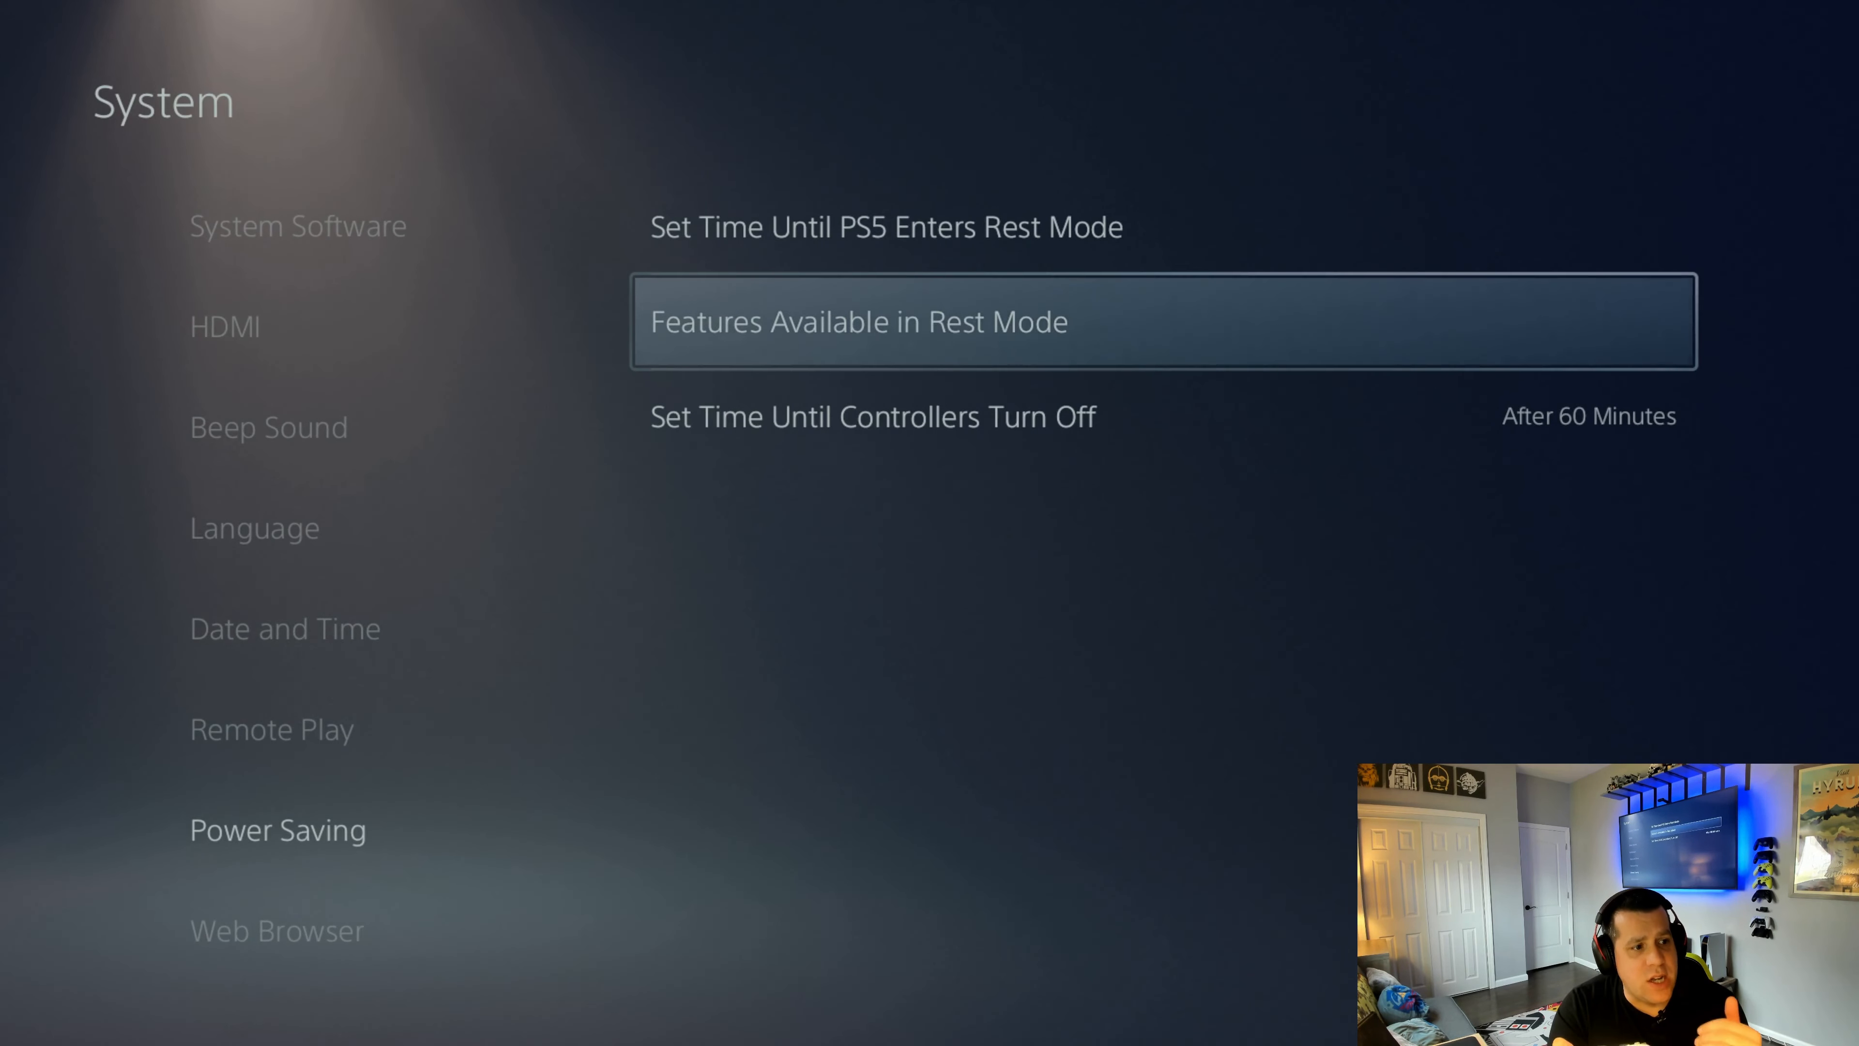
click(277, 931)
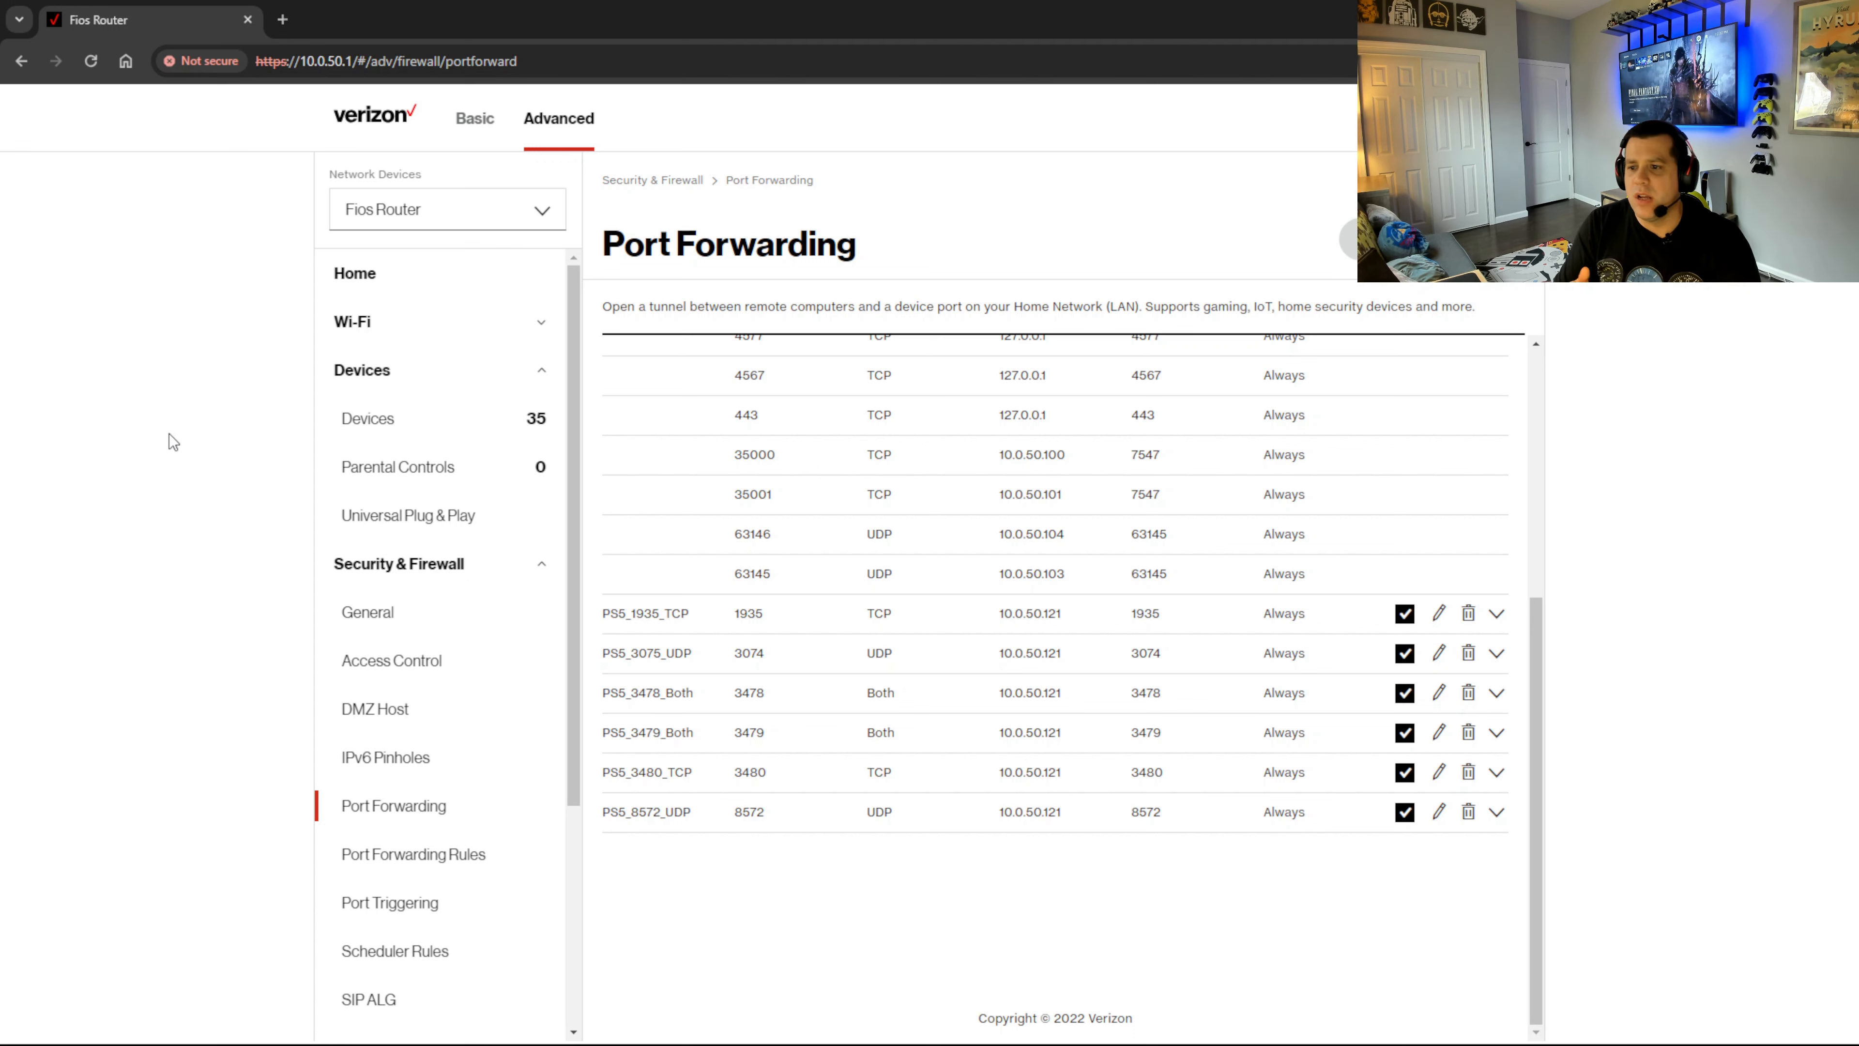
mouse_move(814, 637)
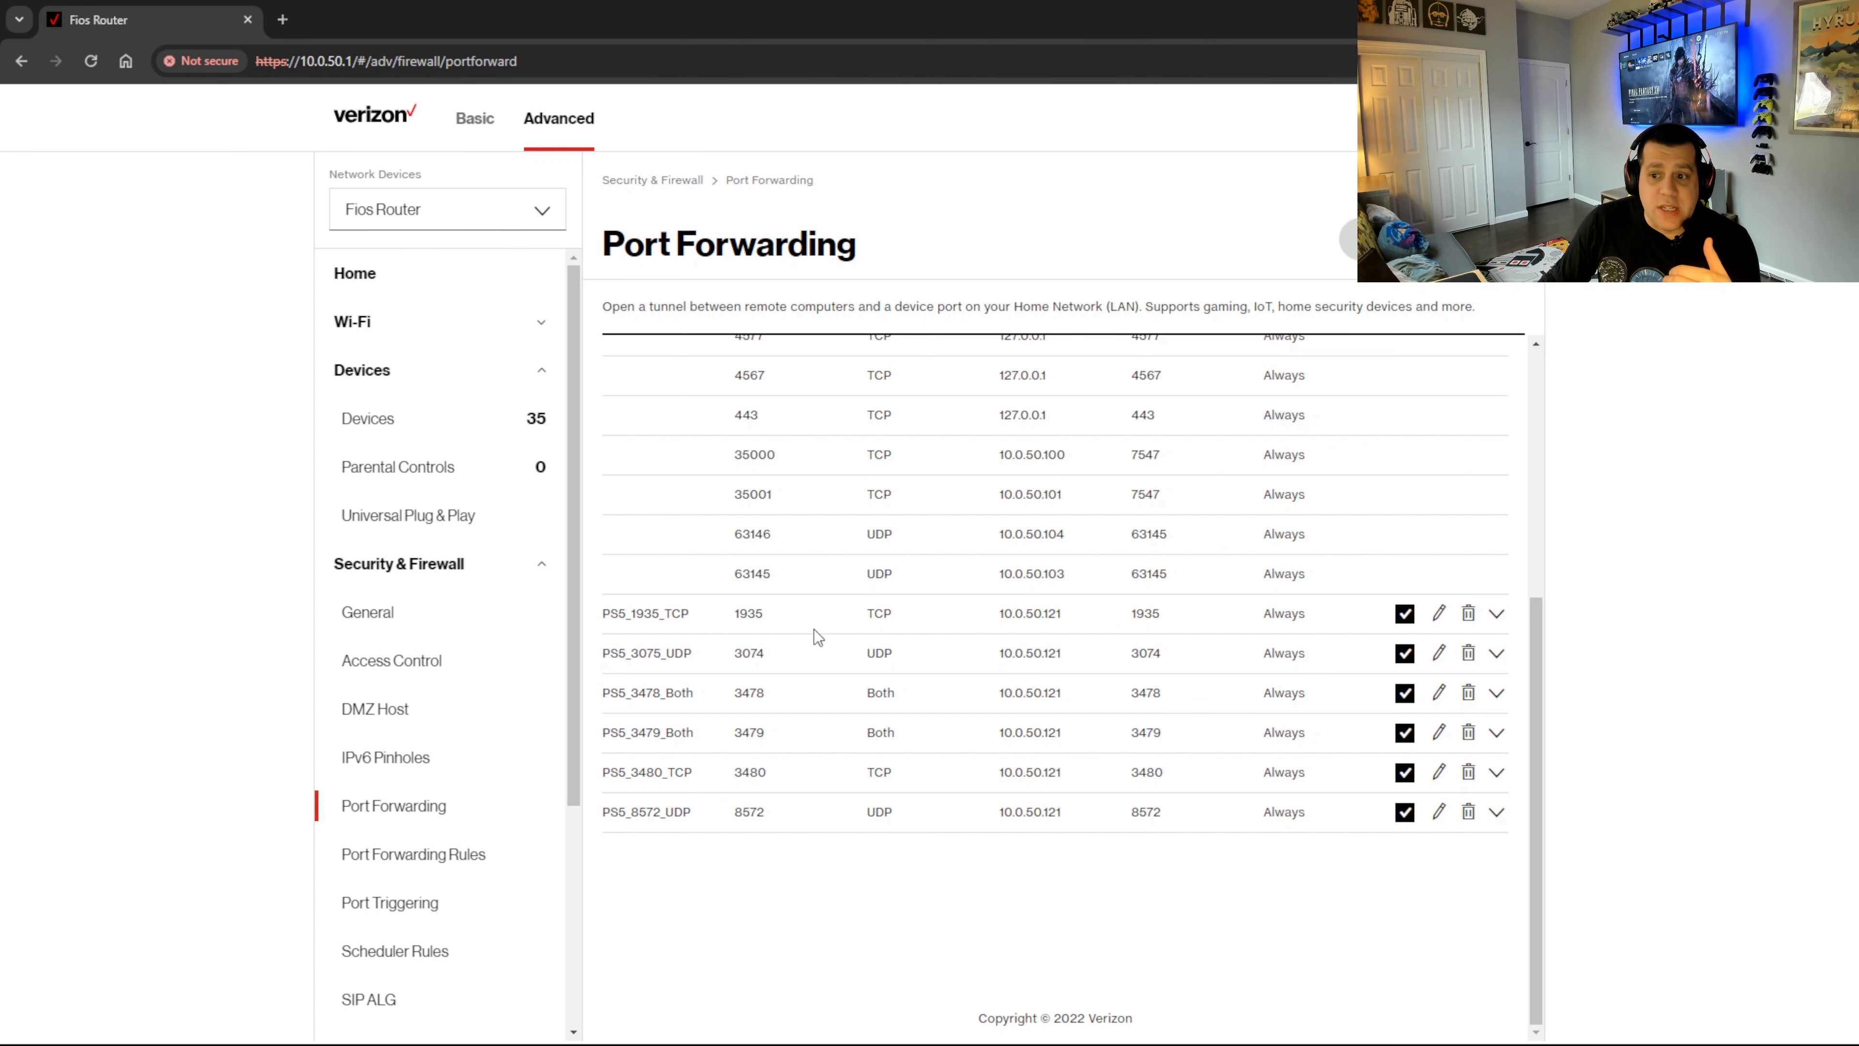
mouse_move(612, 618)
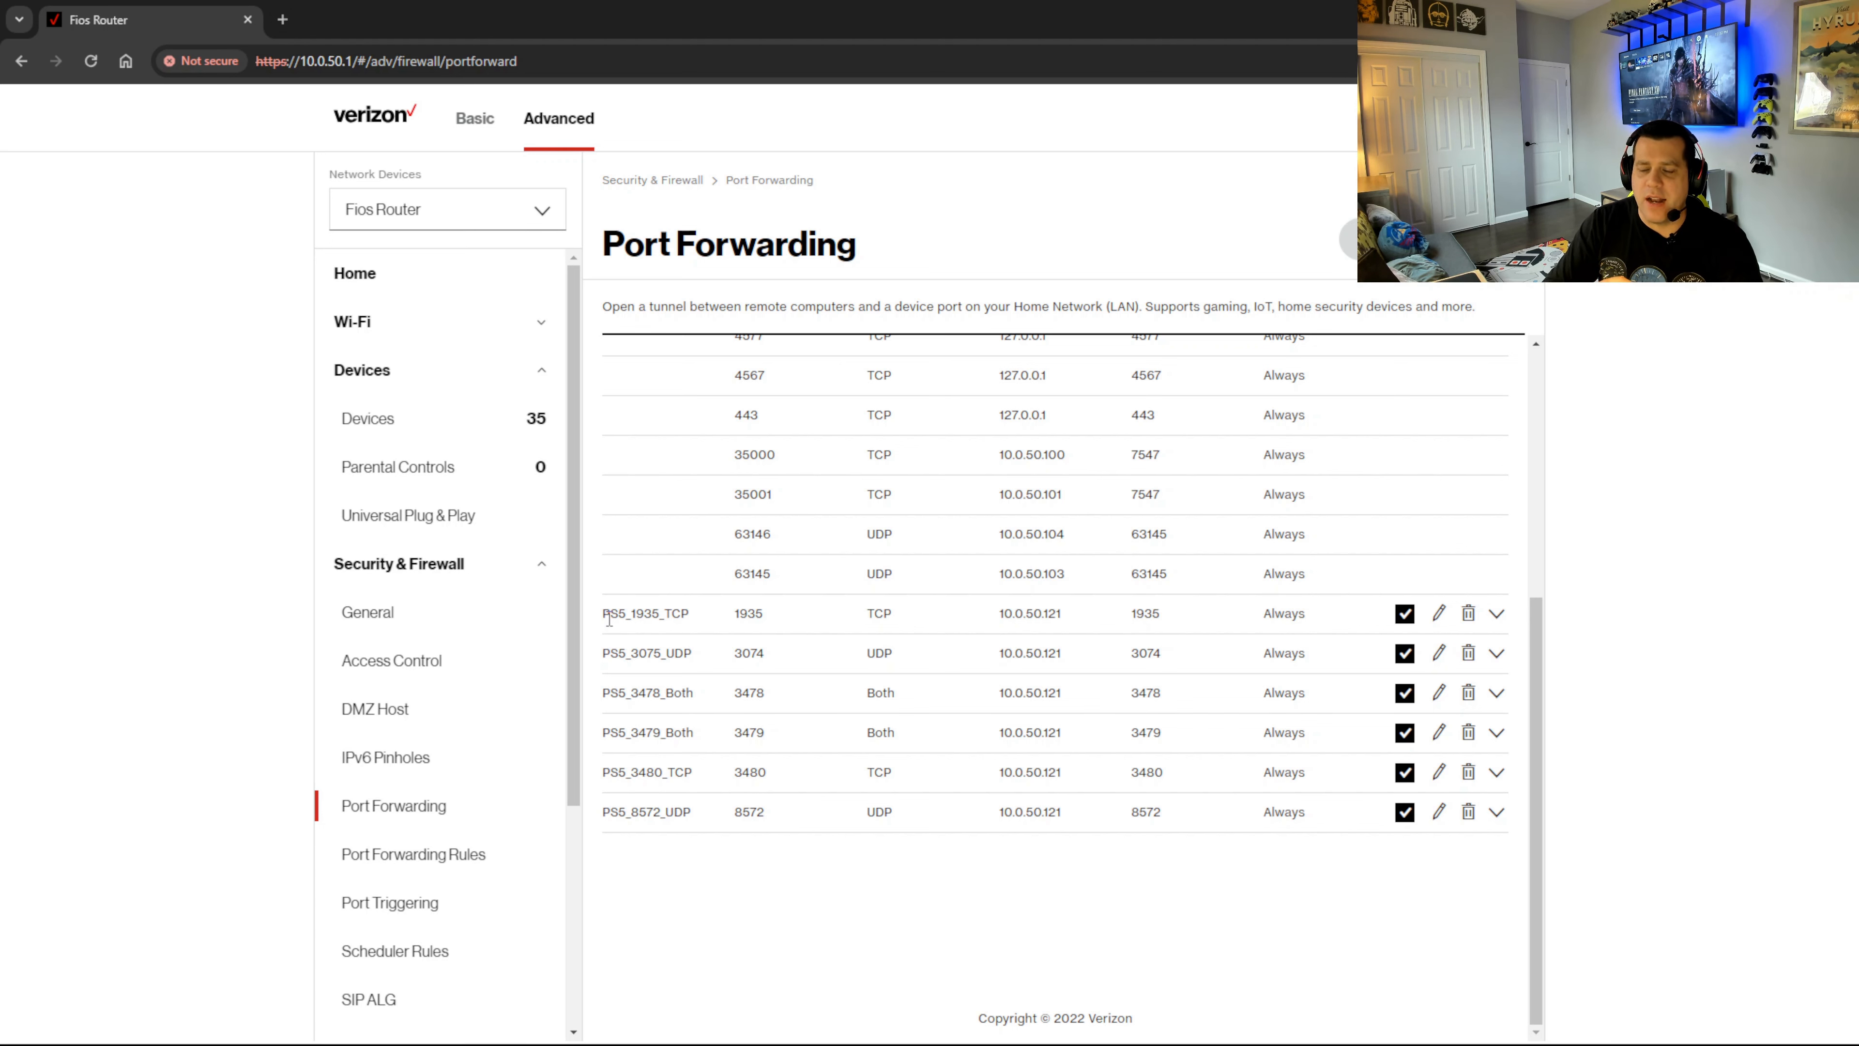
mouse_move(570, 598)
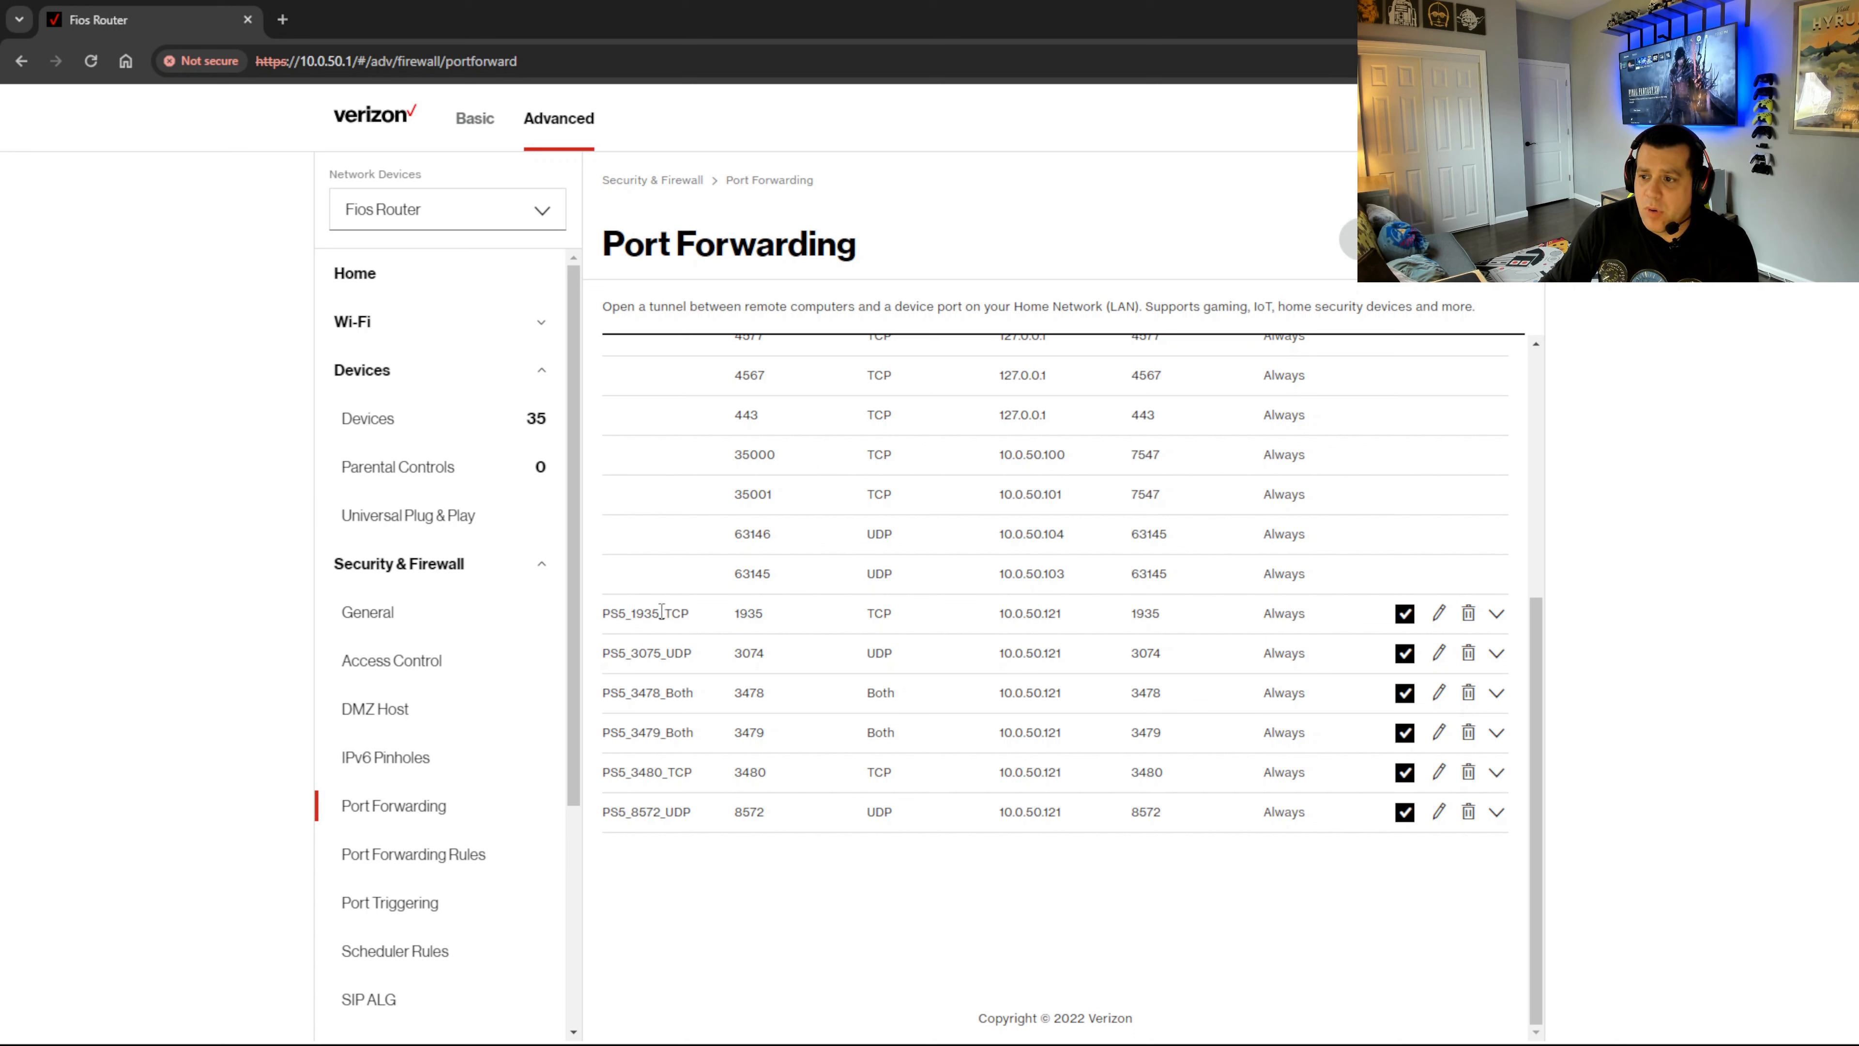
mouse_move(1427, 944)
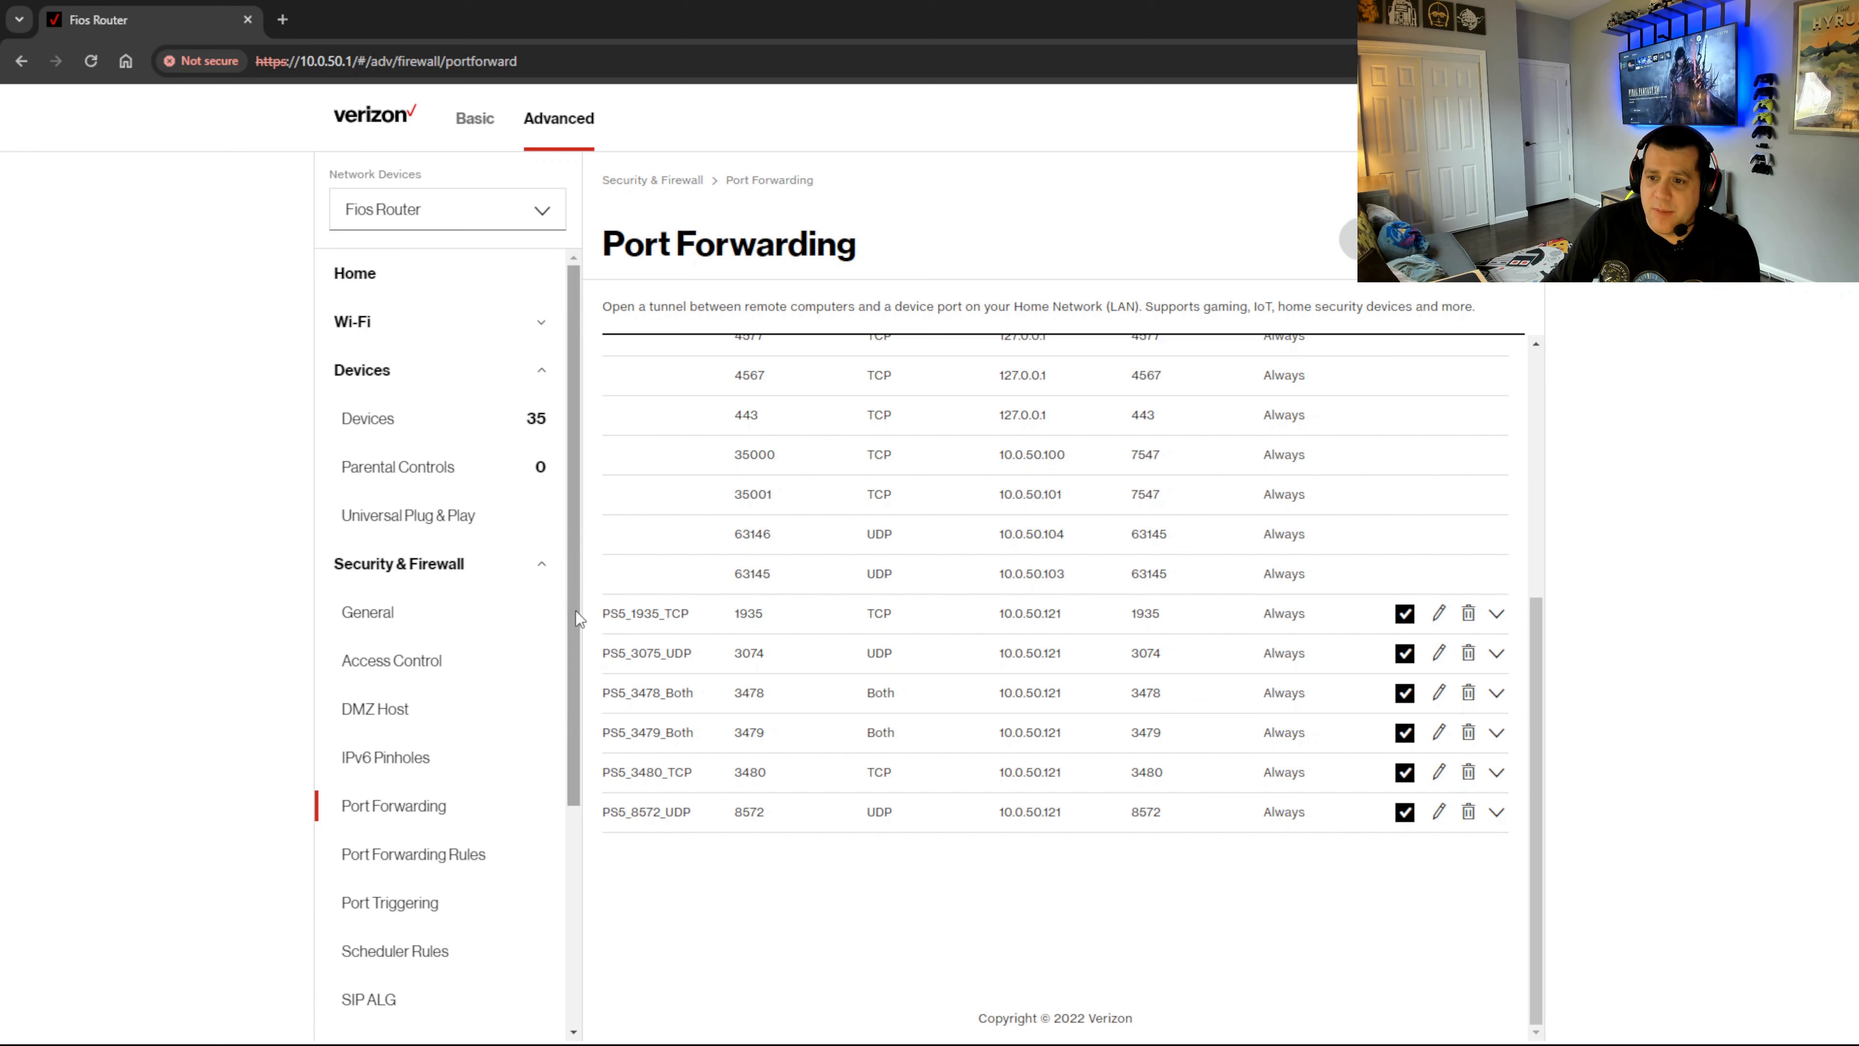
mouse_move(685, 611)
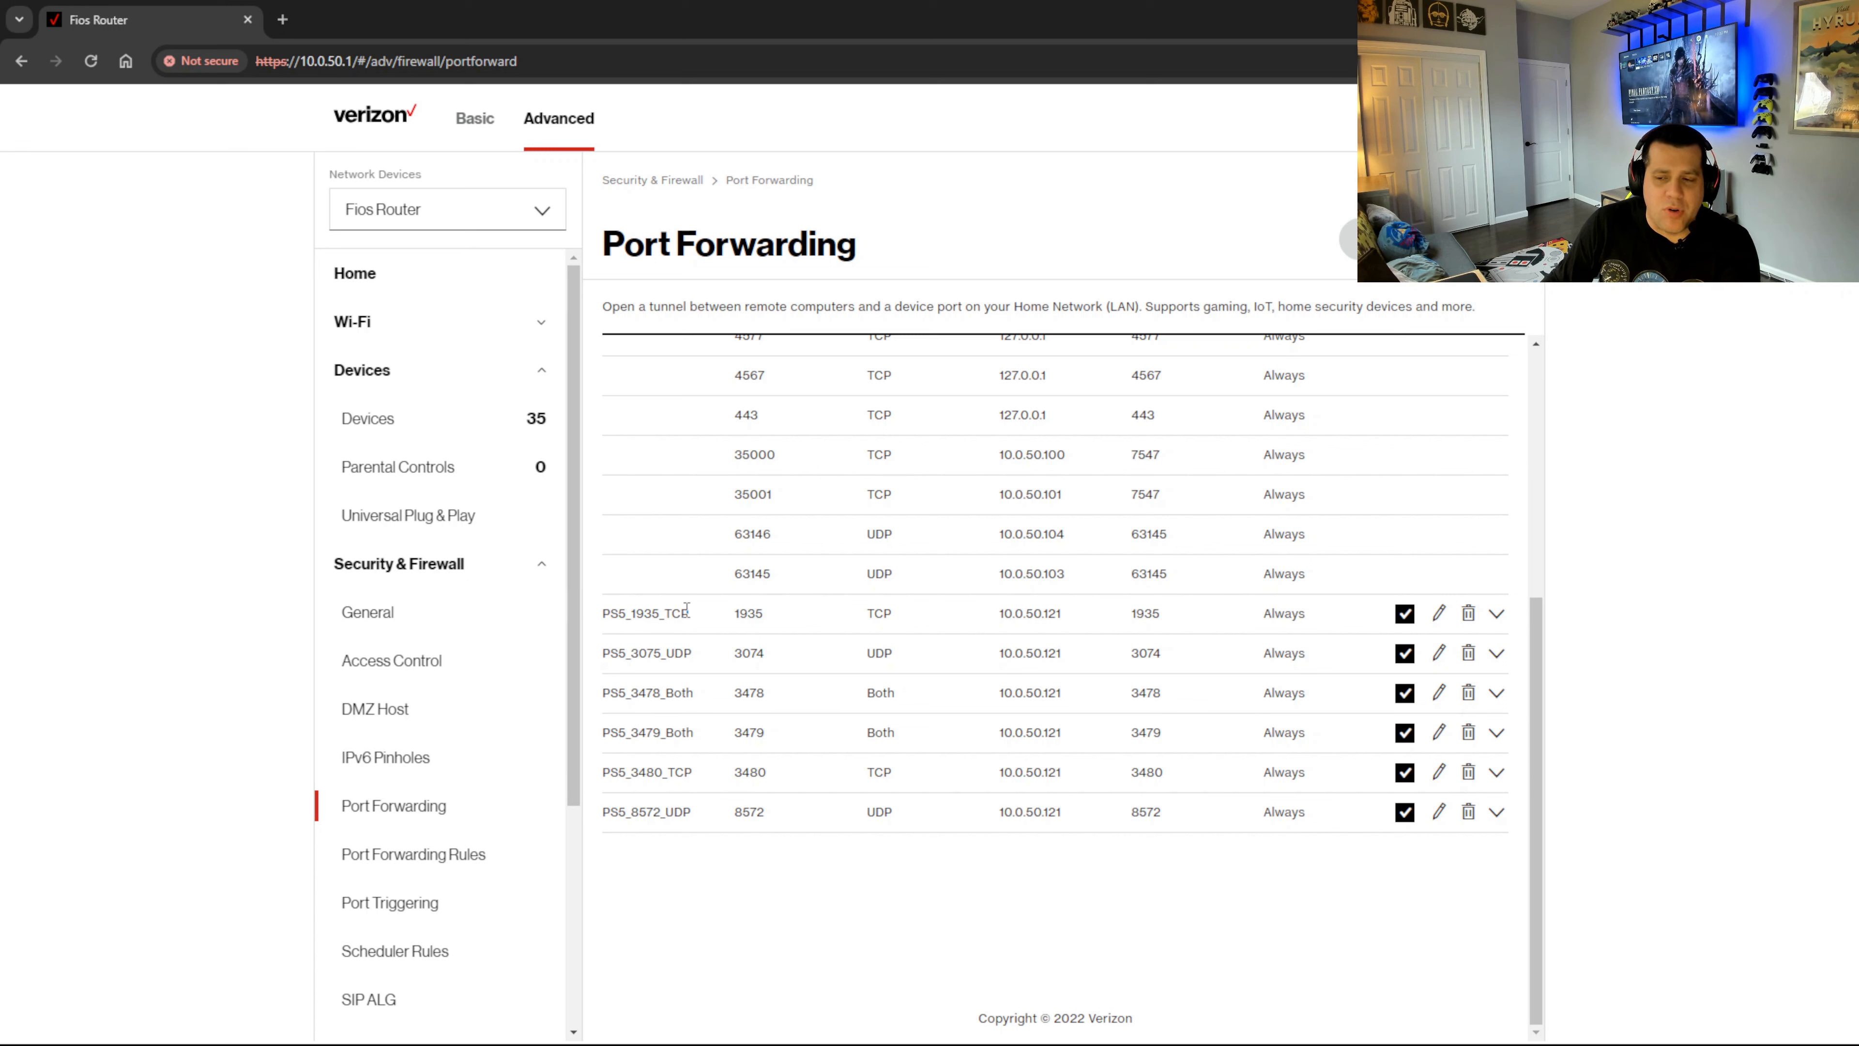
mouse_move(633, 632)
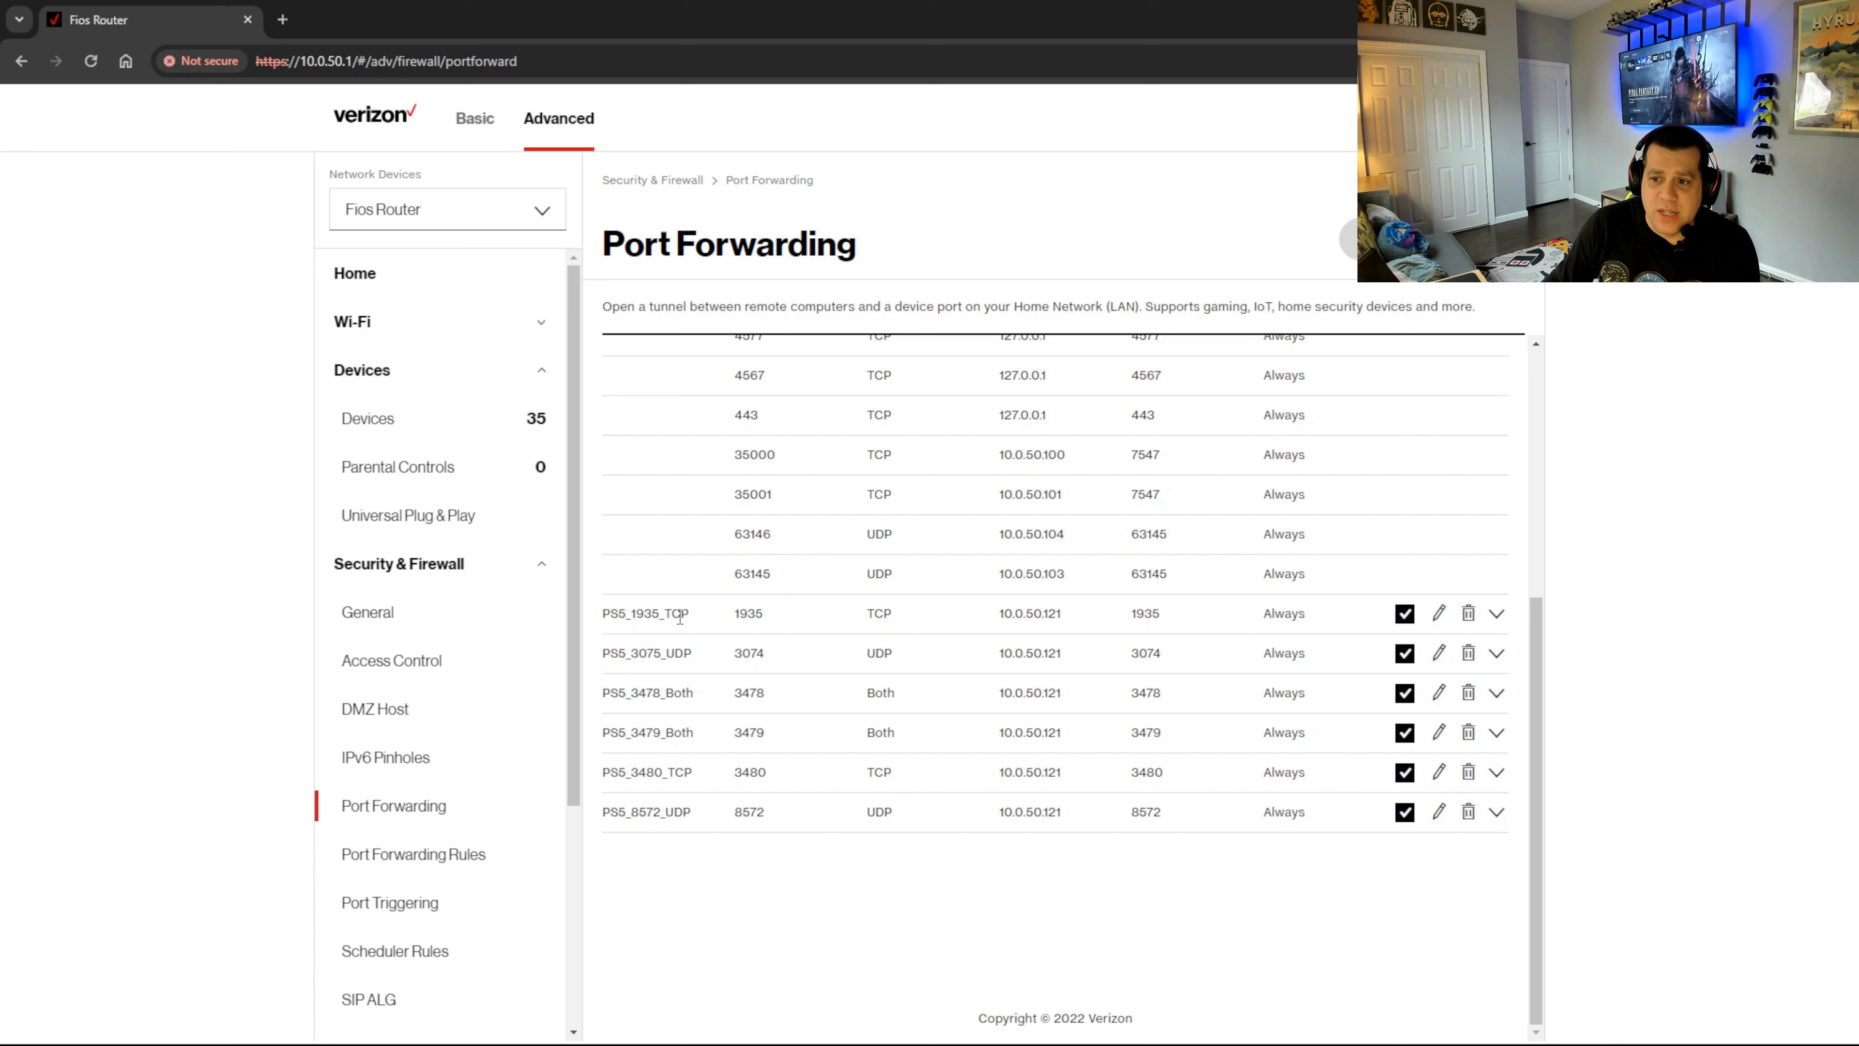
Step: Scroll the Port Forwarding list to the six enabled PS5 rules for 10.0.50.121
scroll(up, 3)
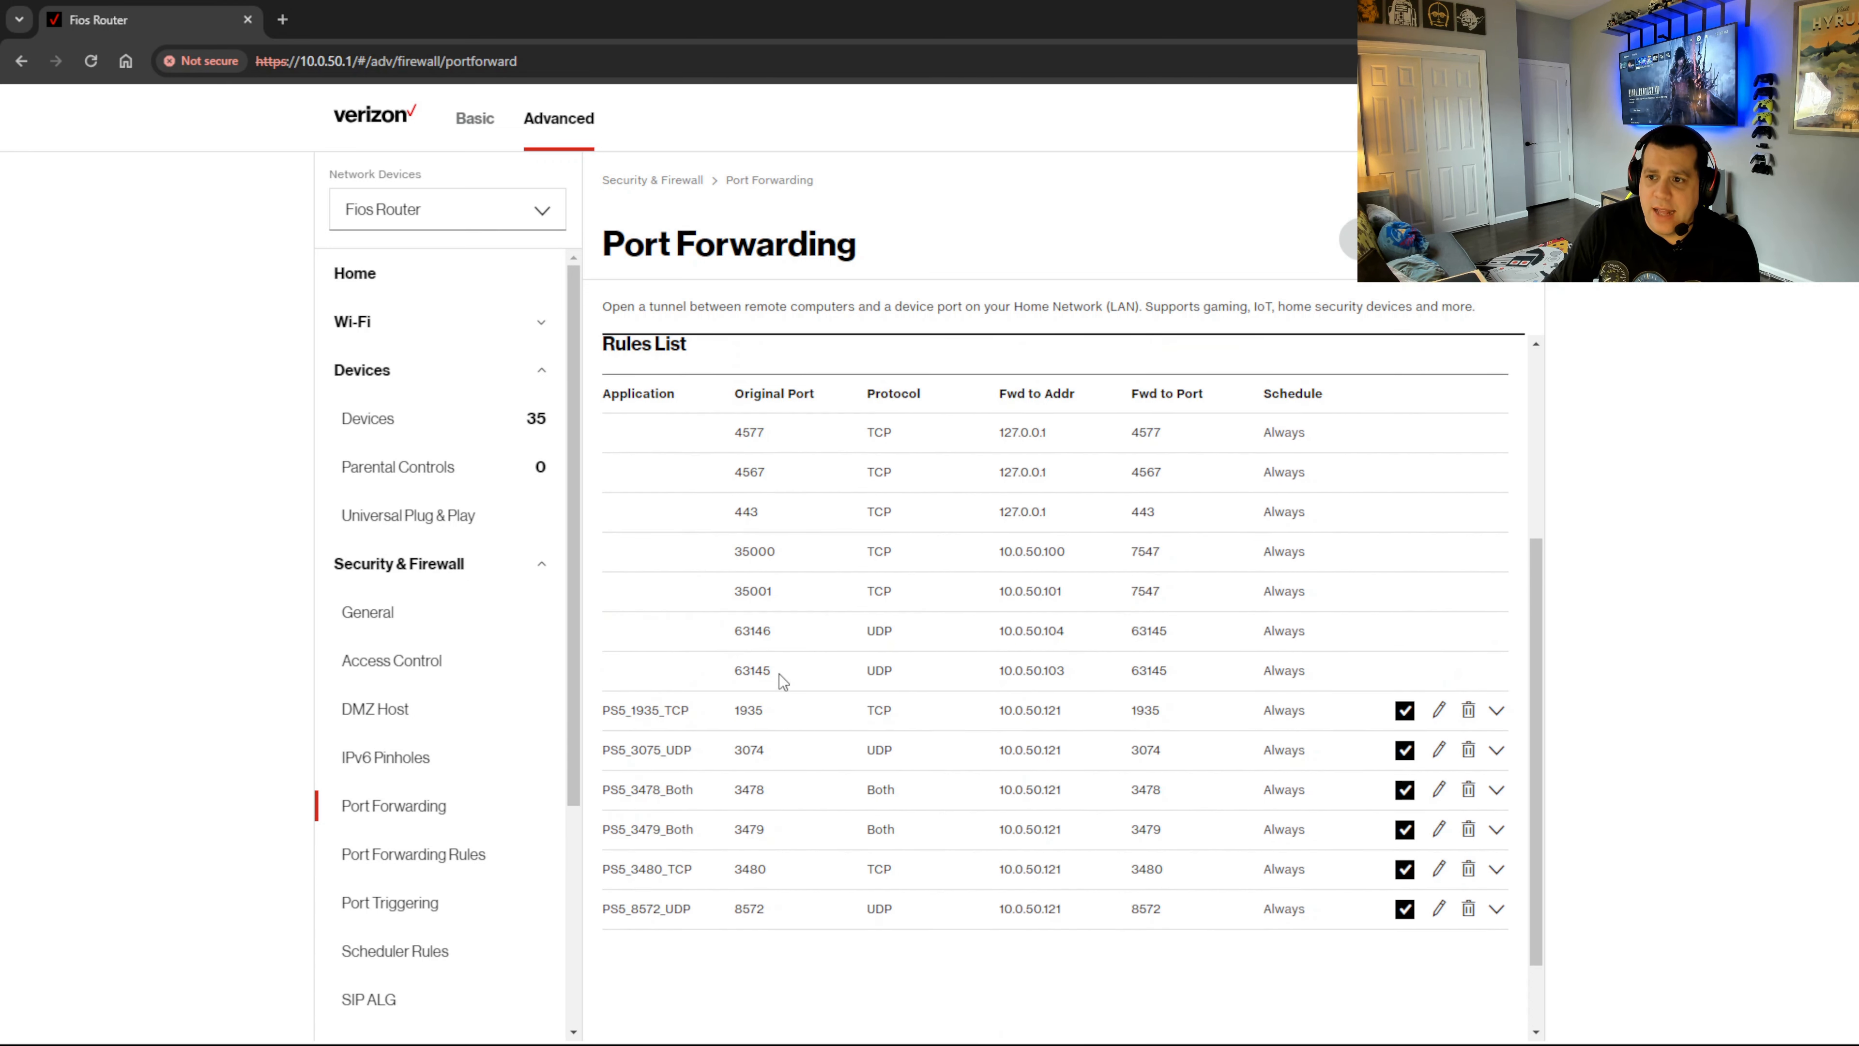
mouse_move(883, 710)
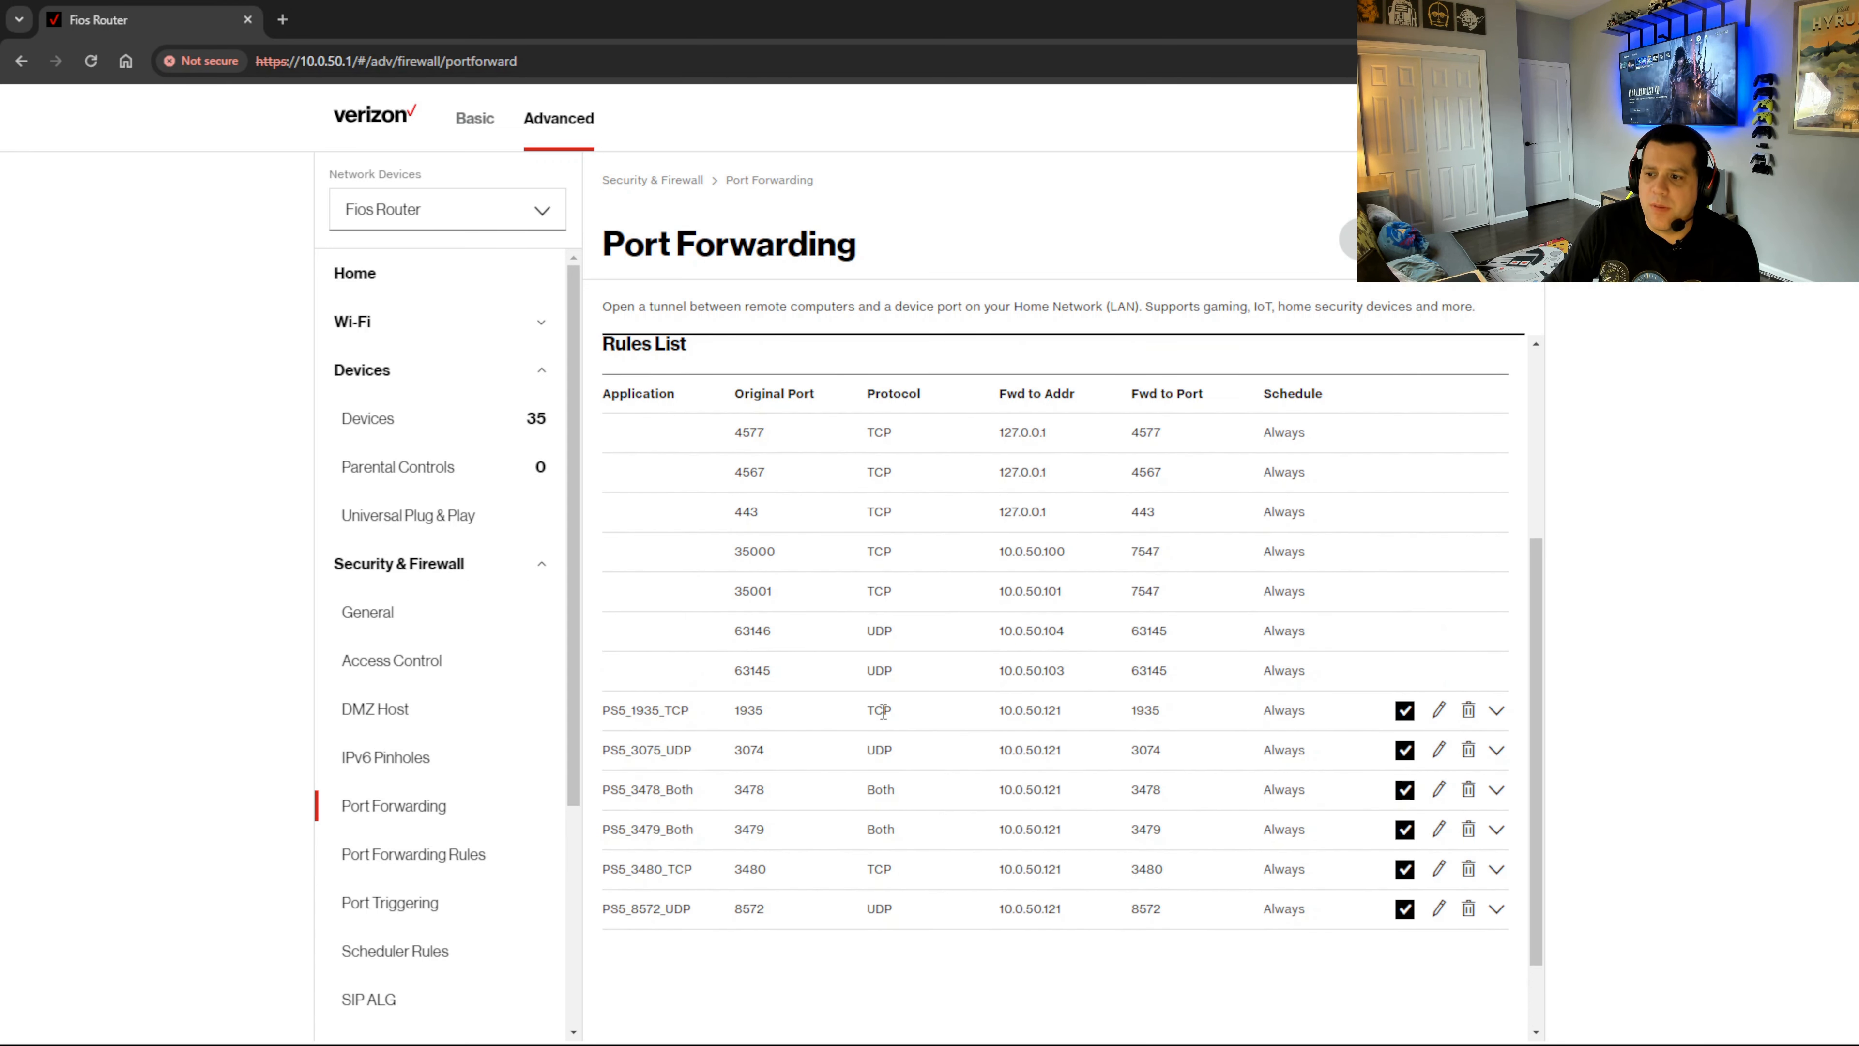
mouse_move(1029, 709)
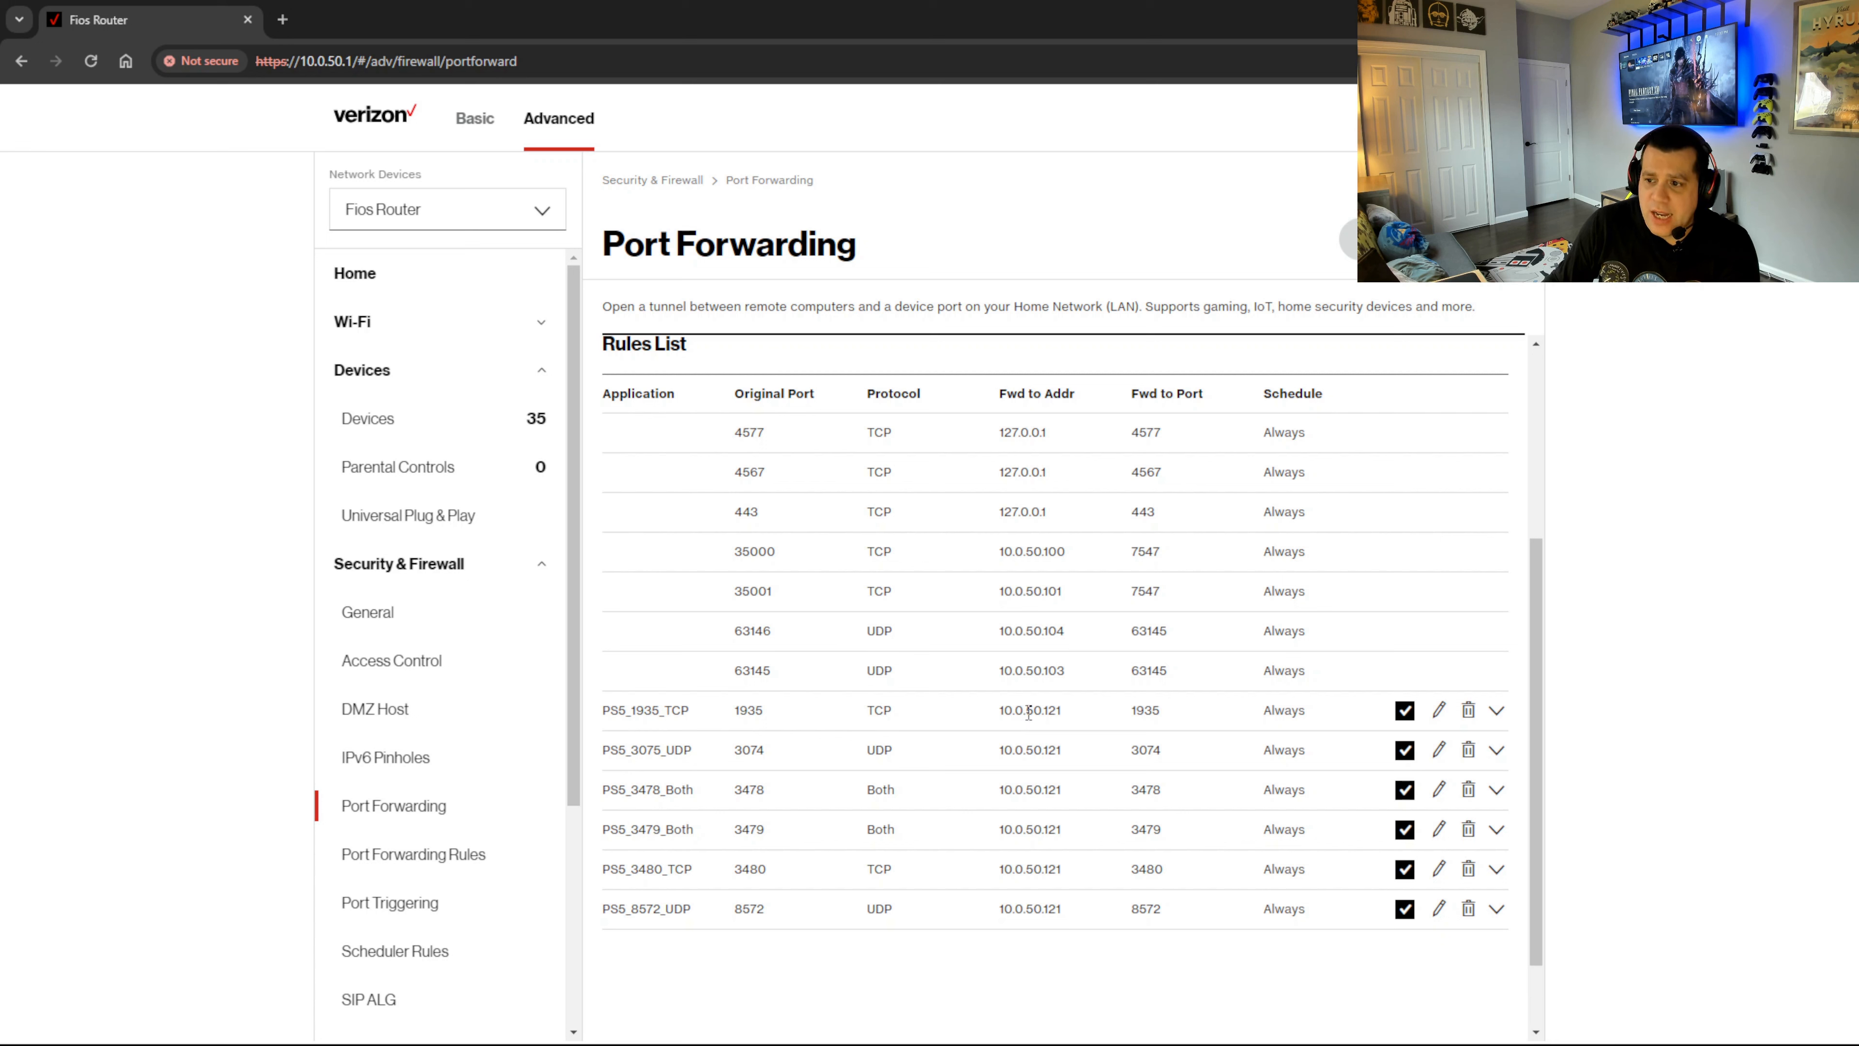
mouse_move(1275, 715)
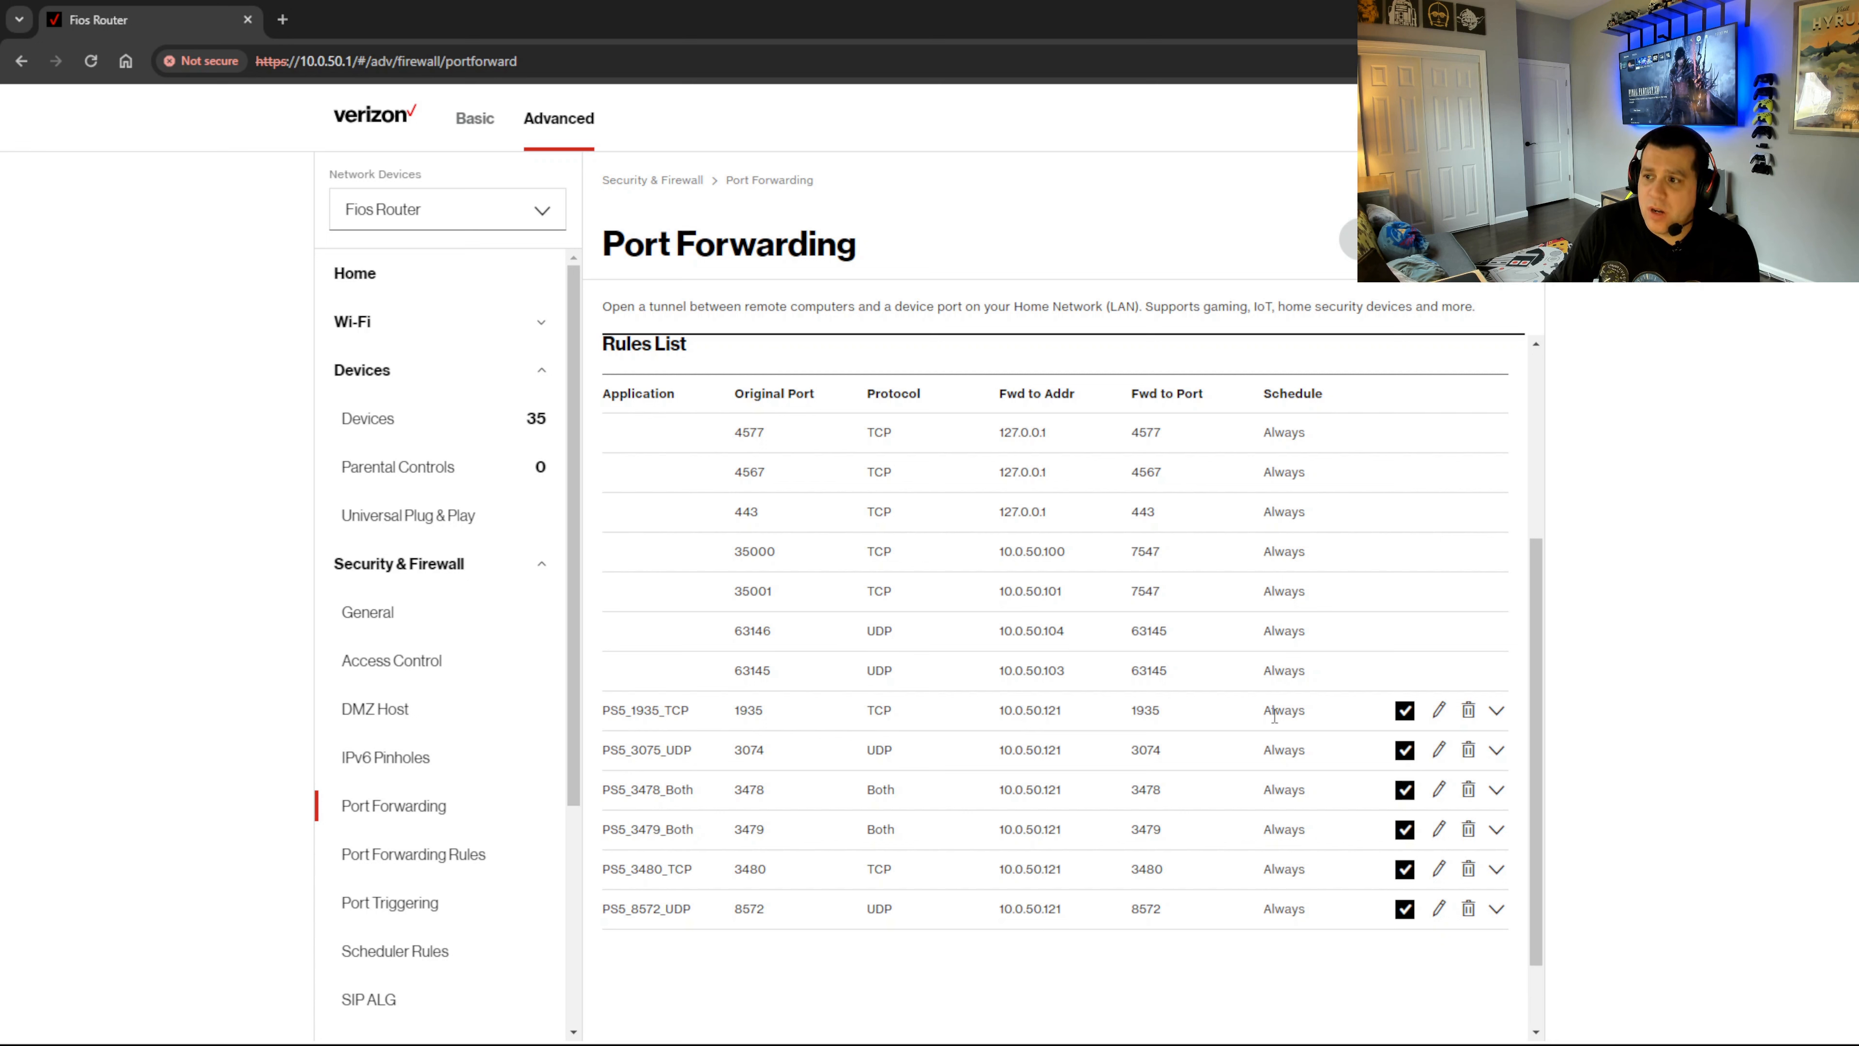
mouse_move(650, 705)
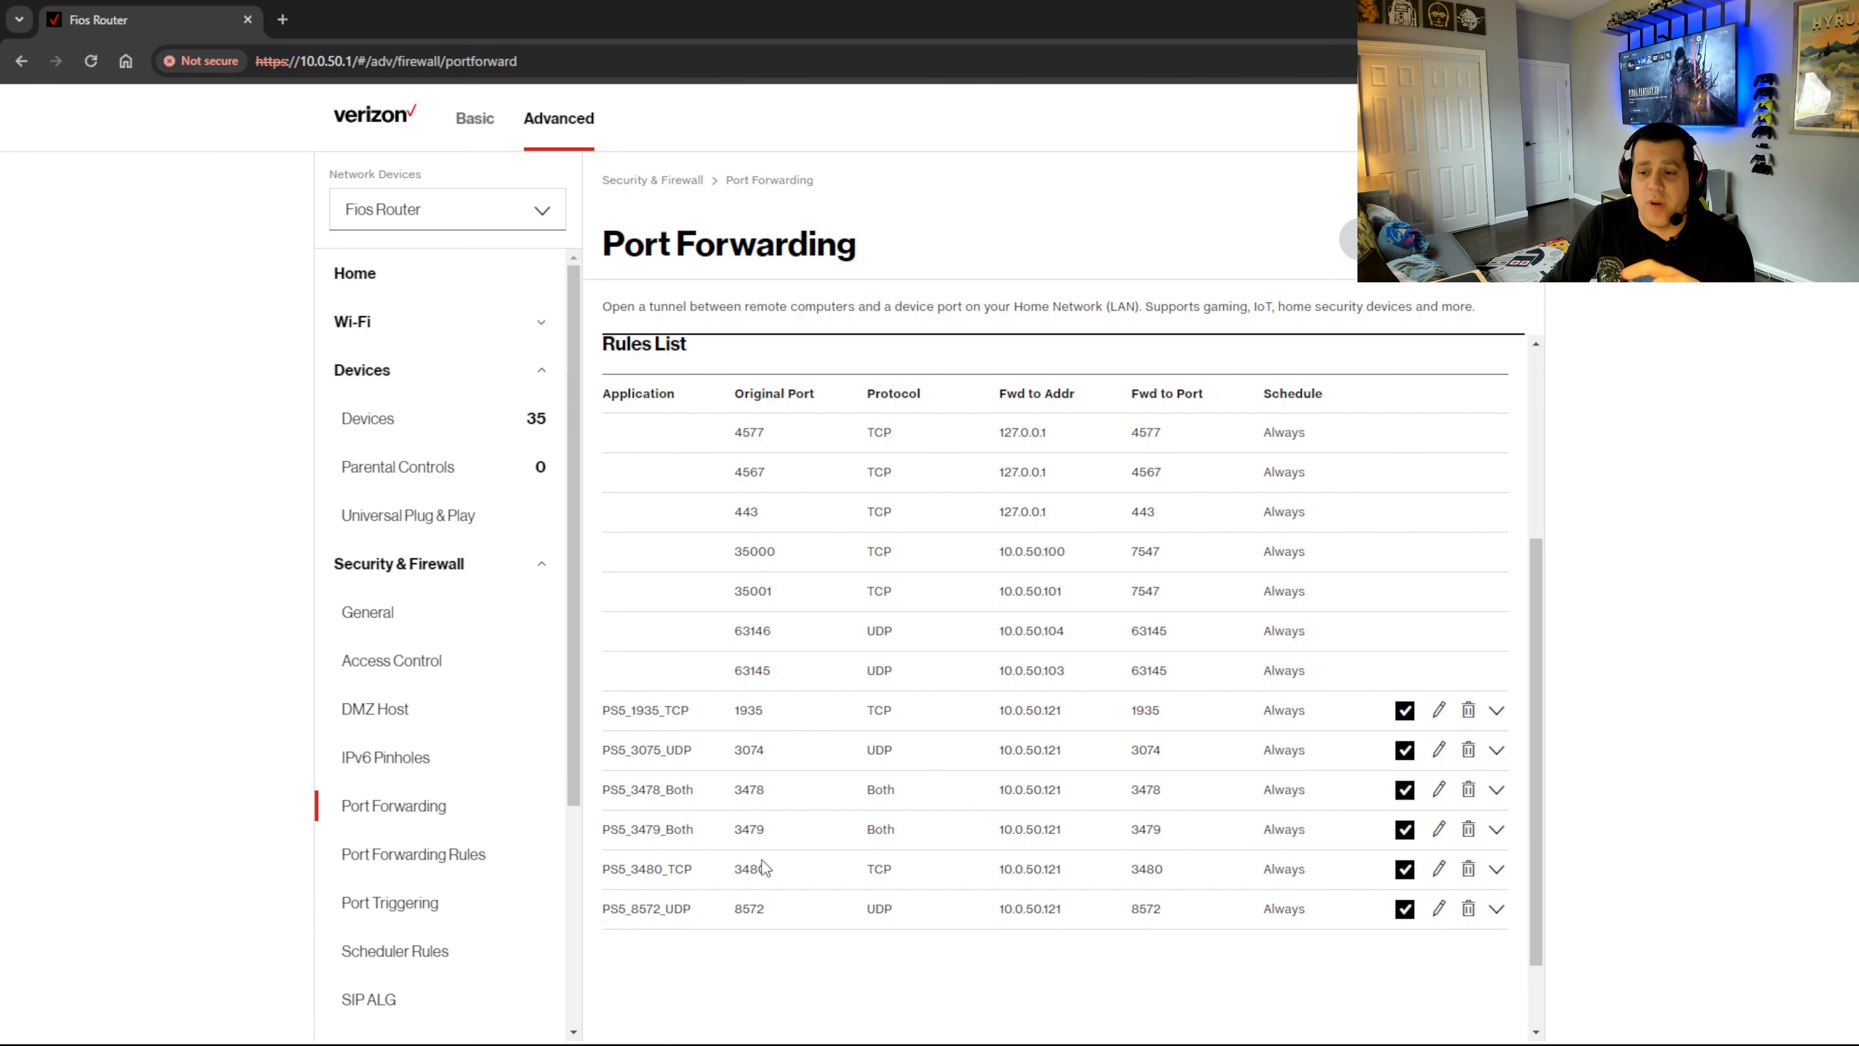
scroll(down, 3)
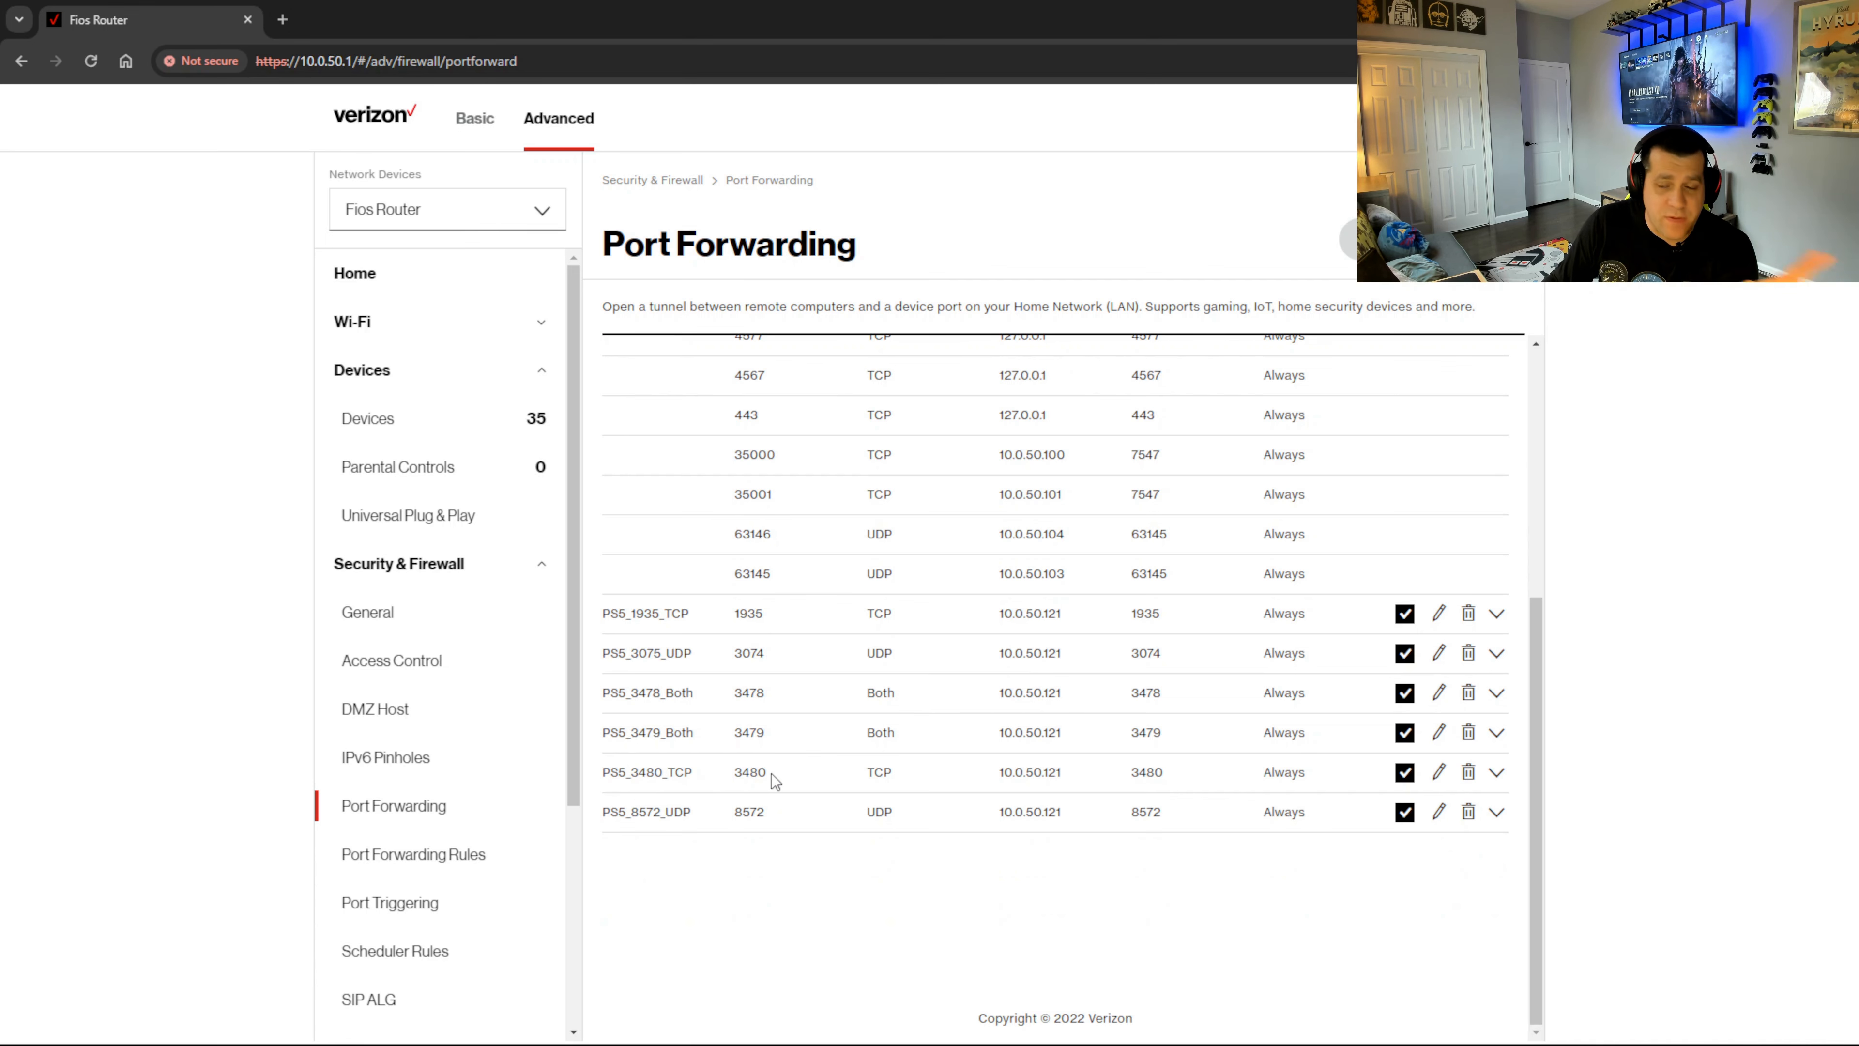
mouse_move(637, 649)
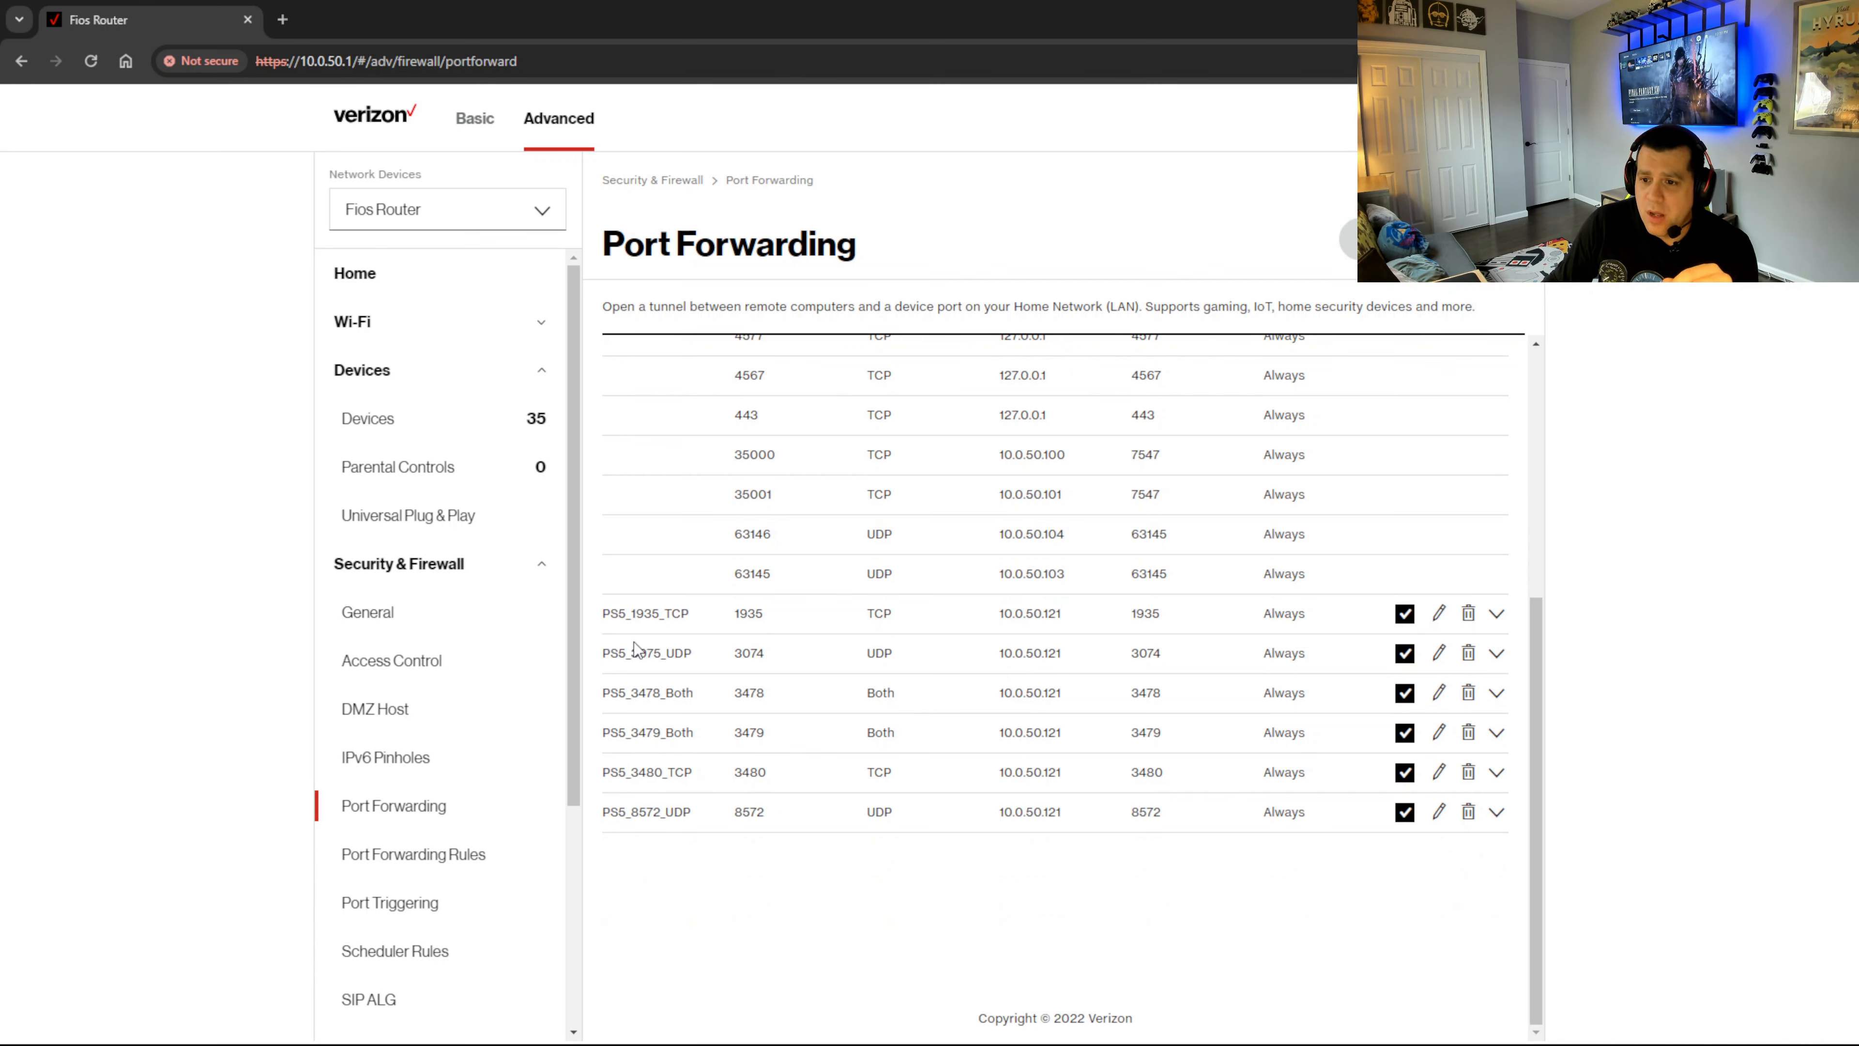
mouse_move(634, 650)
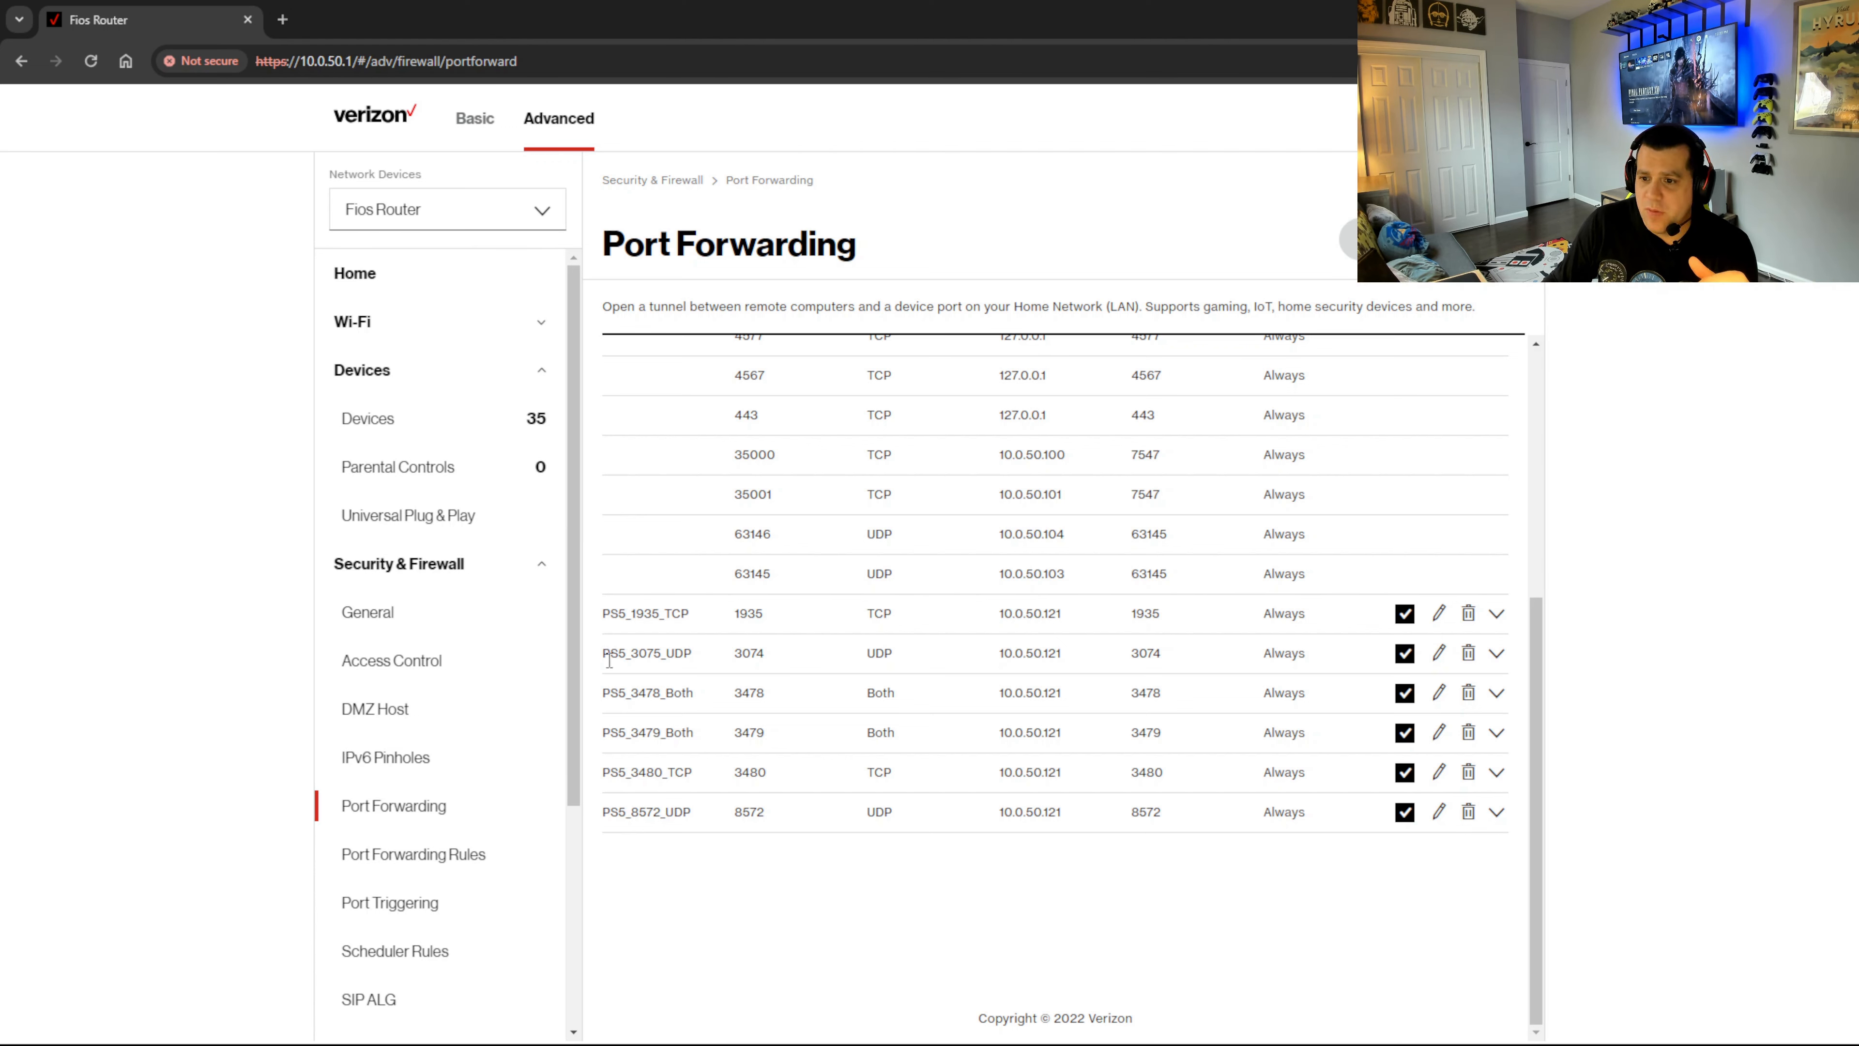
mouse_move(794, 651)
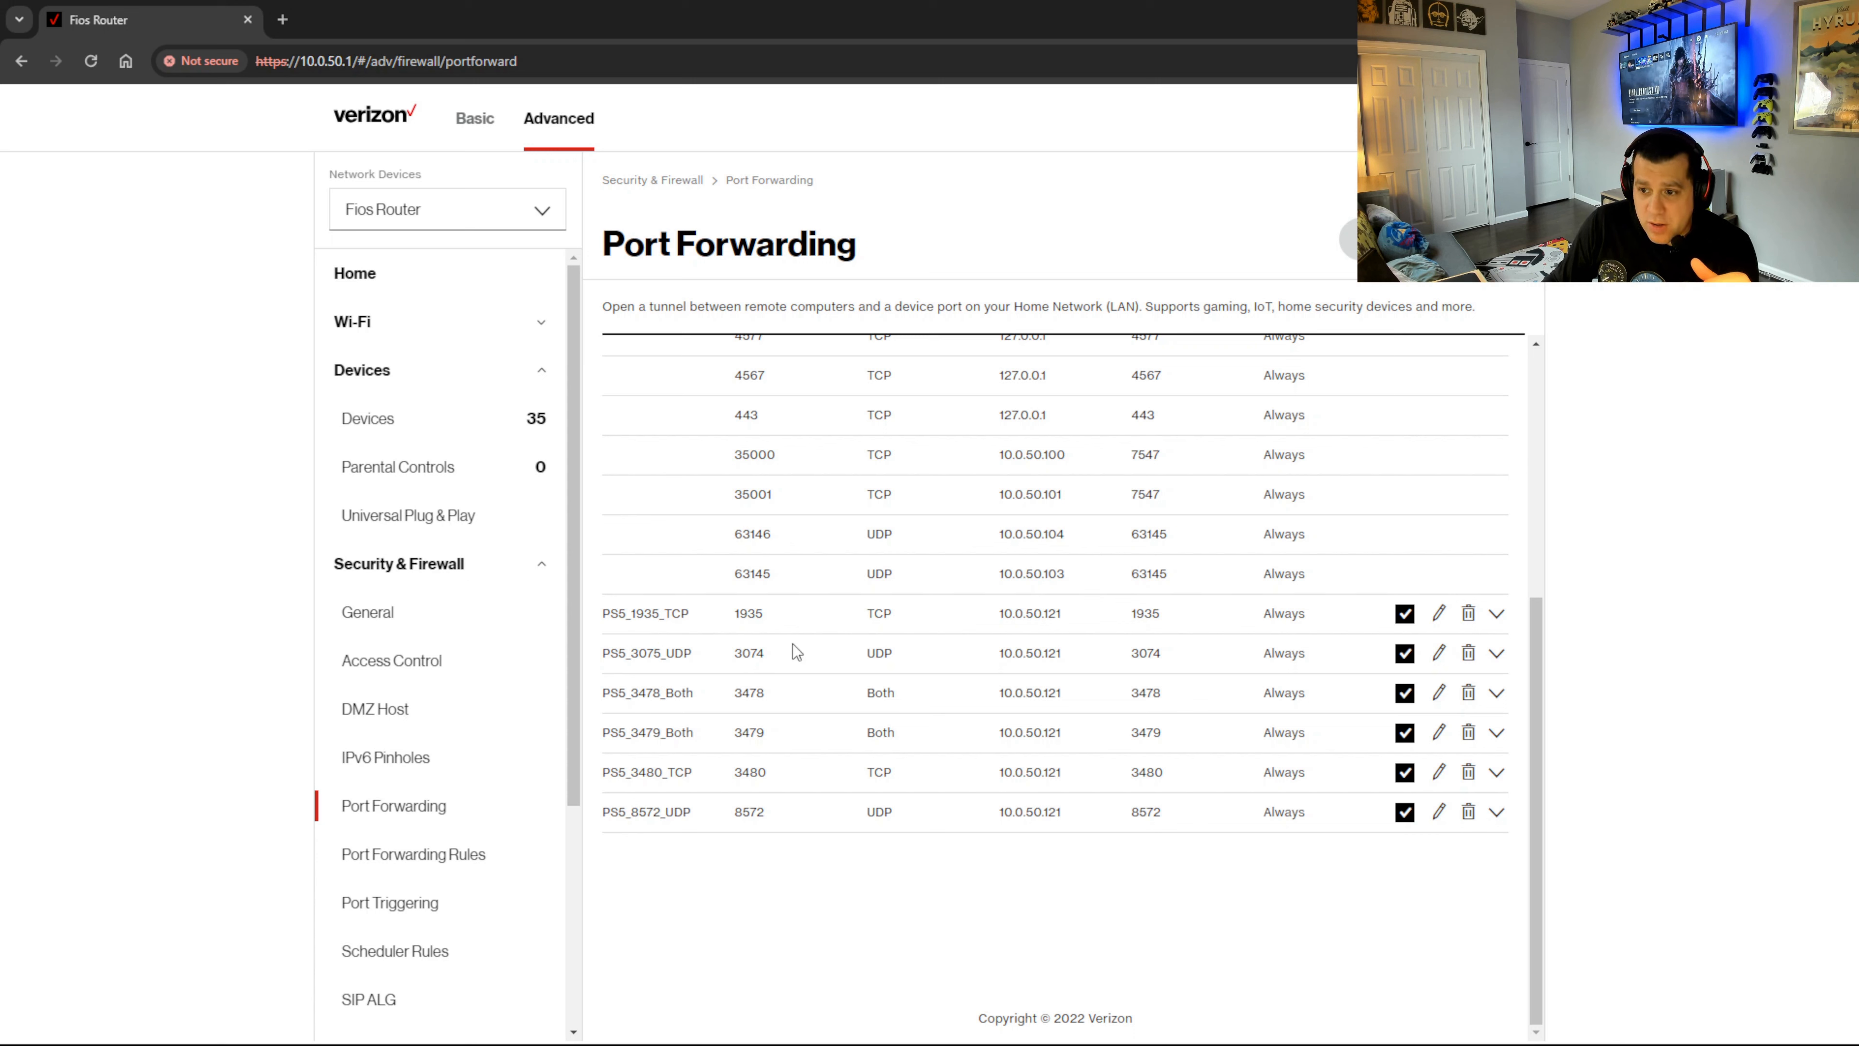
mouse_move(704, 696)
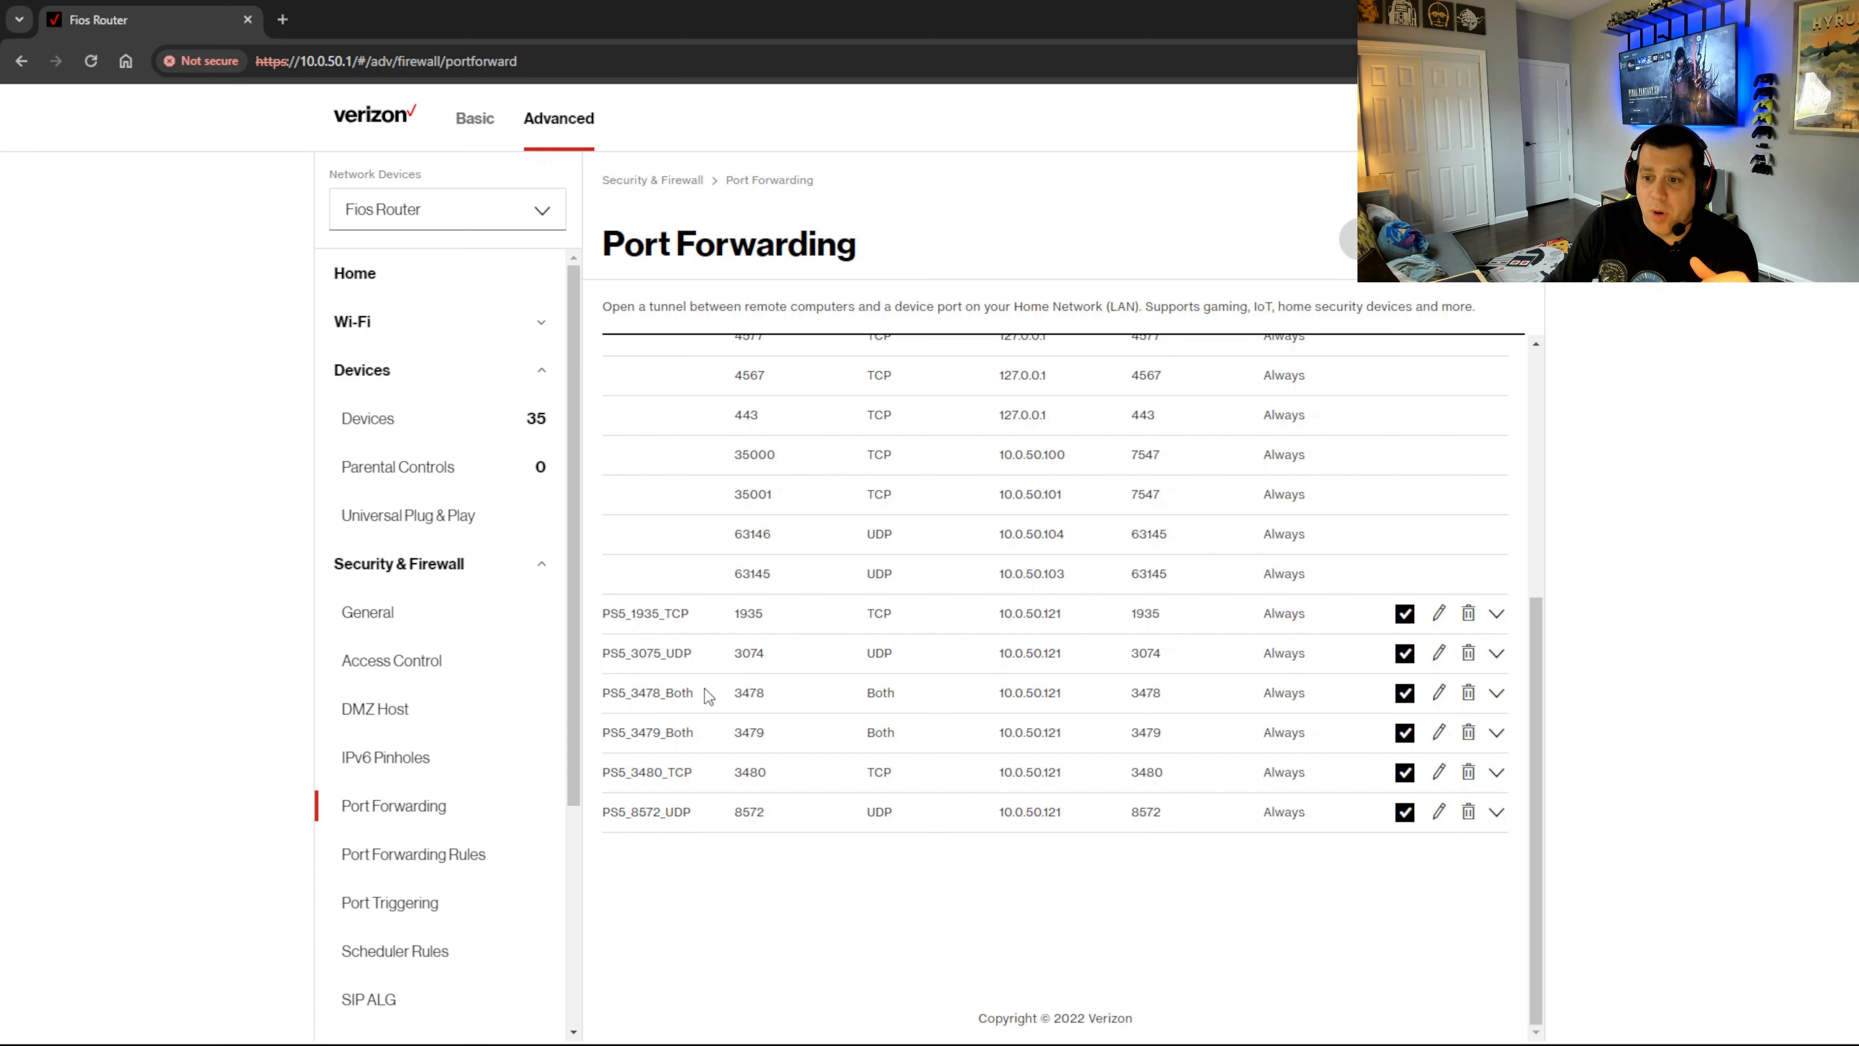
mouse_move(616, 713)
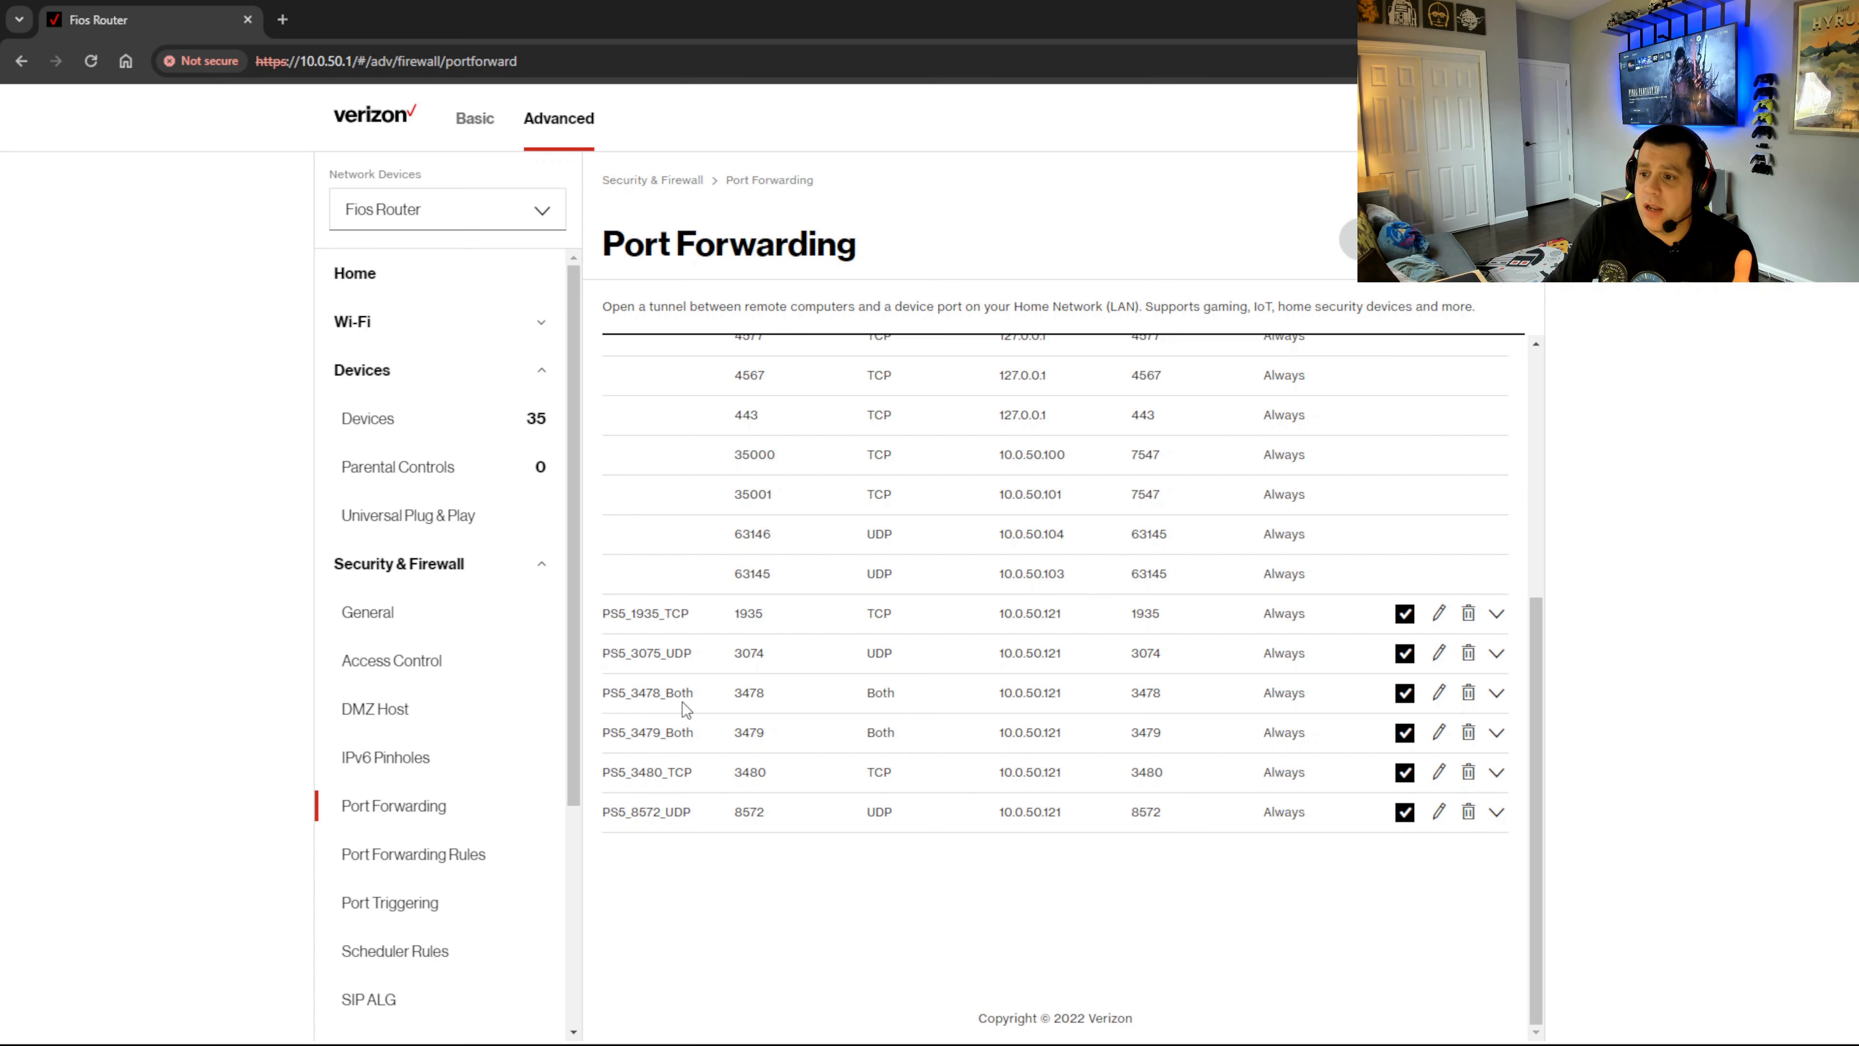
mouse_move(670, 774)
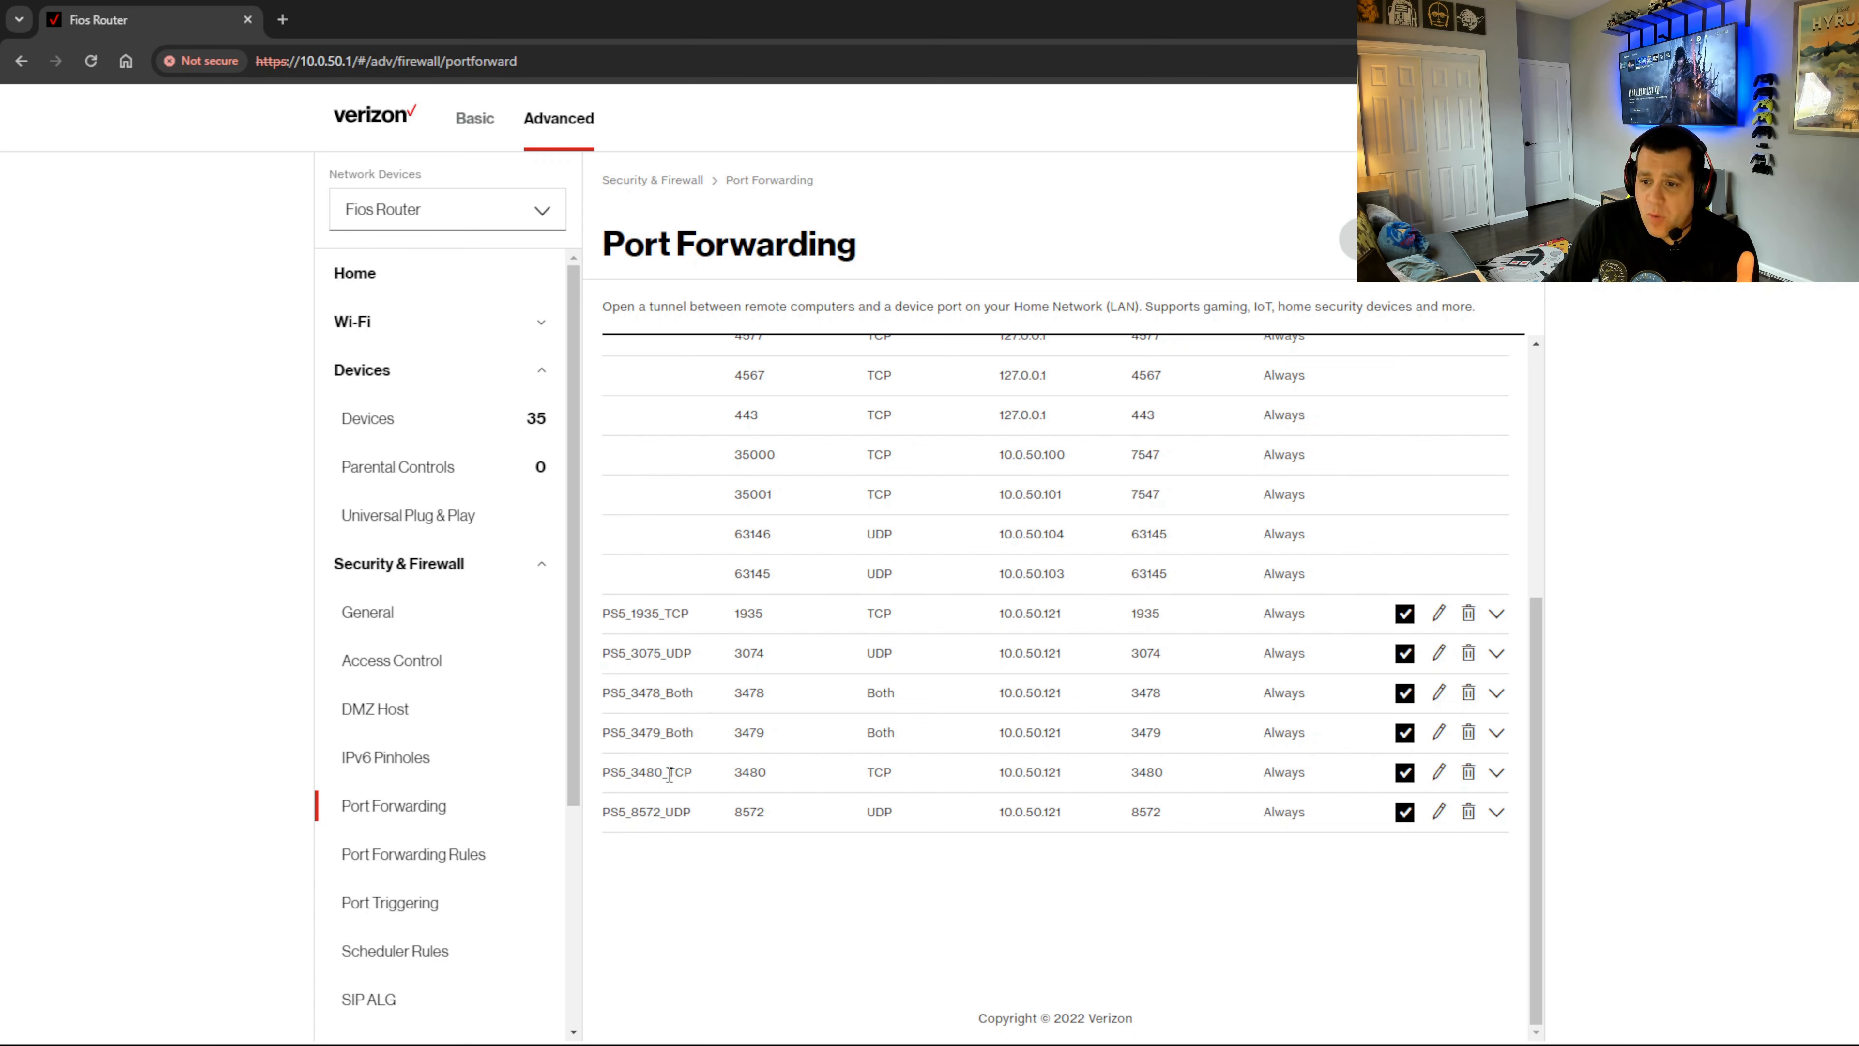
mouse_move(696, 655)
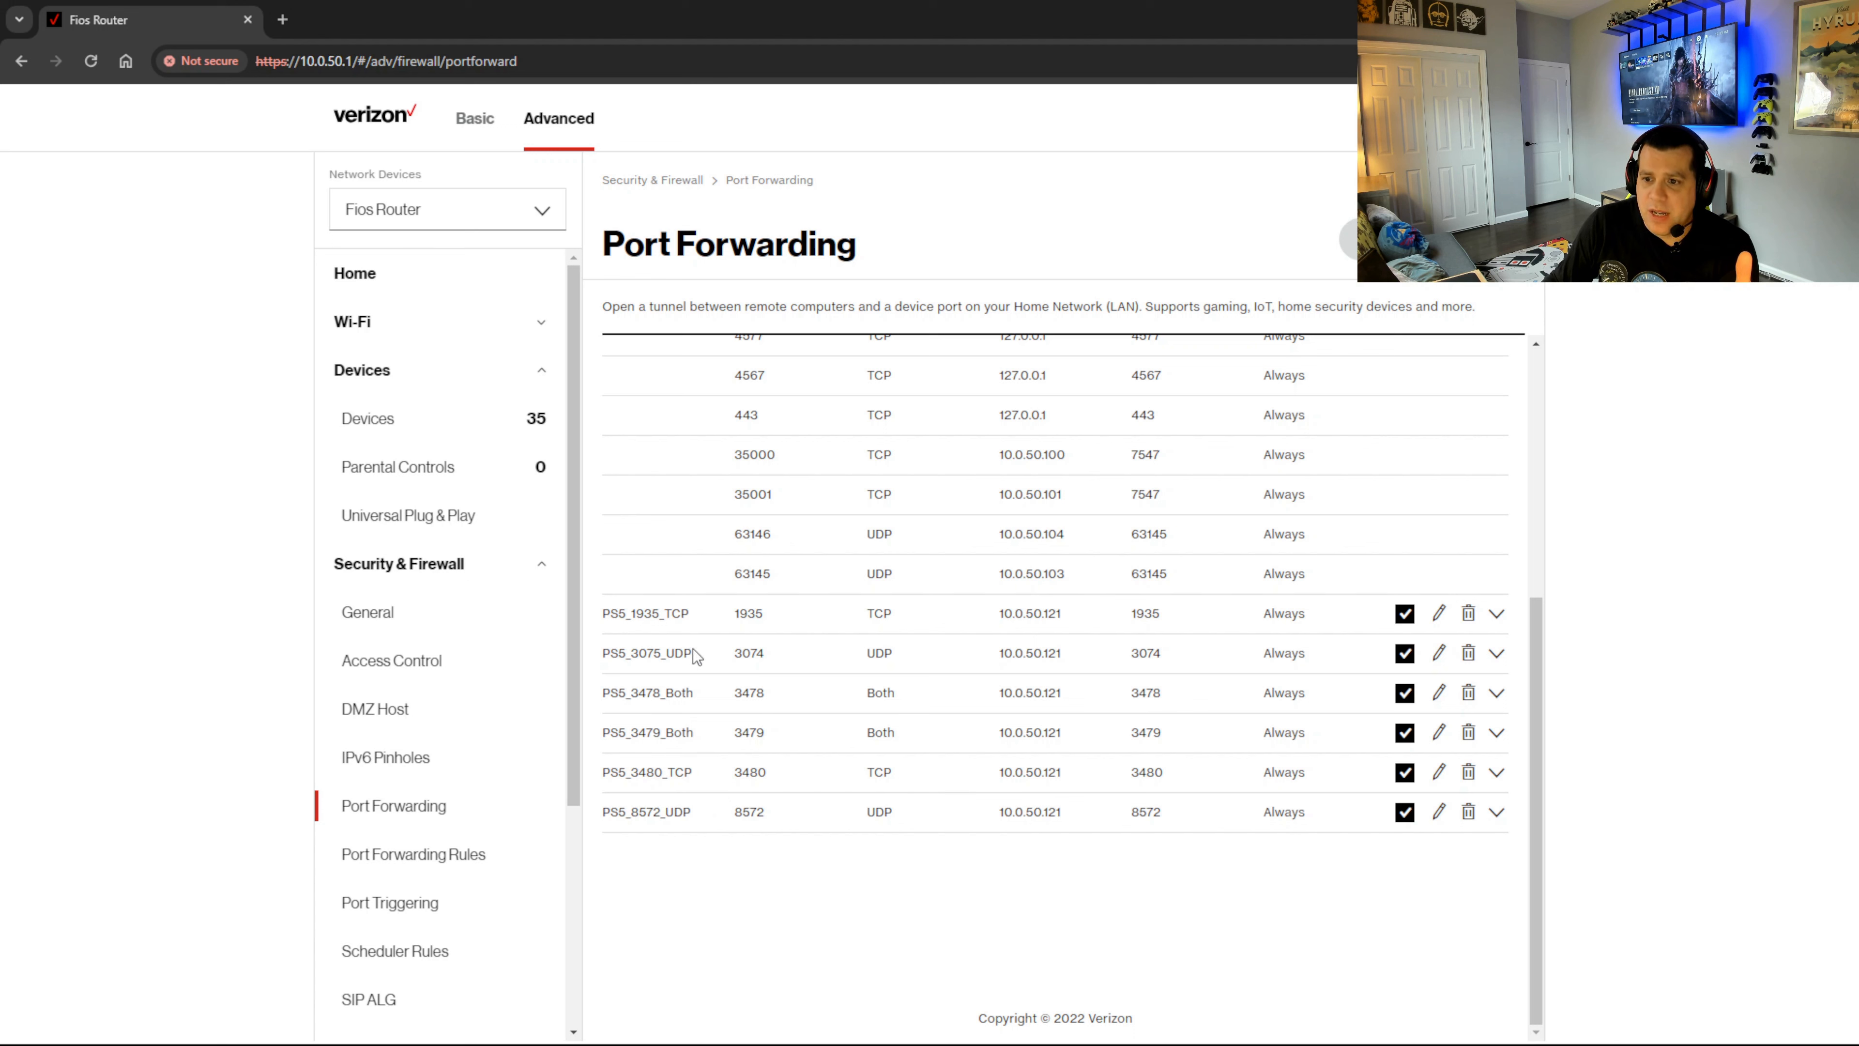
mouse_move(707, 630)
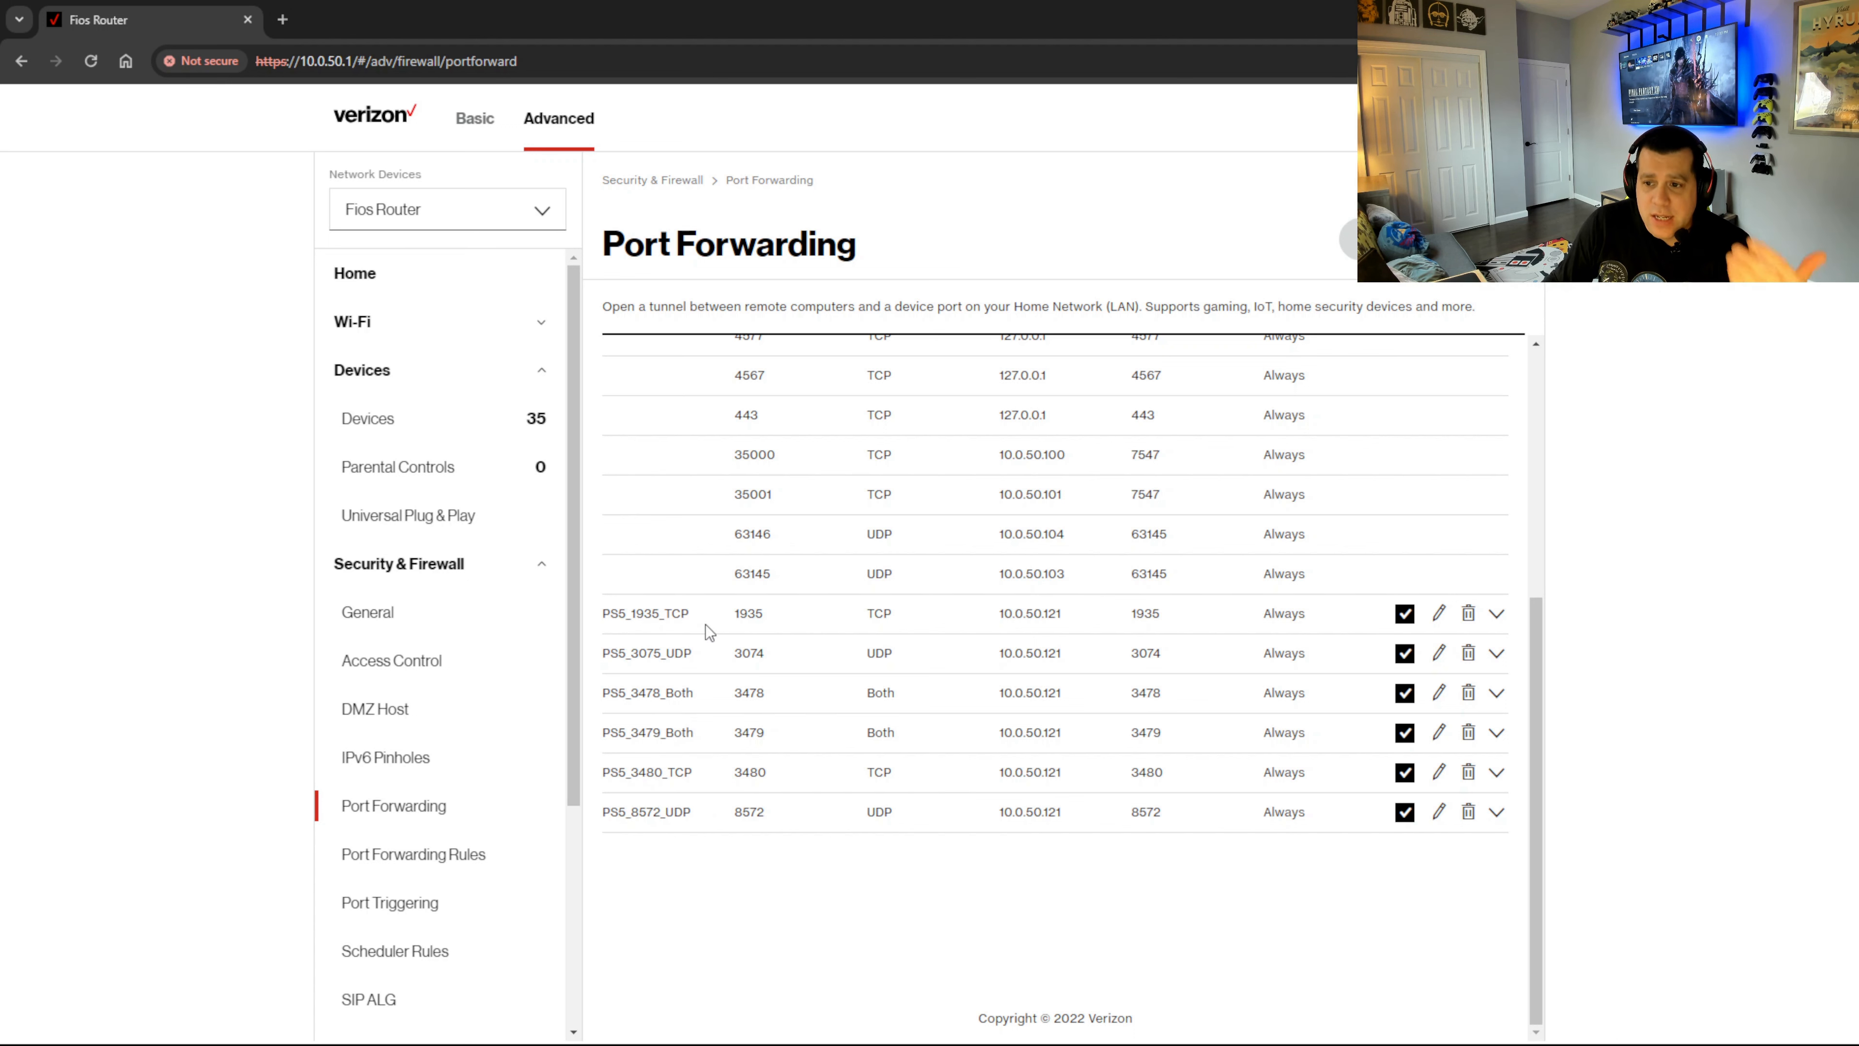
mouse_move(674, 653)
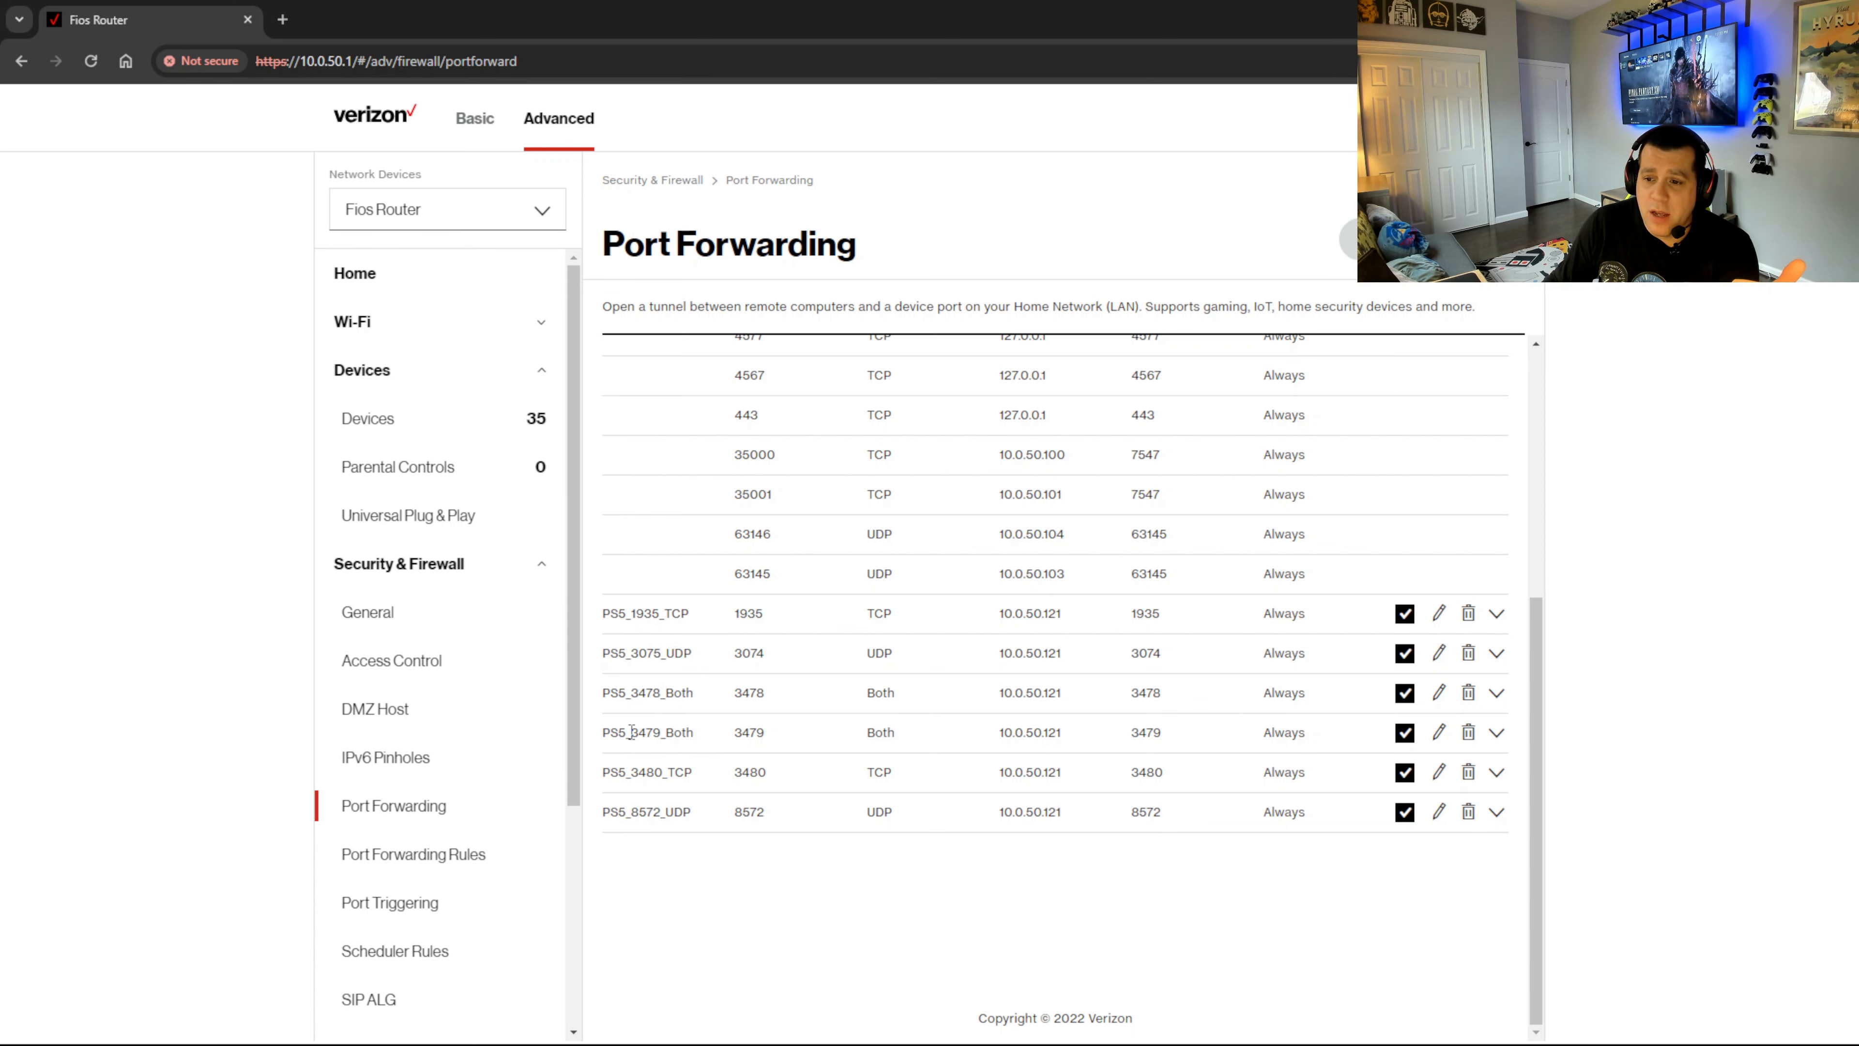
mouse_move(682, 753)
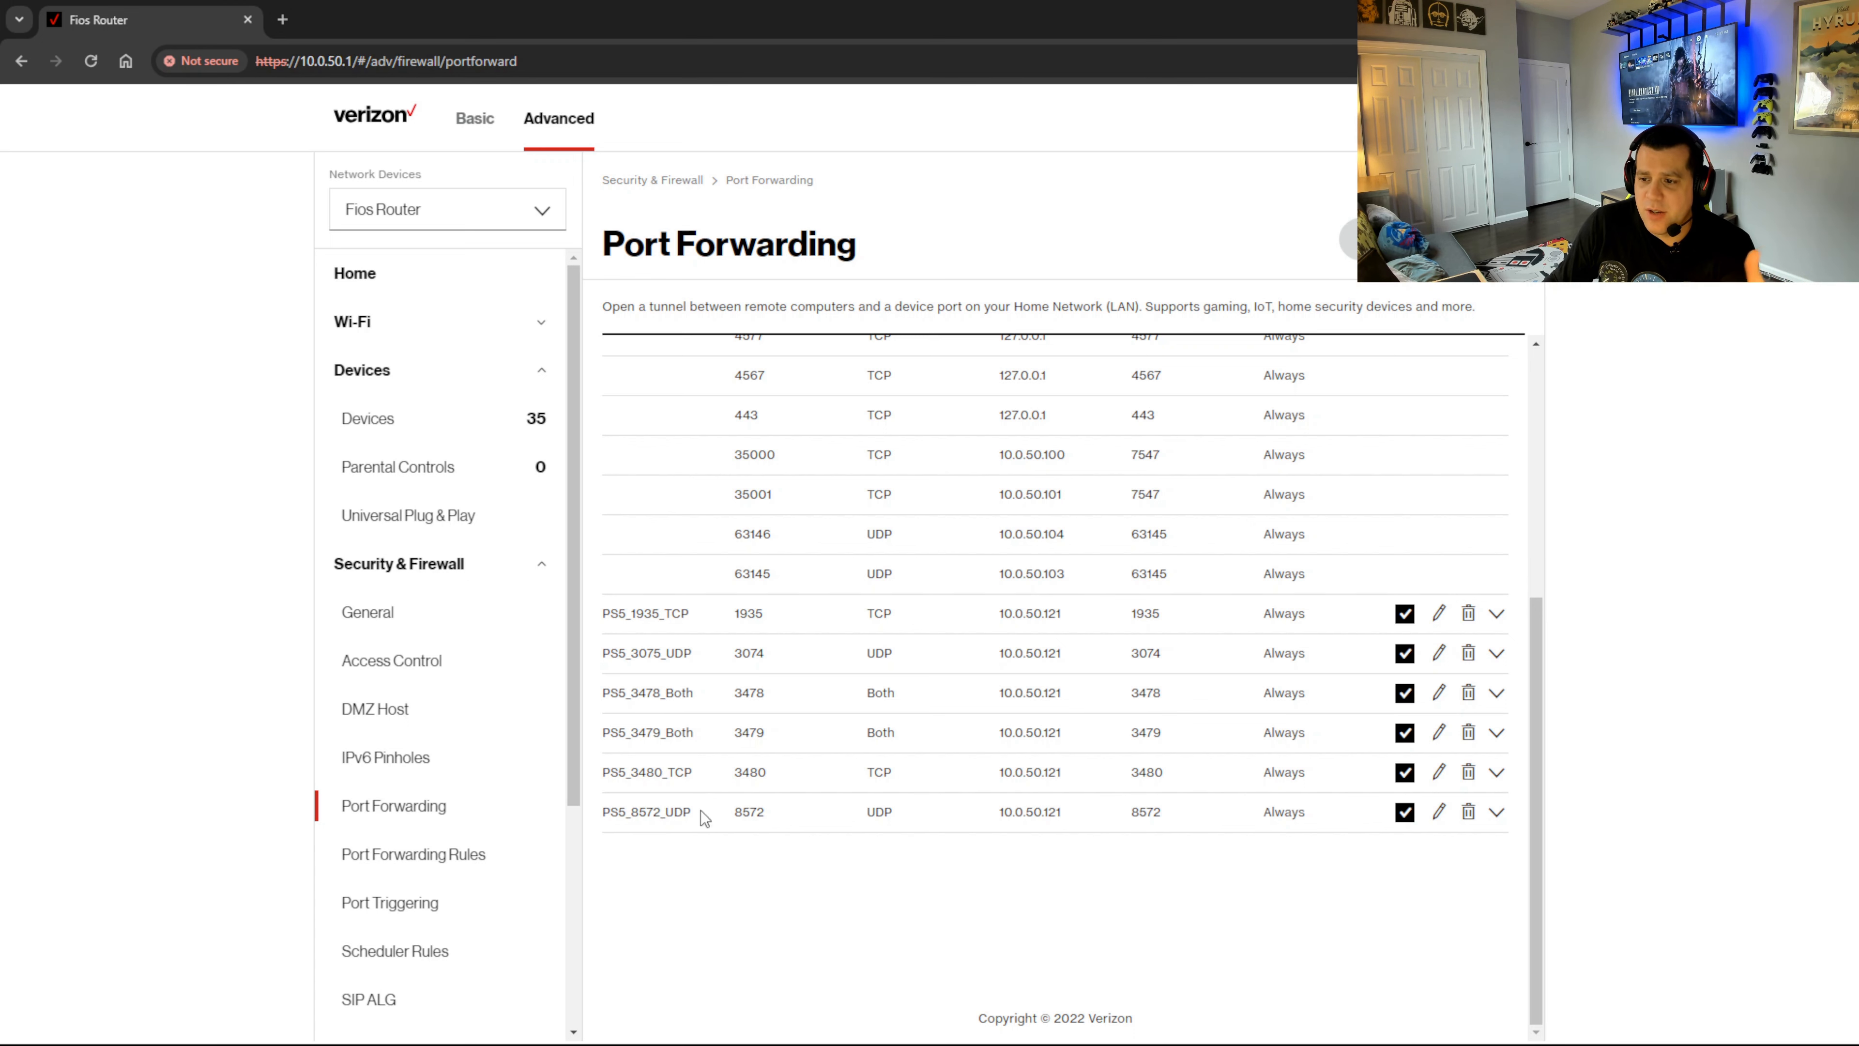
mouse_move(1044, 844)
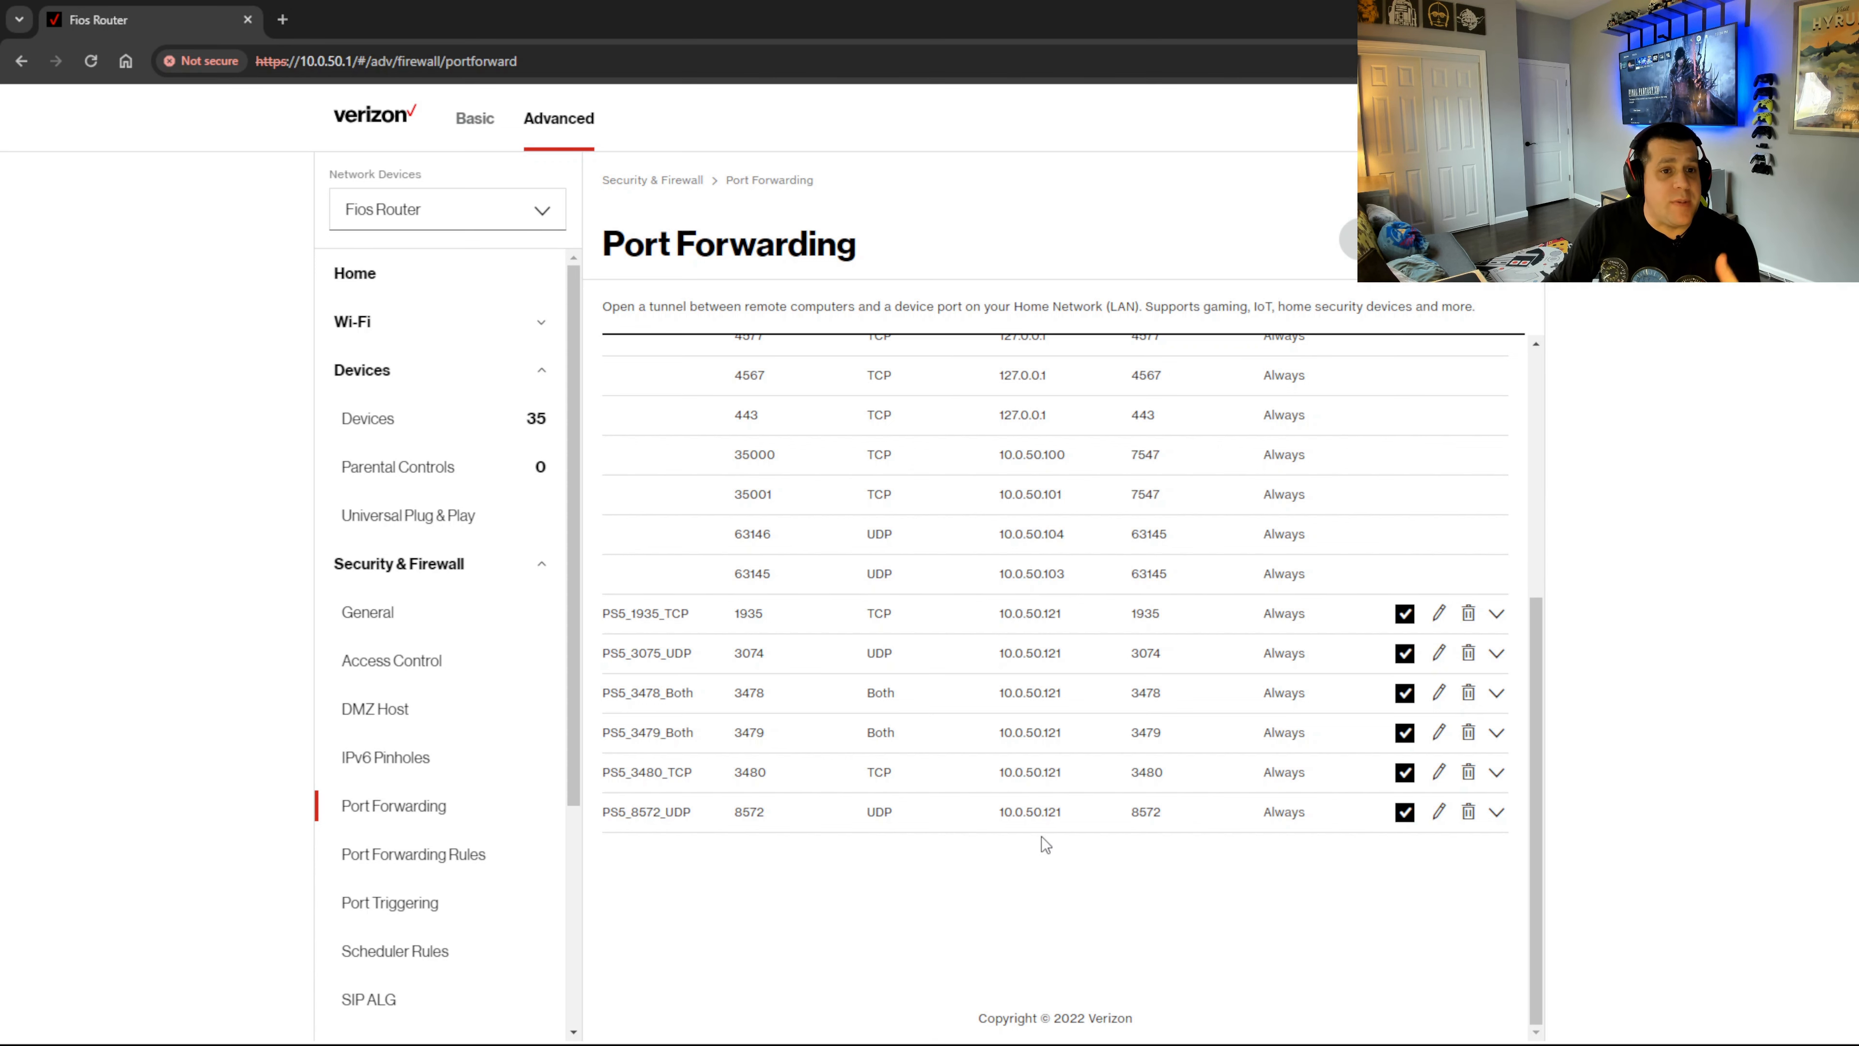
mouse_move(1044, 794)
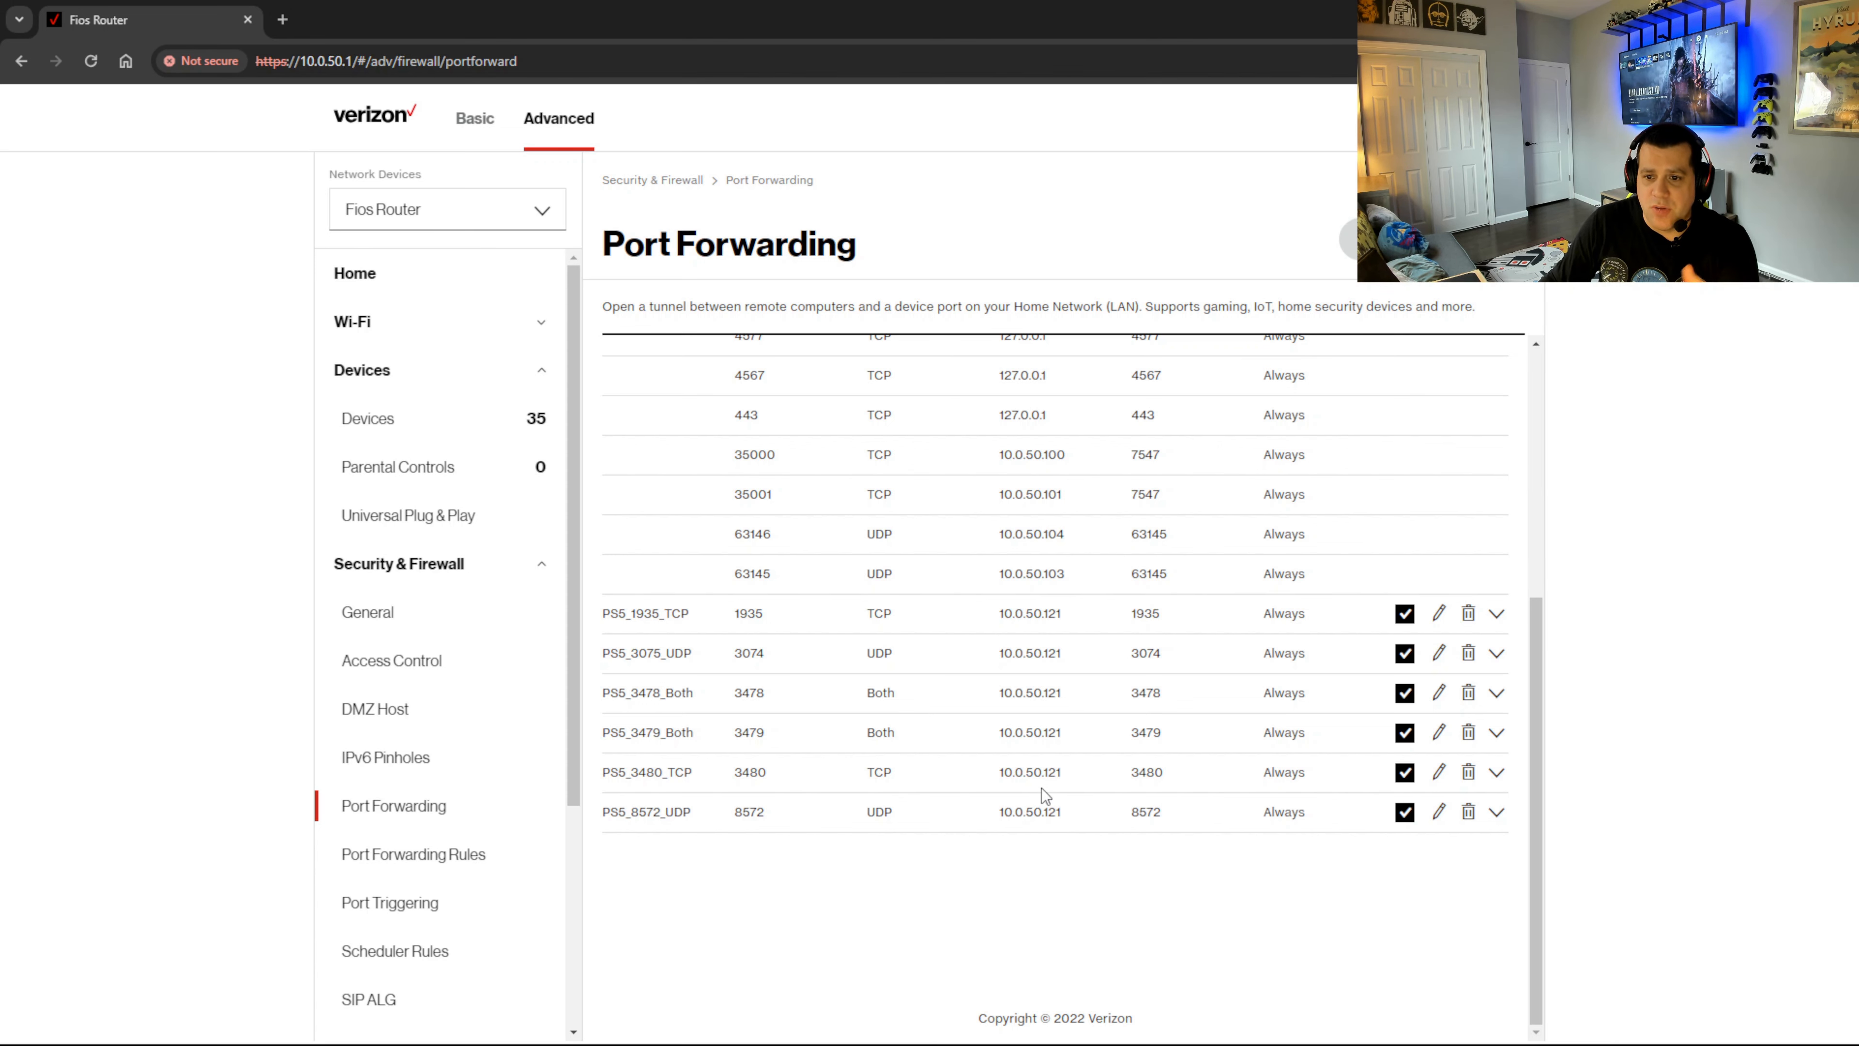
mouse_move(719, 833)
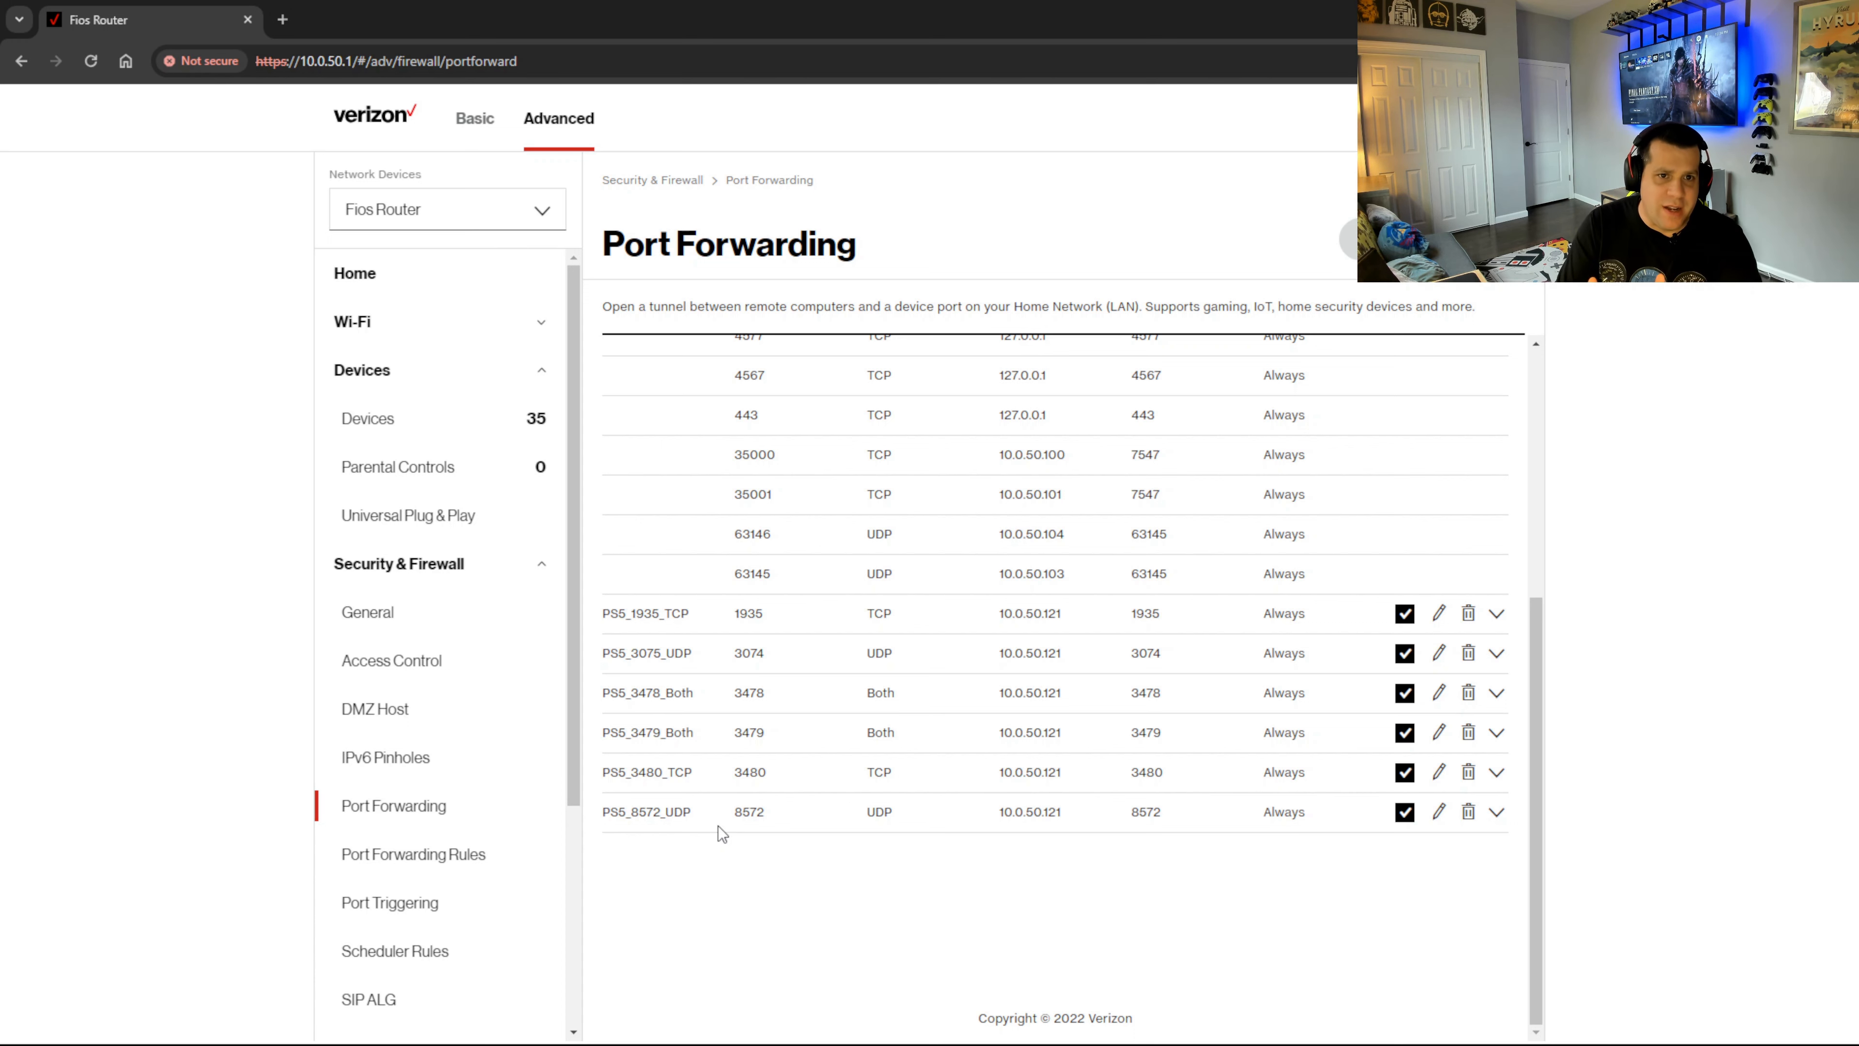
mouse_move(826, 717)
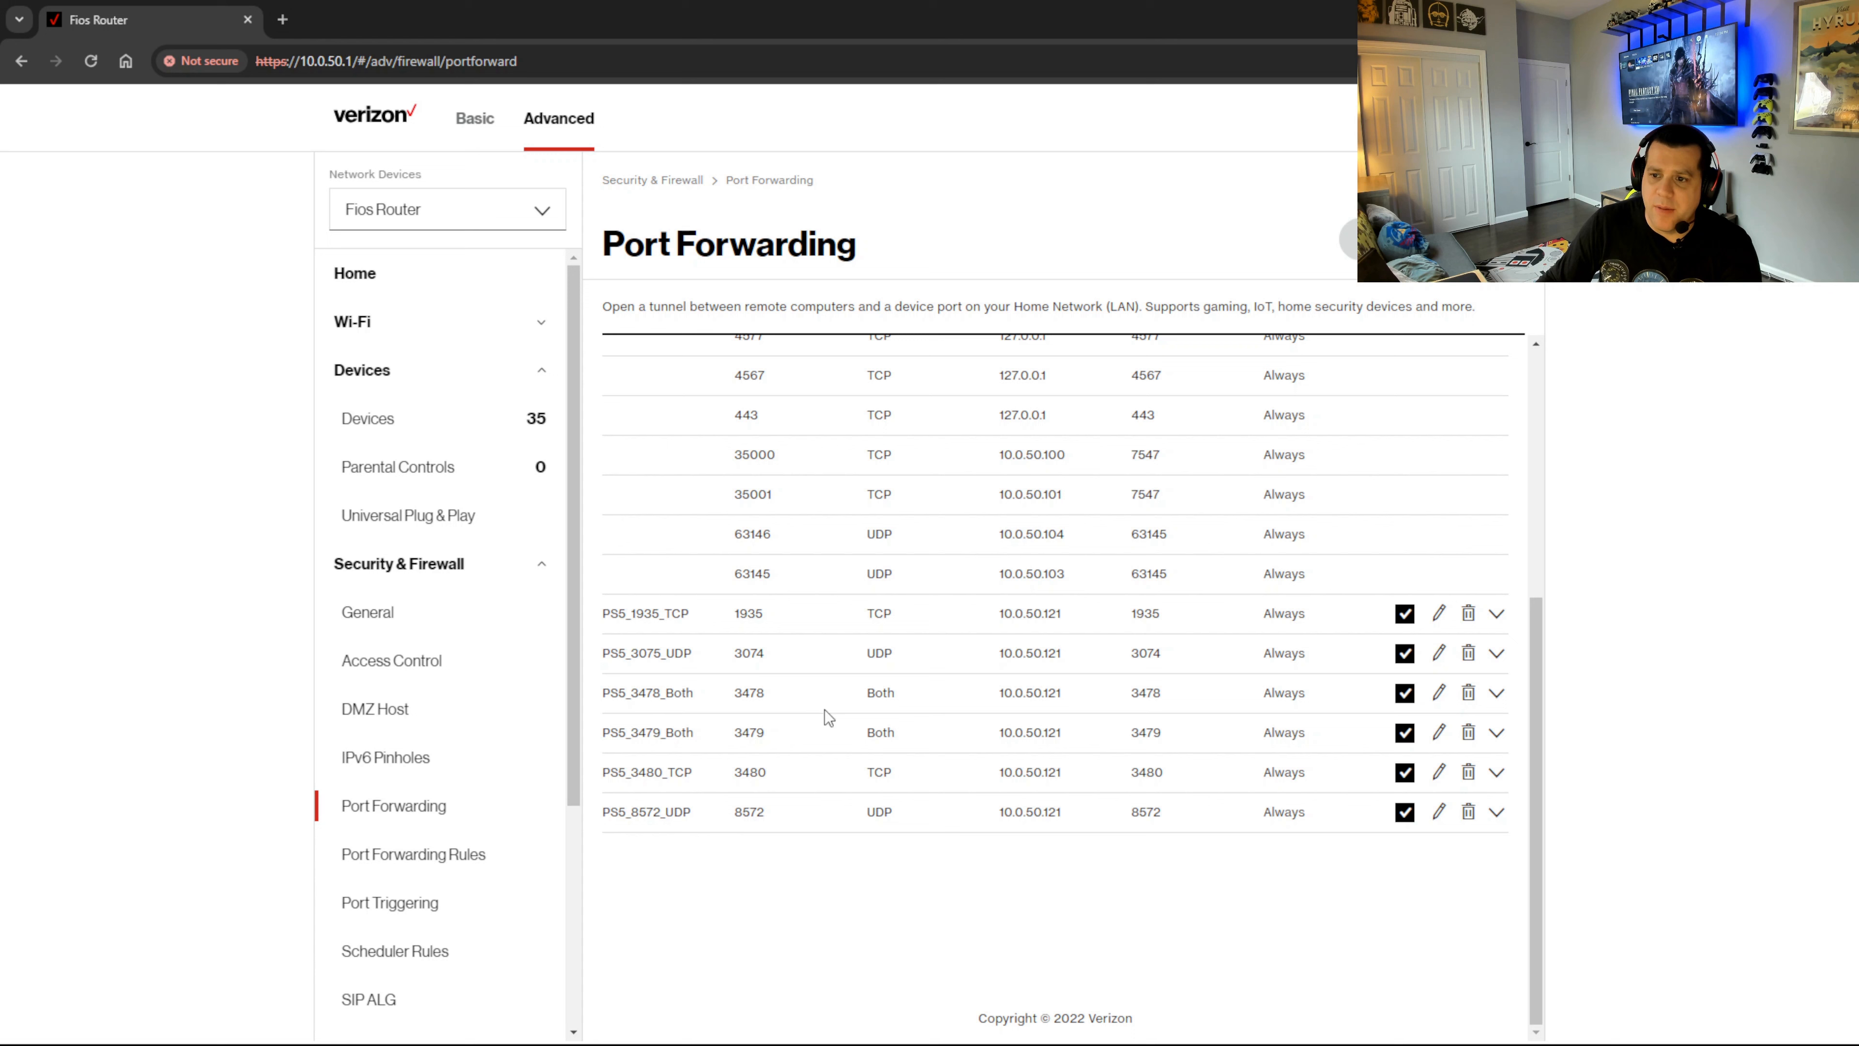
mouse_move(1178, 715)
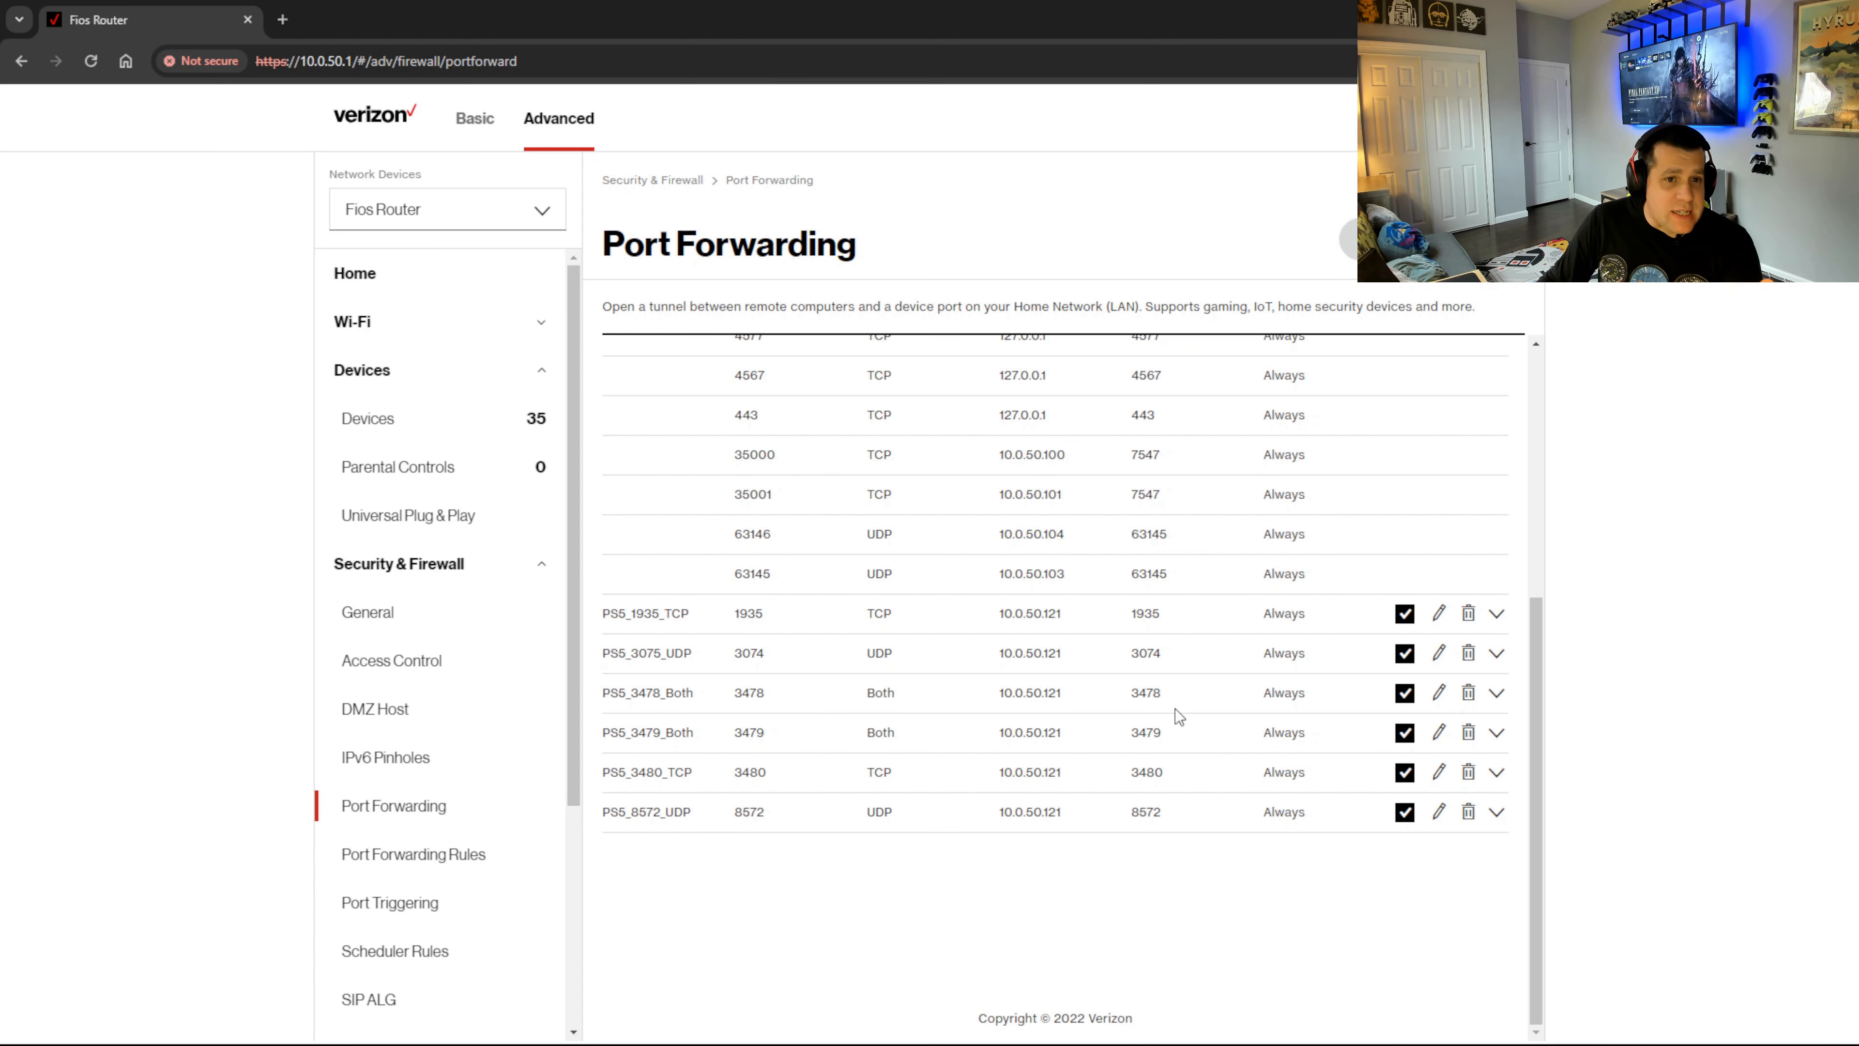
mouse_move(1102, 725)
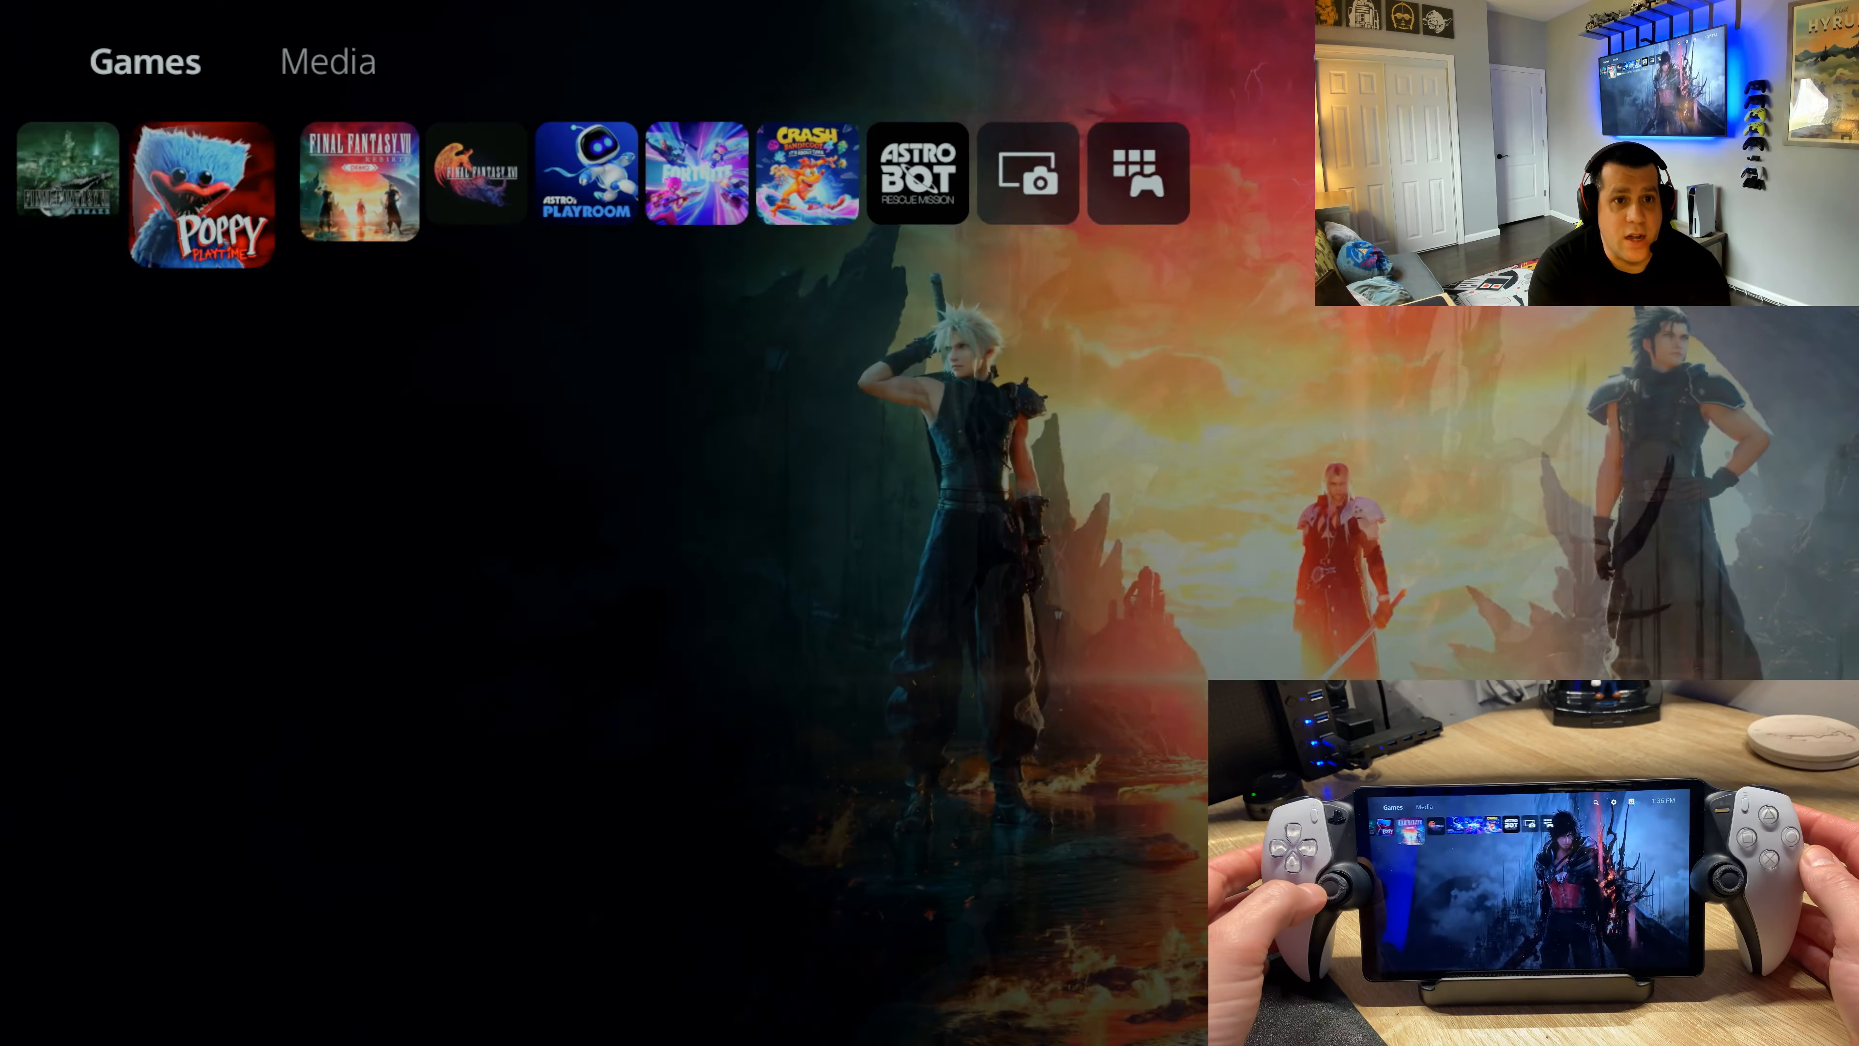
Step: Browse the Games row from Poppy Playtime to highlight Marvel's Spider-Man: Miles Morales
click(201, 178)
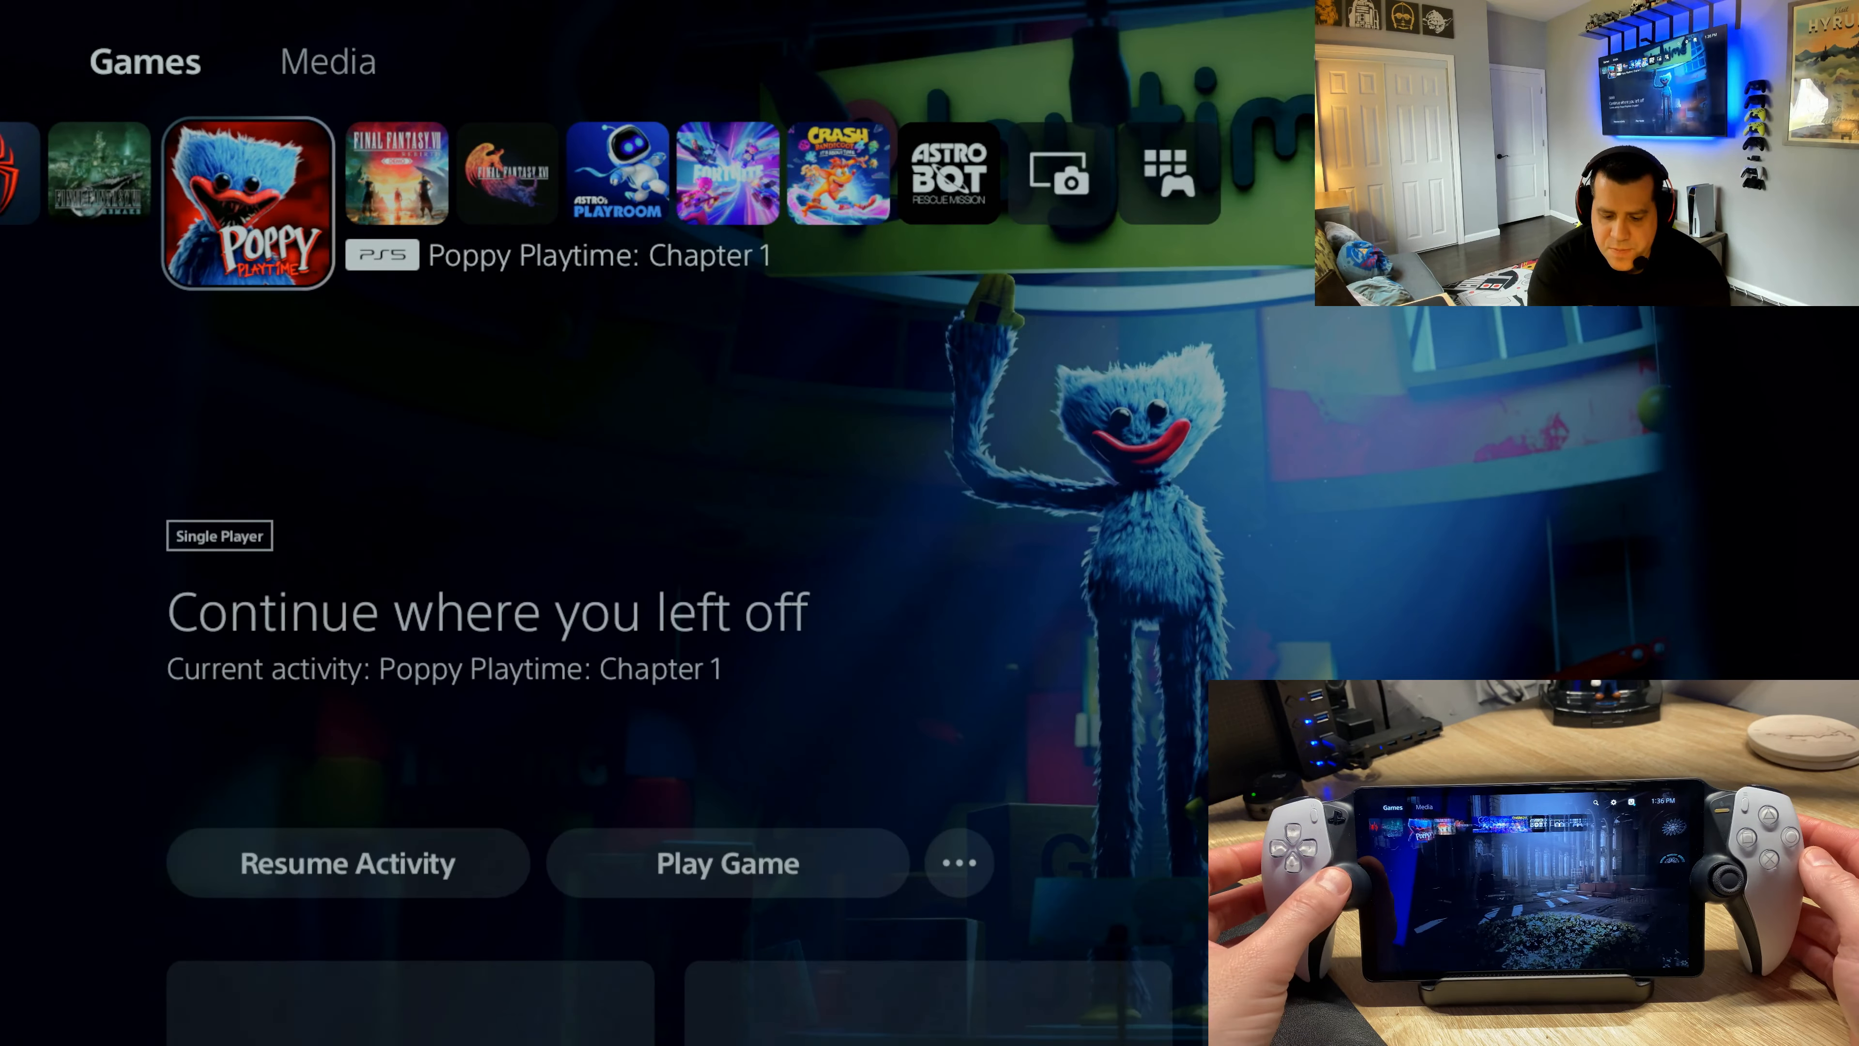
scroll(left, 3)
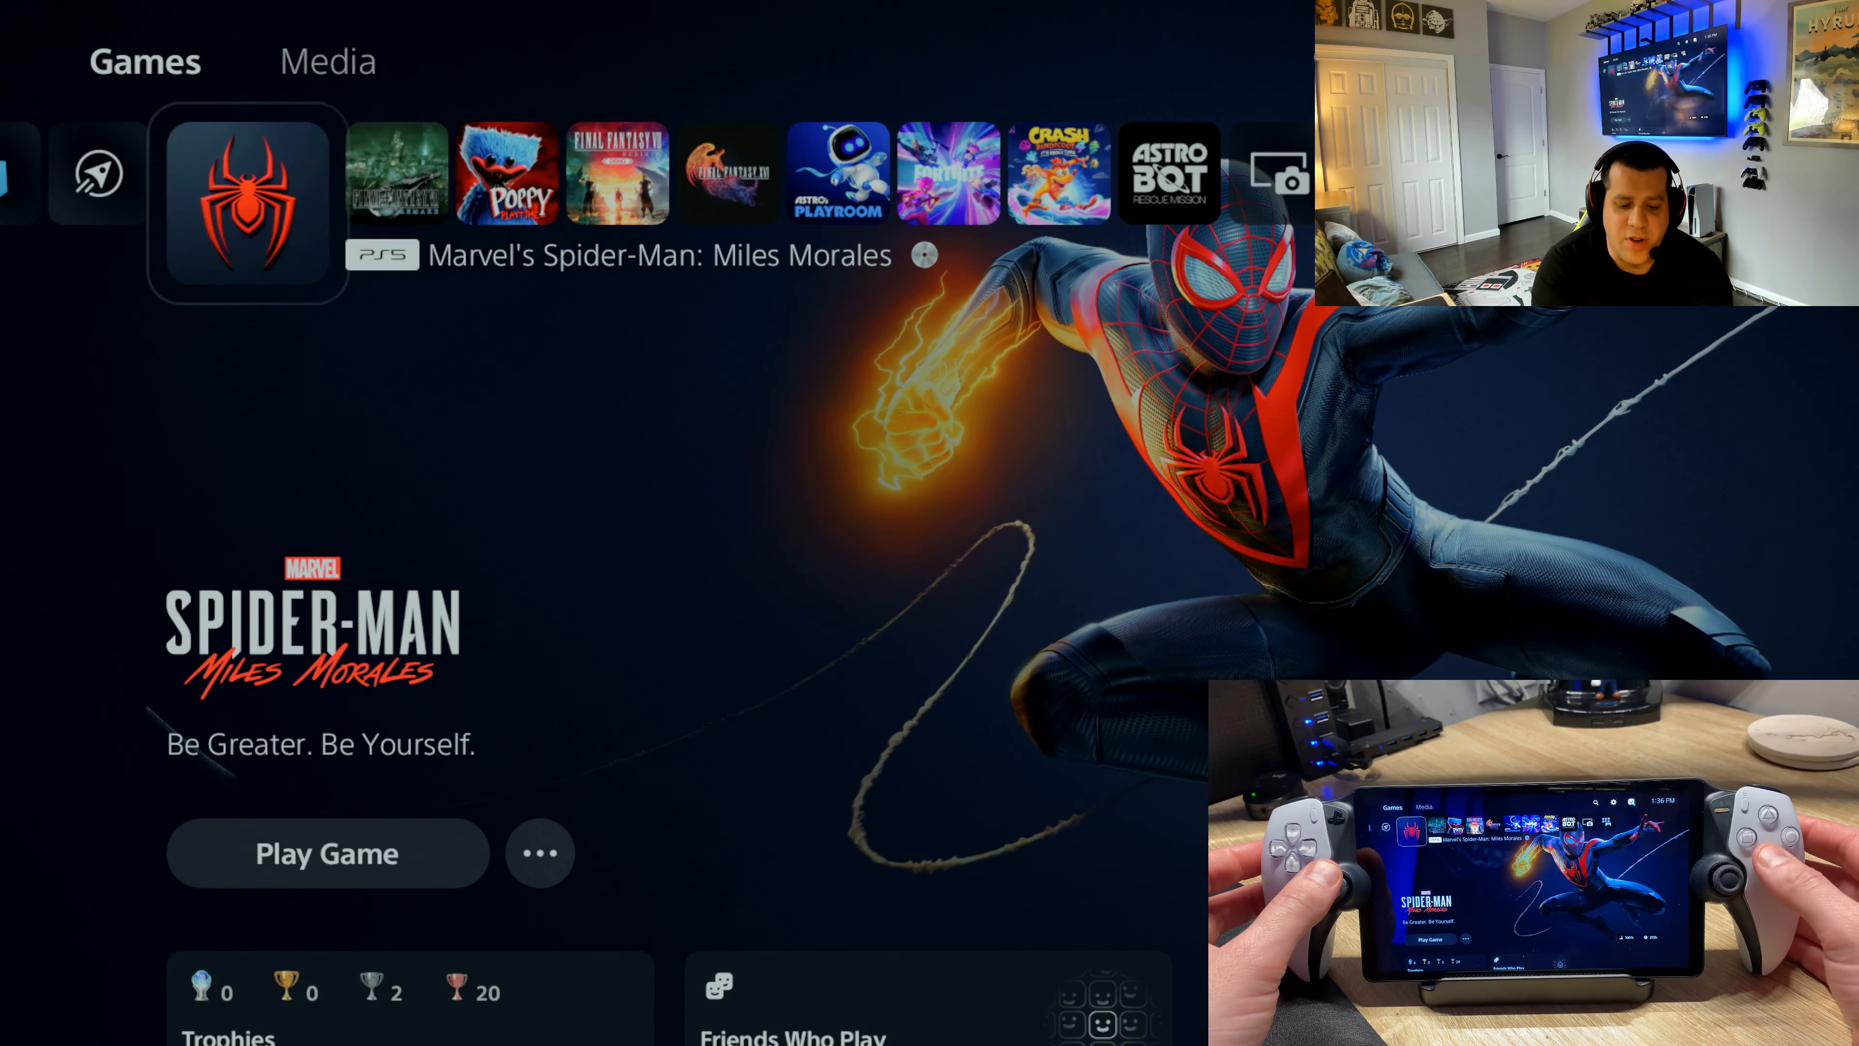
Step: Launch Spider-Man: Miles Morales, pass the title screen and continue the saved game
click(327, 852)
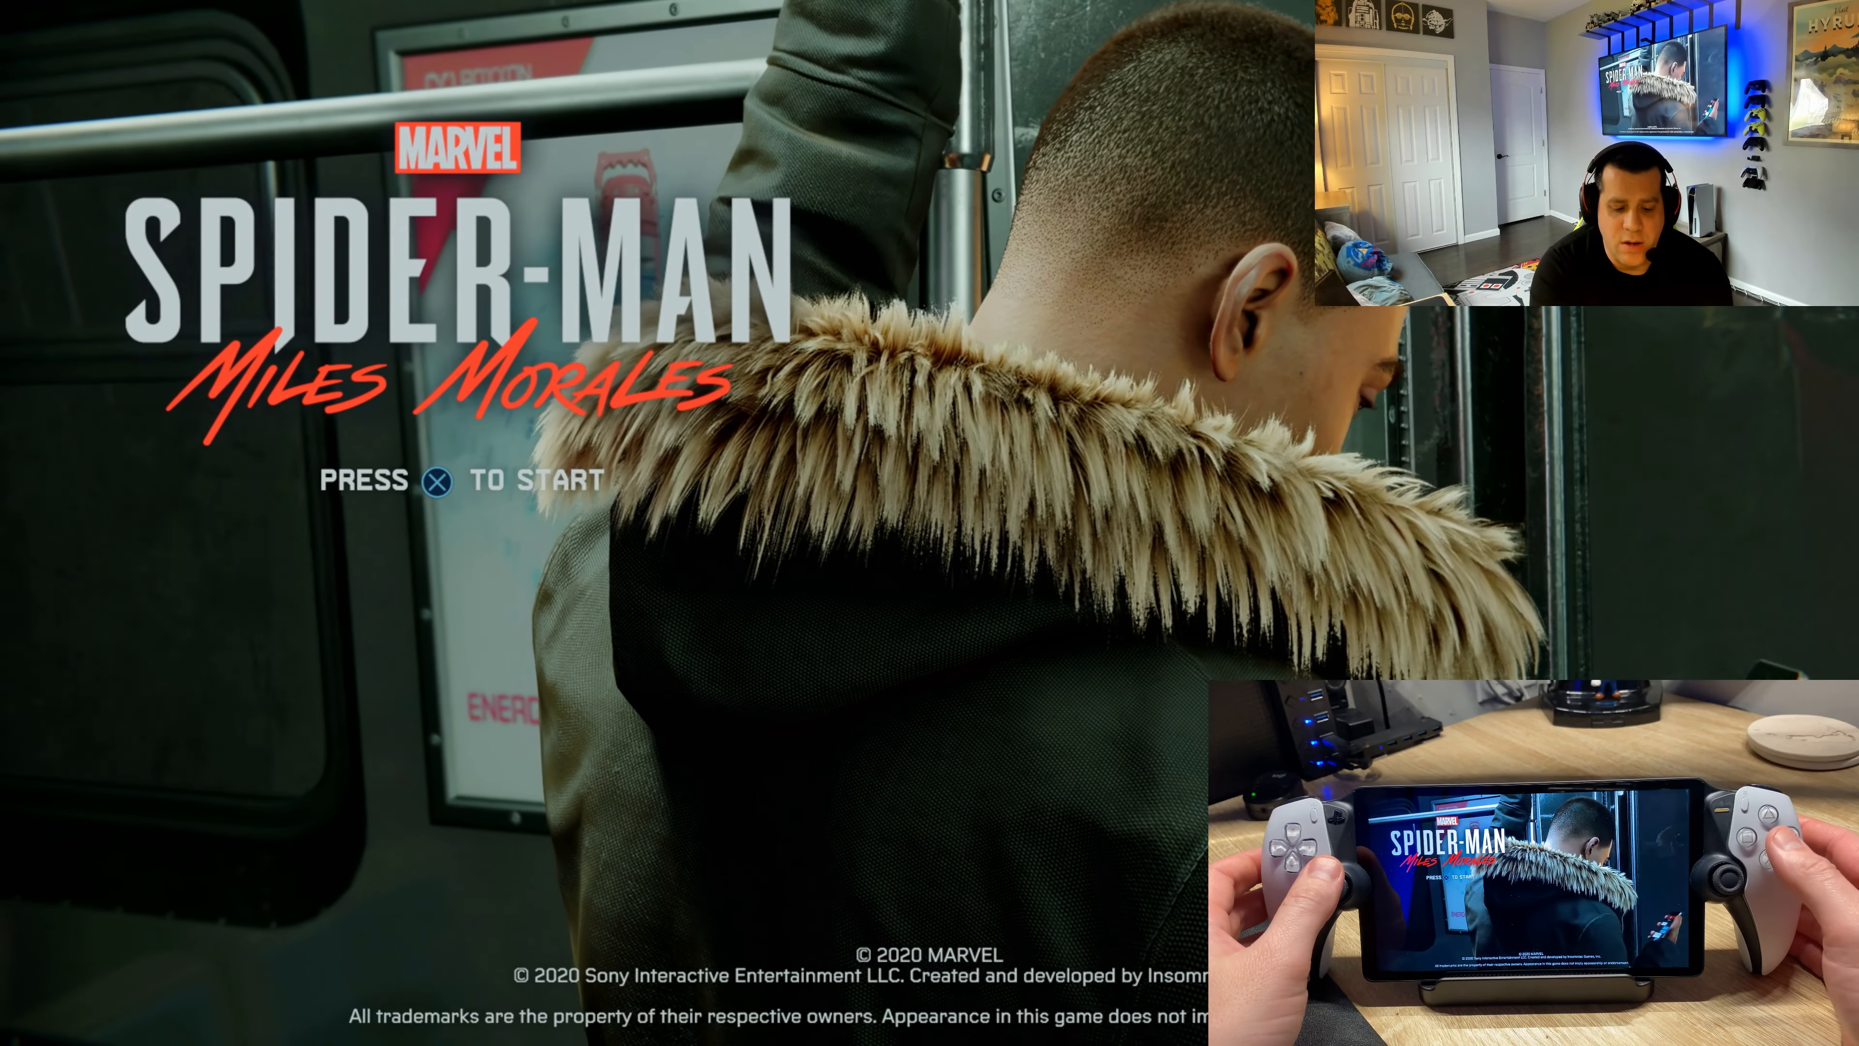
key(x)
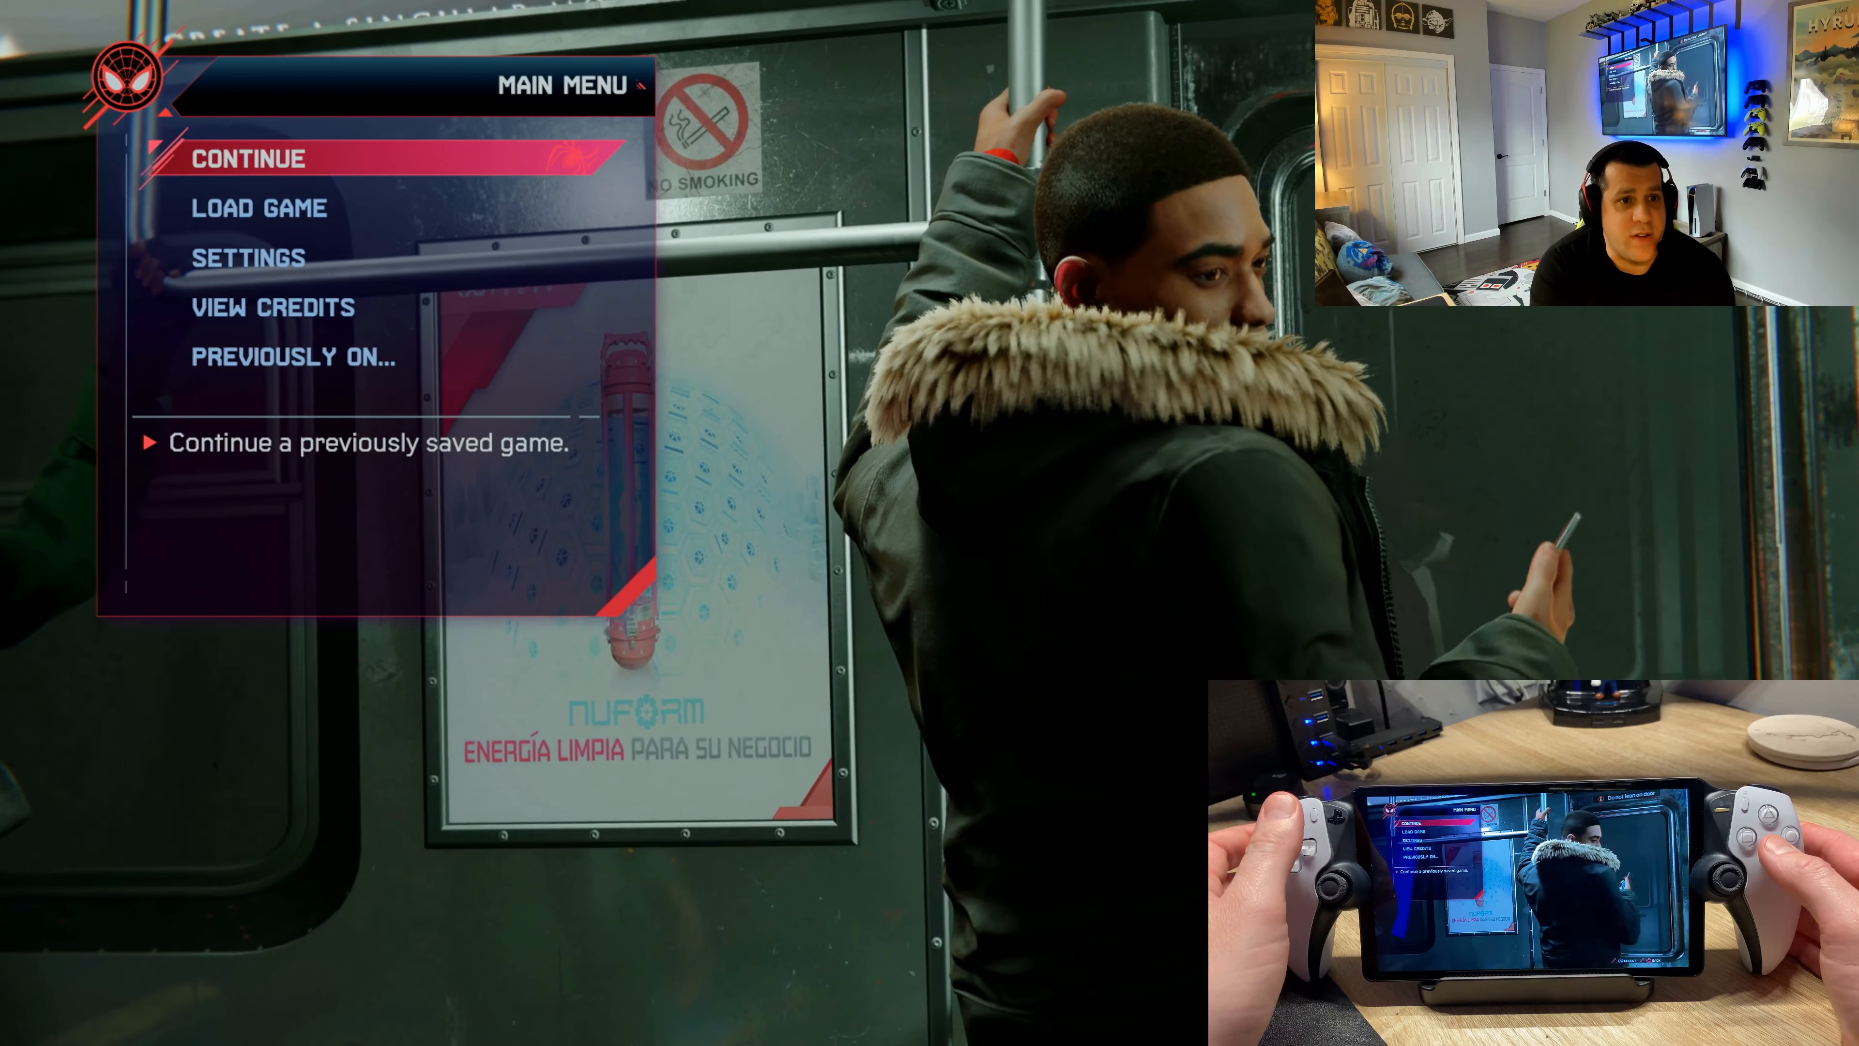
click(242, 158)
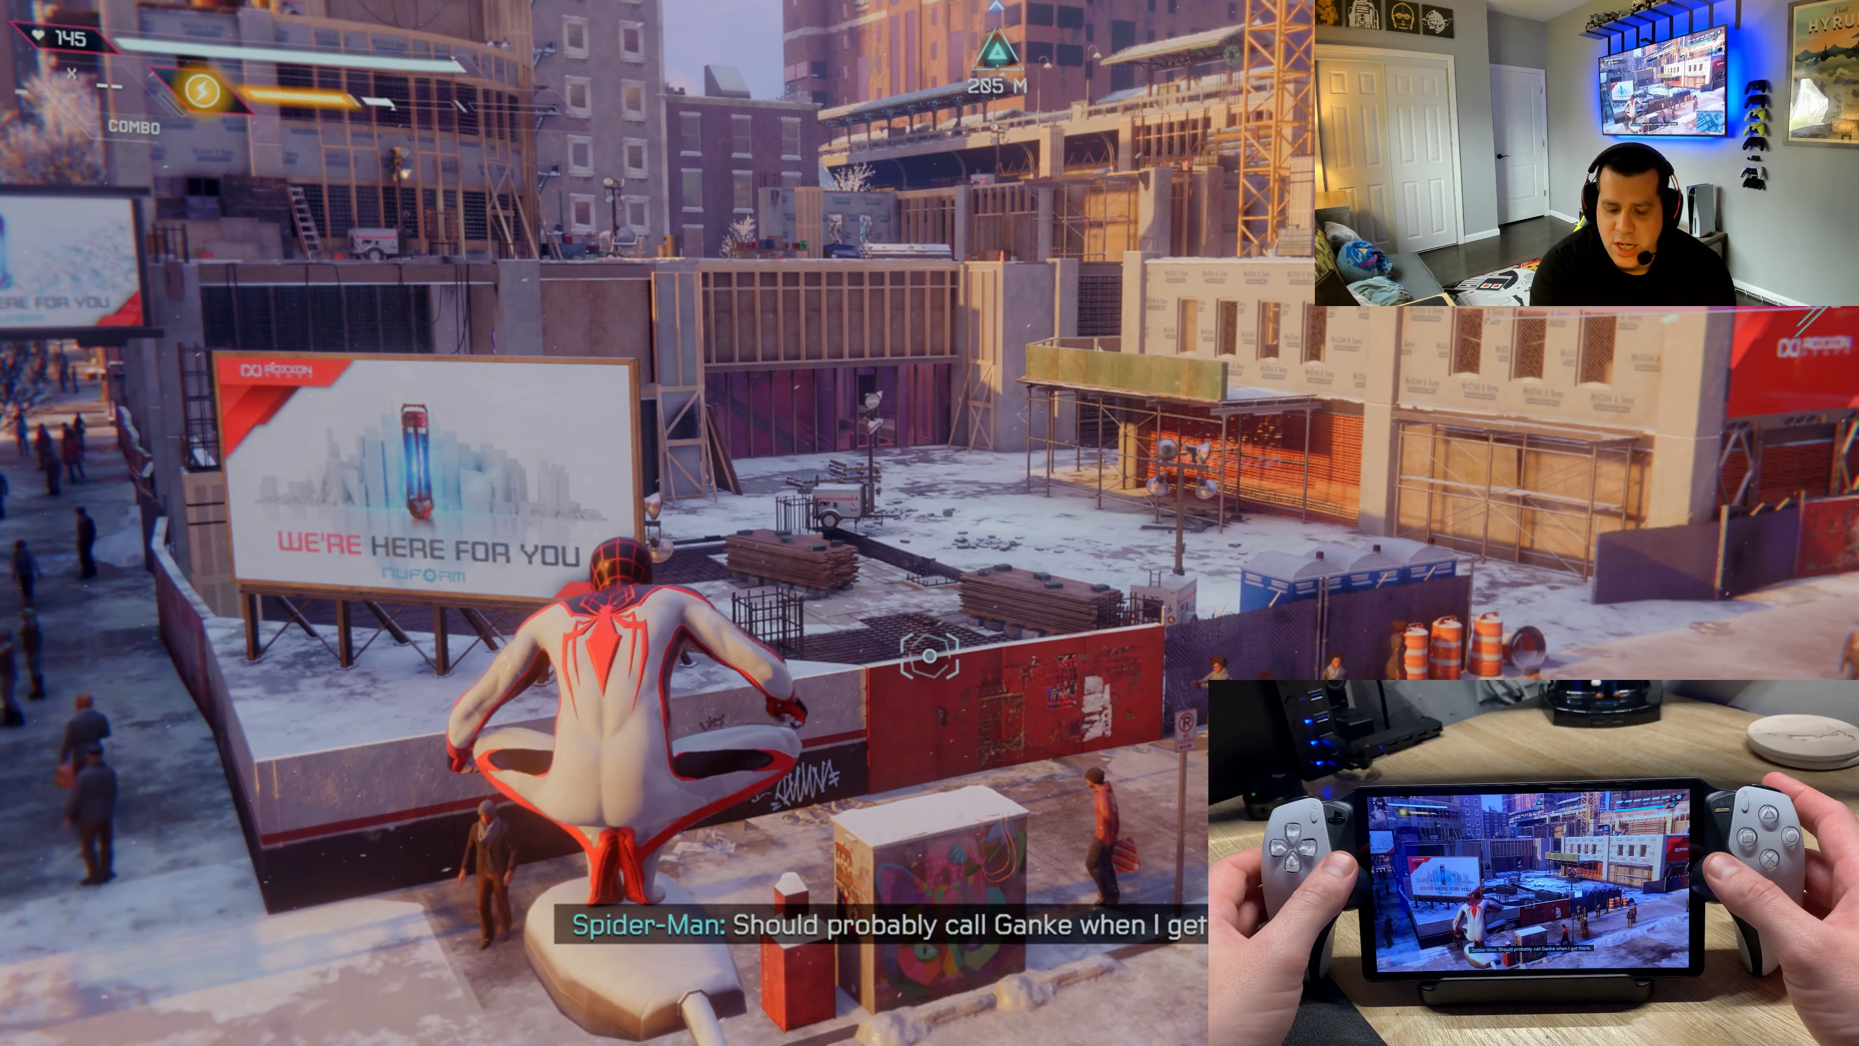